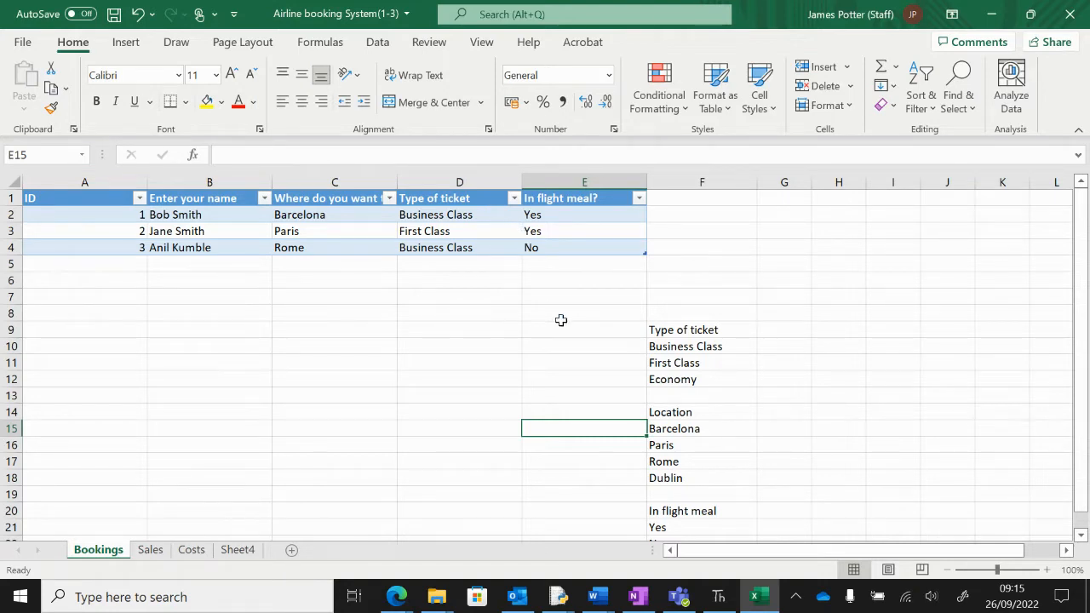
mouse_move(710, 359)
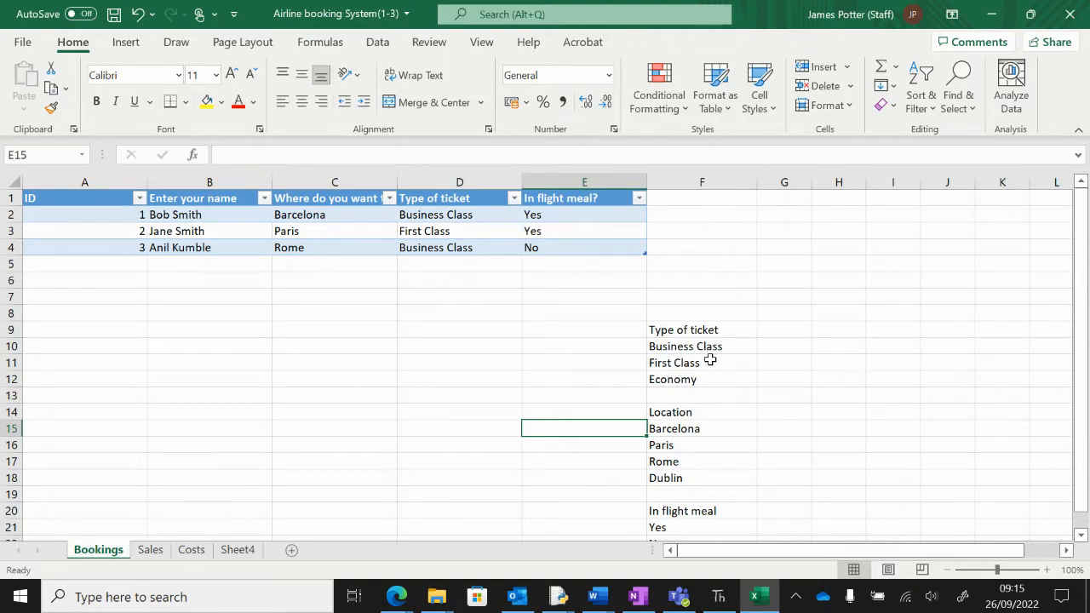
mouse_move(312, 278)
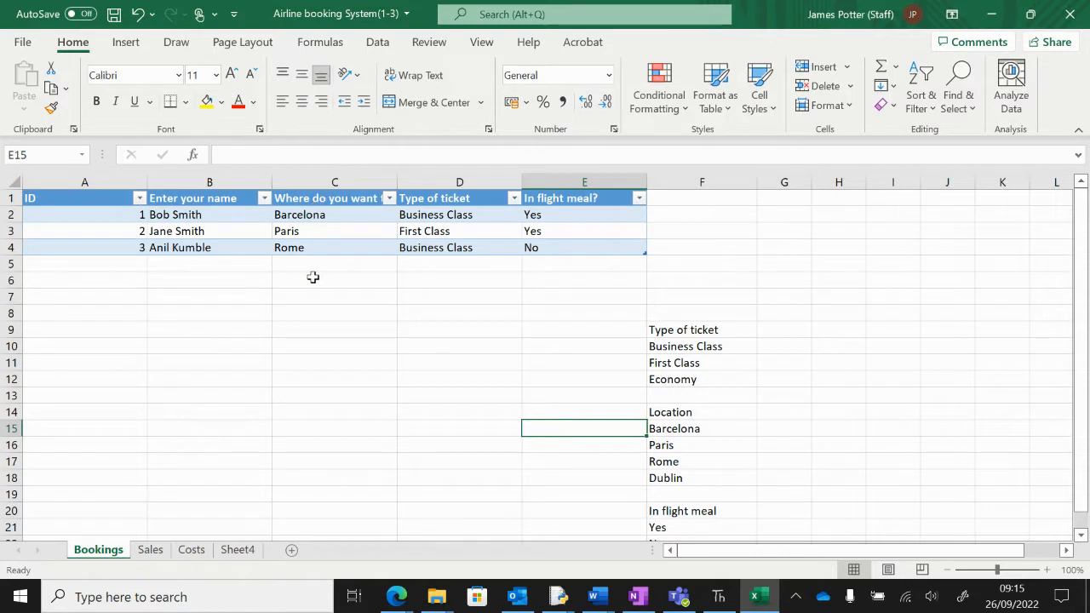
mouse_move(361, 395)
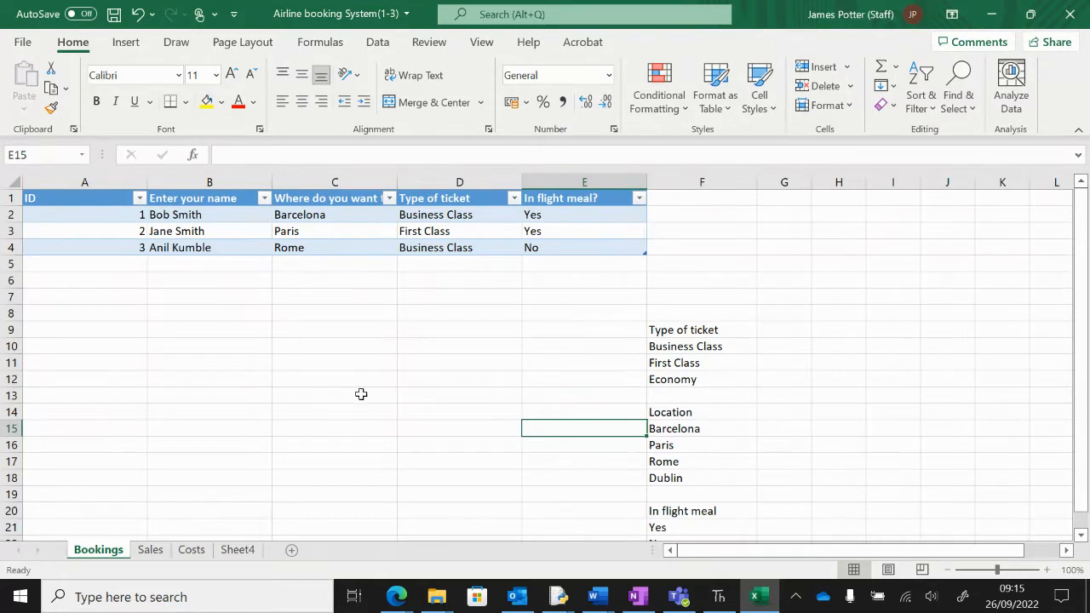
mouse_move(281, 321)
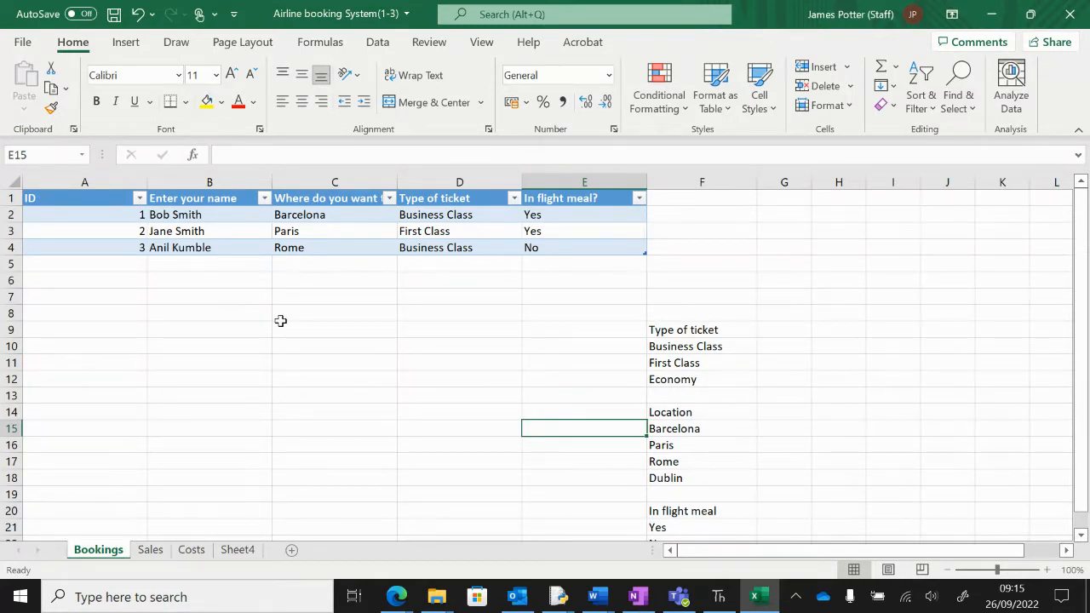
mouse_move(429, 323)
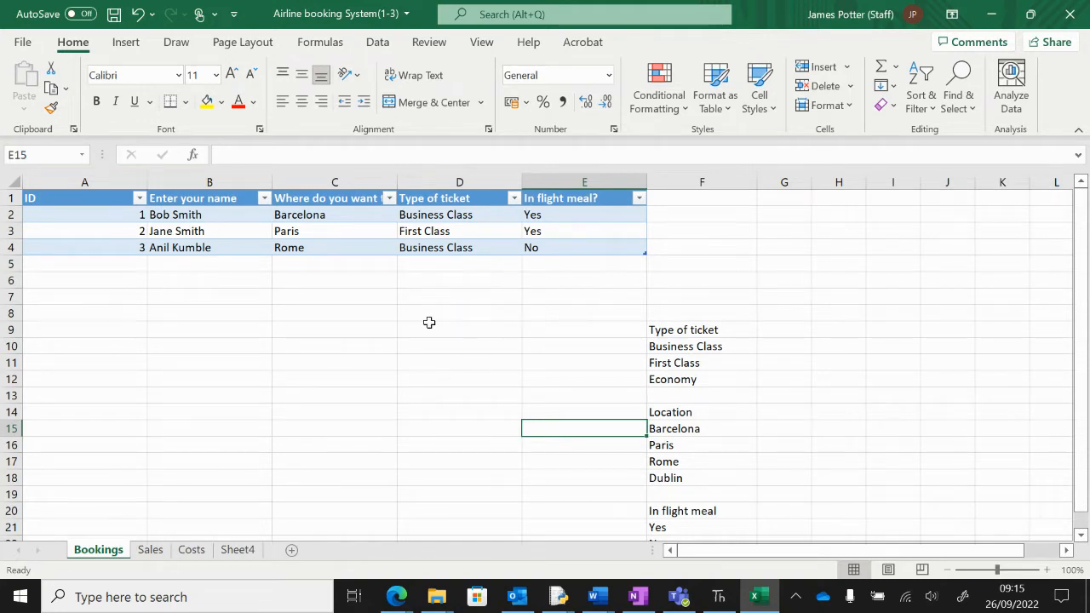
mouse_move(777, 347)
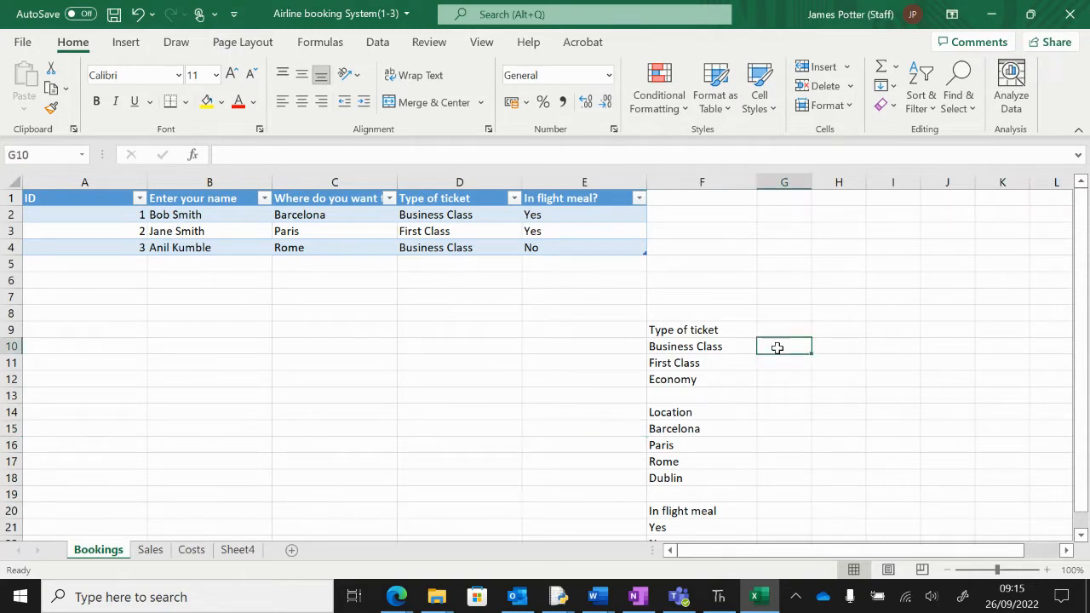
Enter =COUNTIF(Table1[Type of ticket],F10) in G10 to count Business Class tickets (2)
type("=")
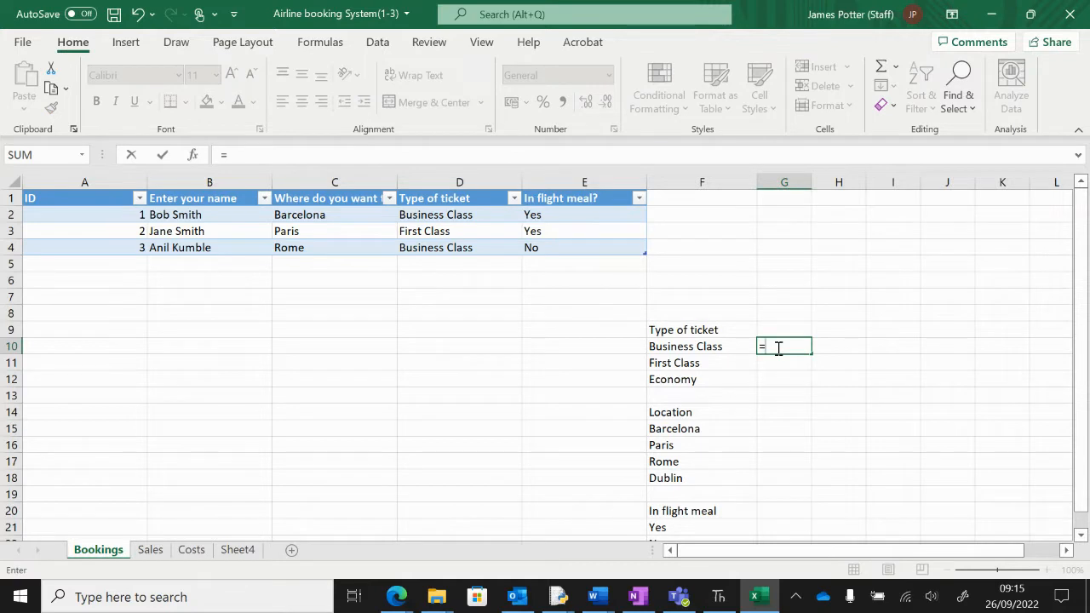
type("countif")
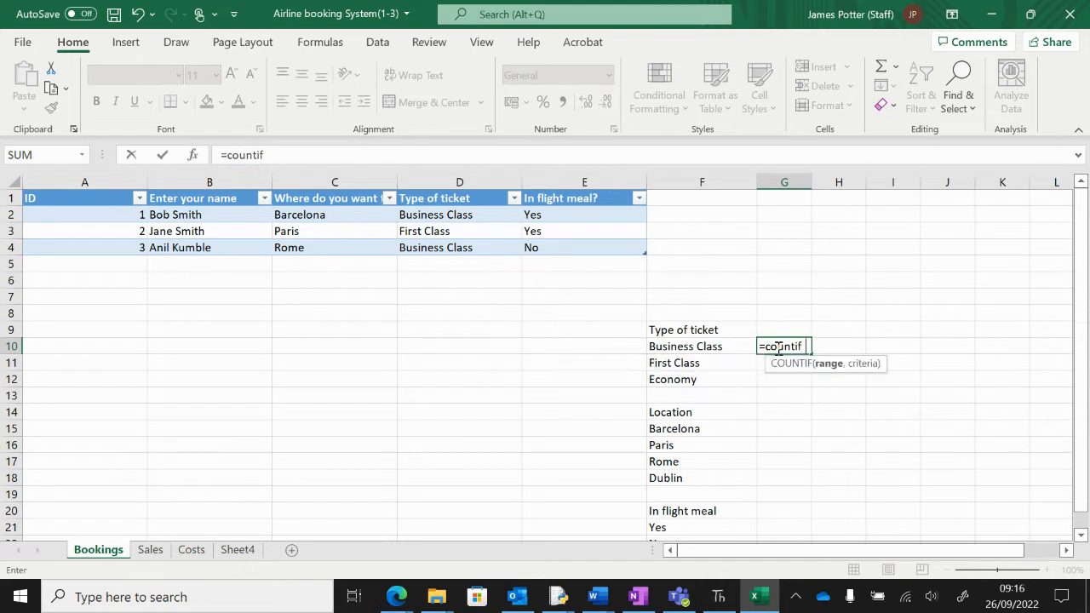
type("(")
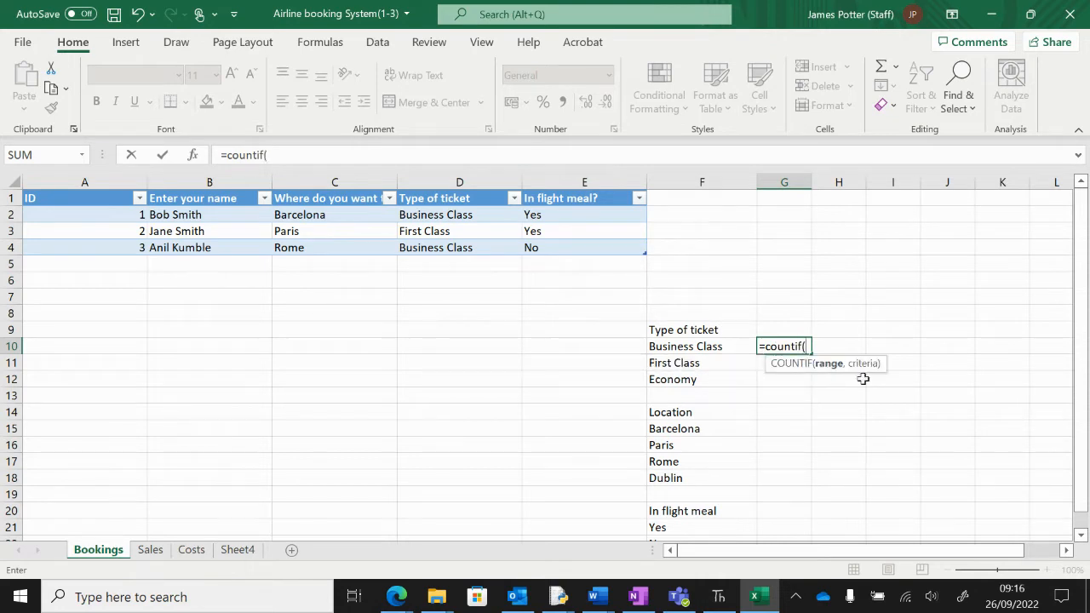
mouse_move(481, 217)
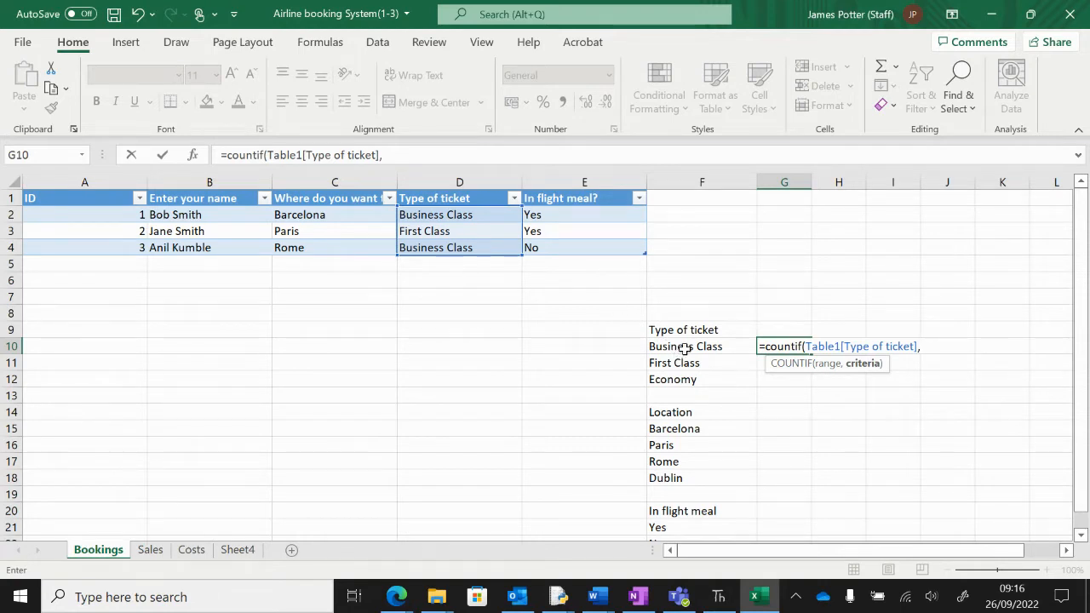
left_click(702, 346)
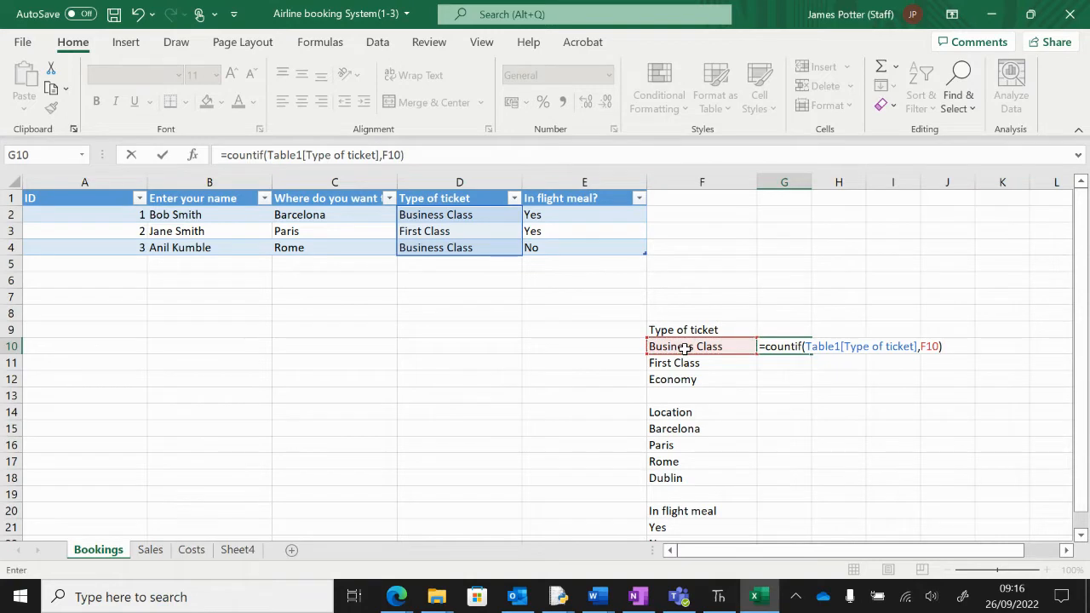
key("Enter")
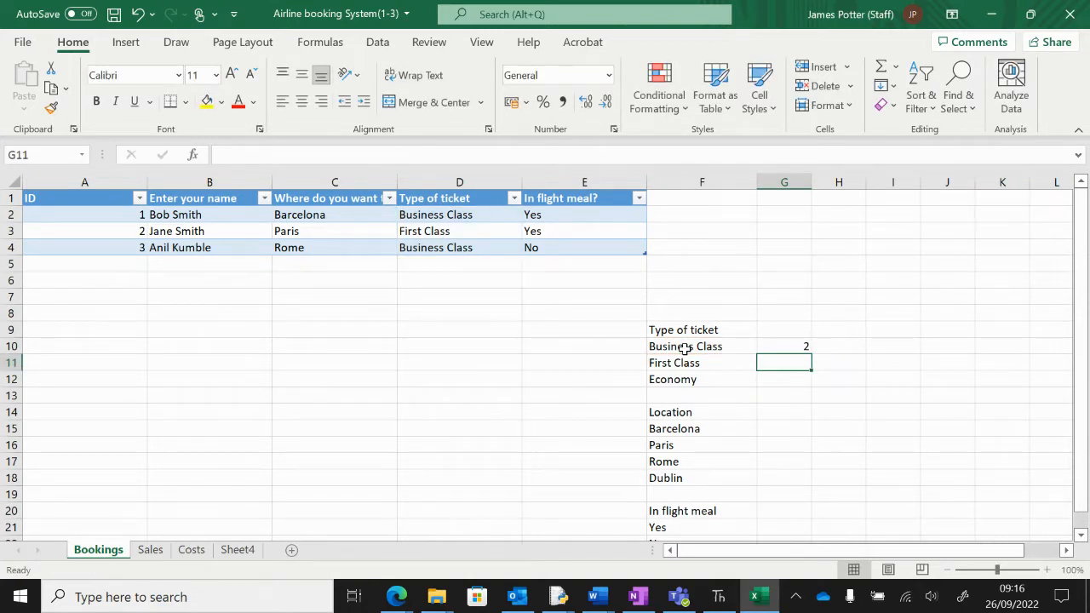
Enter the COUNTIF formula for First Class in G11, showing 1
type("=if")
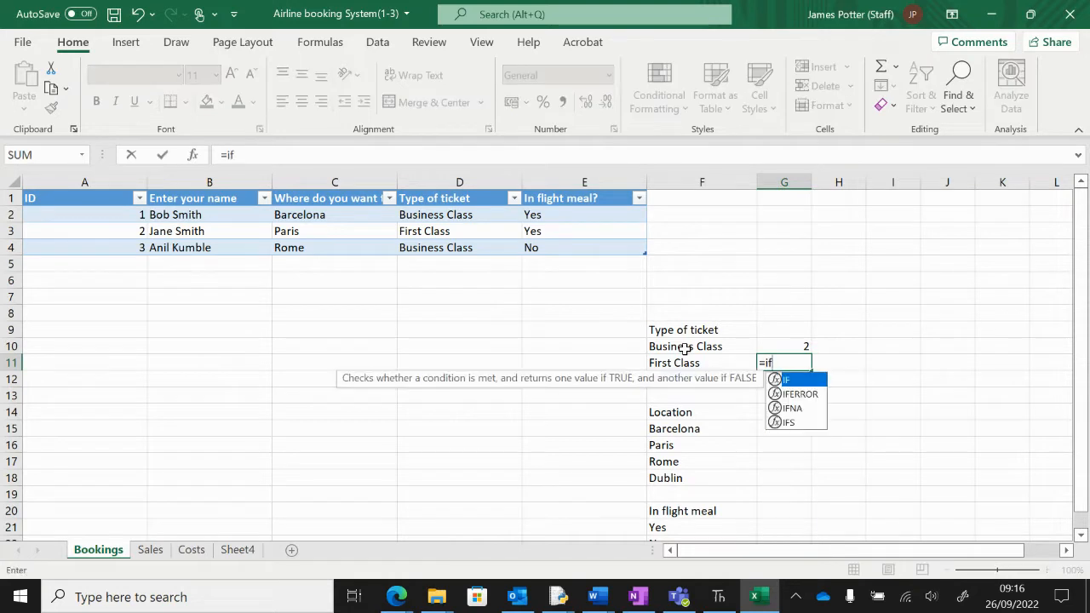
type("countif(Table1[Type of ticket")
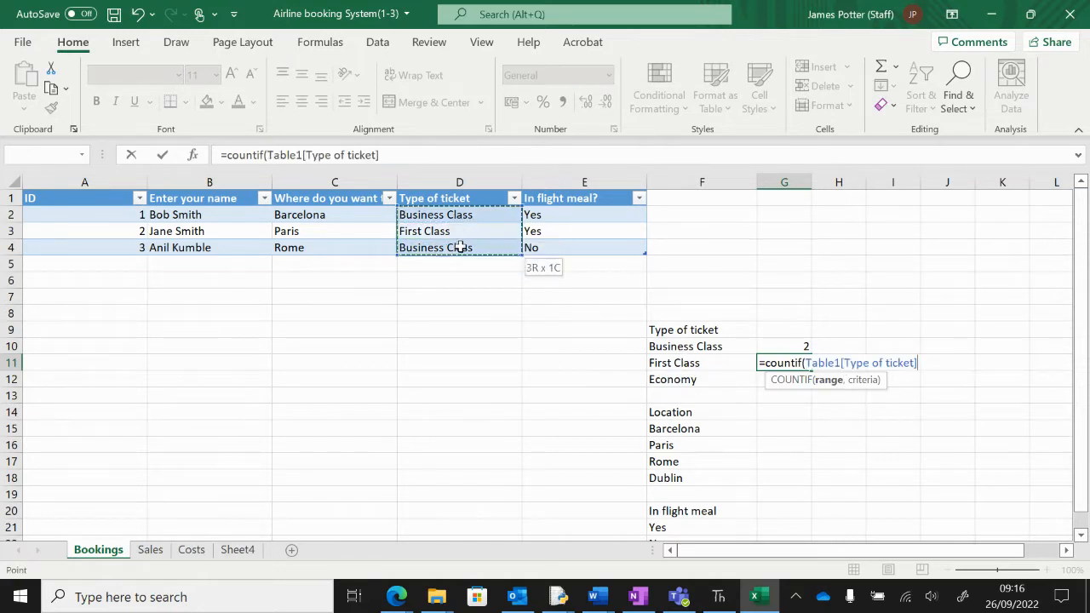
type(",F11)")
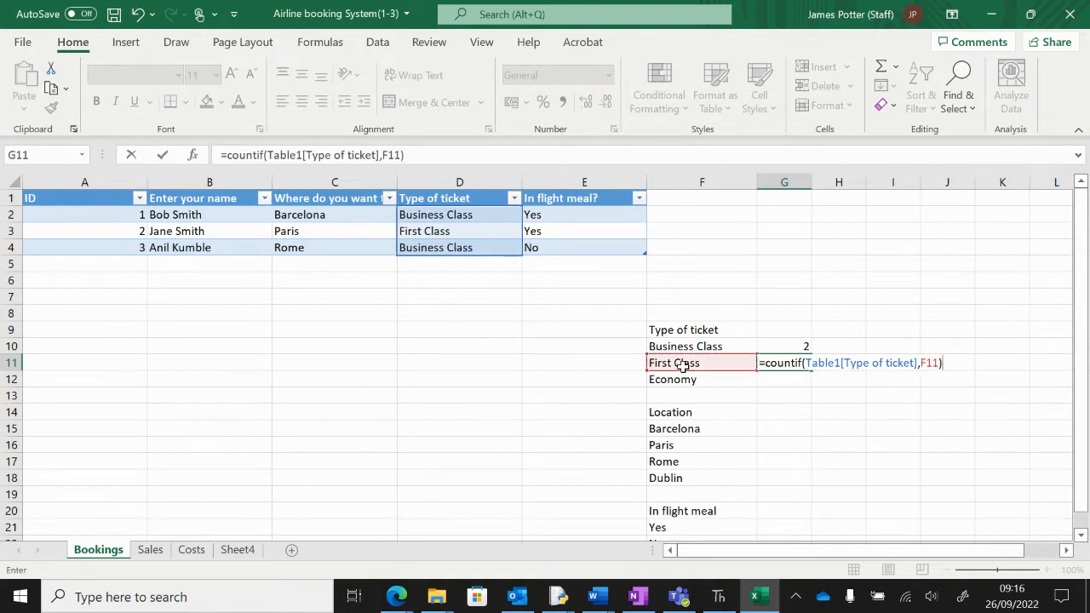
key("Enter")
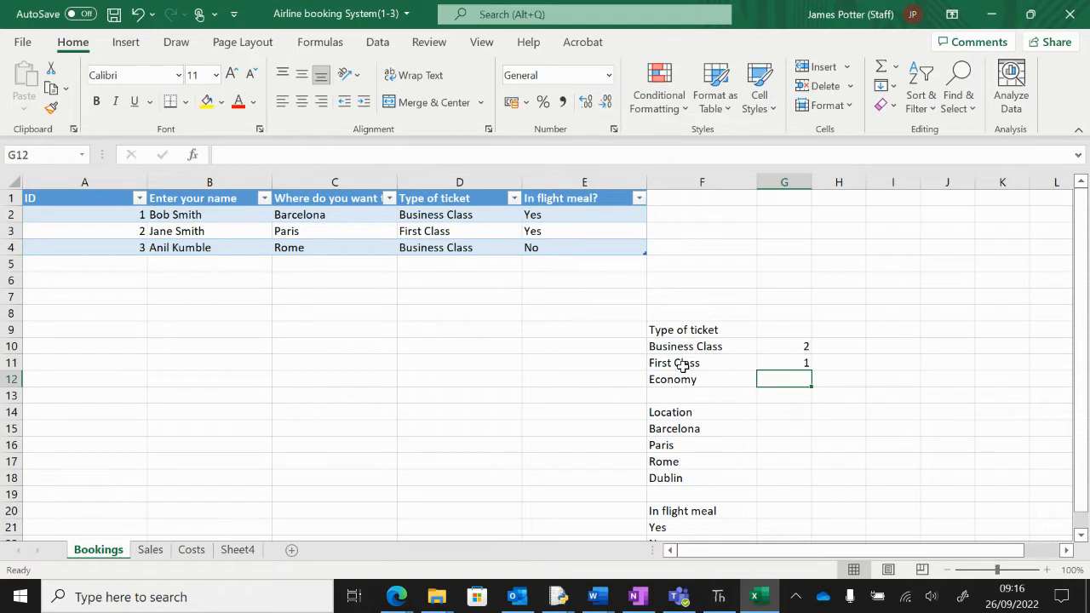
mouse_move(546, 342)
type("=")
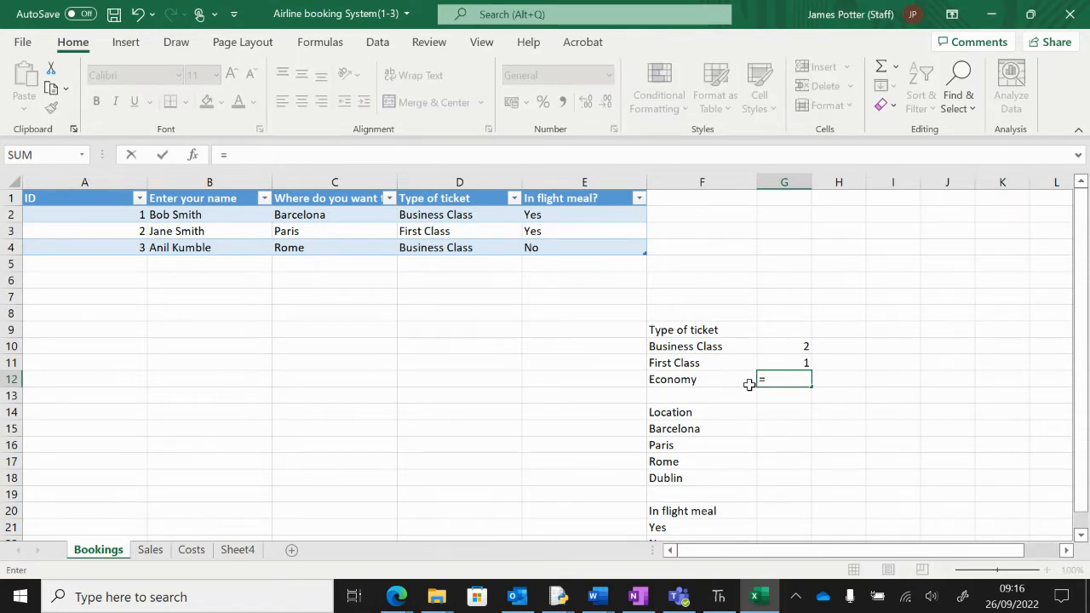
Enter =COUNTIF(Table1[Type of ticket],F12) in G12 for Economy, showing 0
type("countif(")
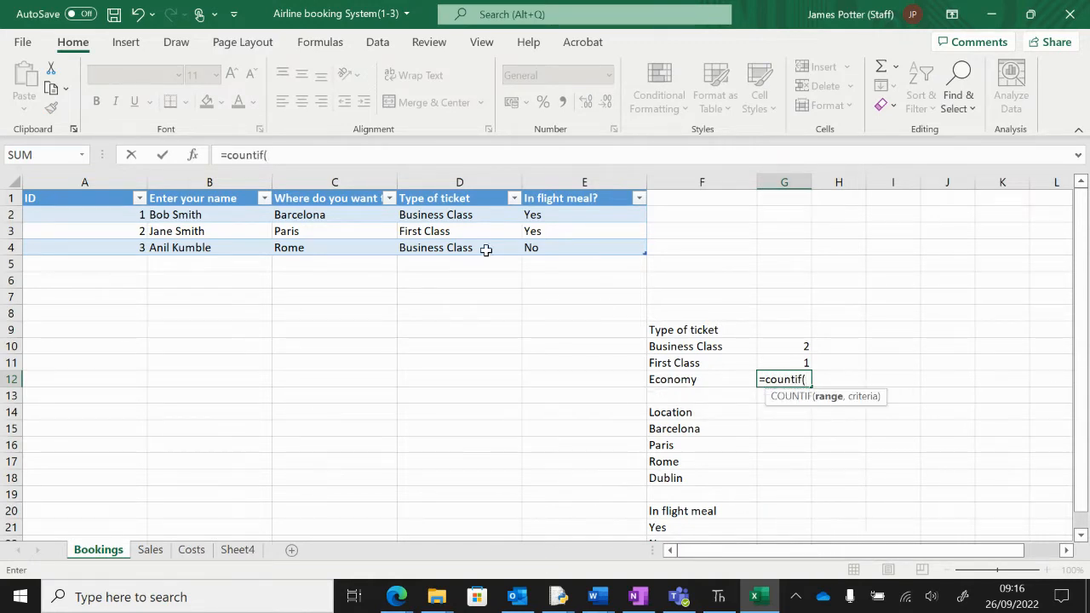
left_click(459, 231)
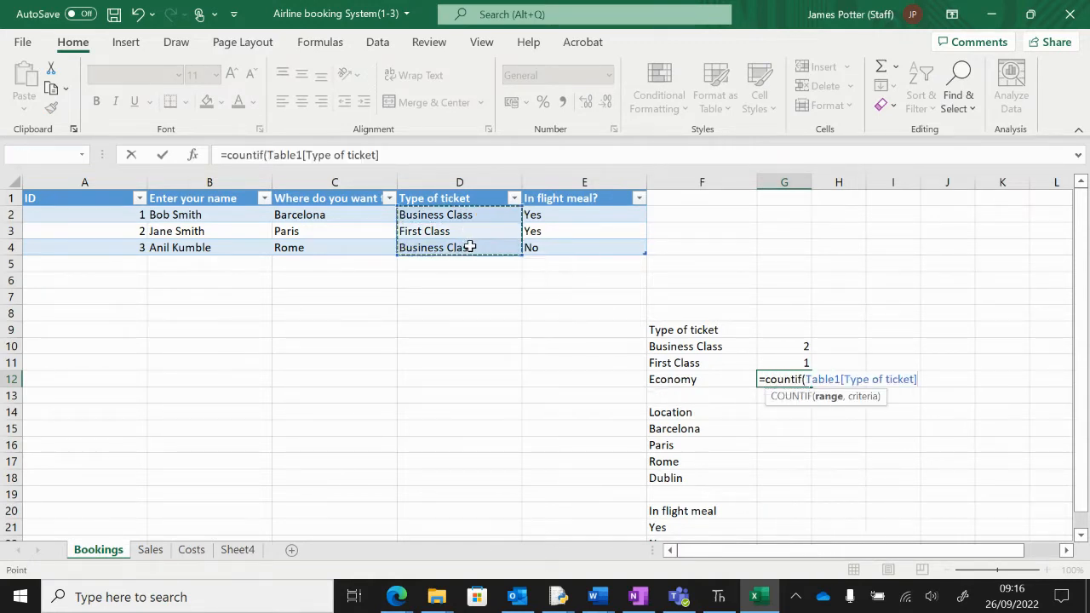
type(",")
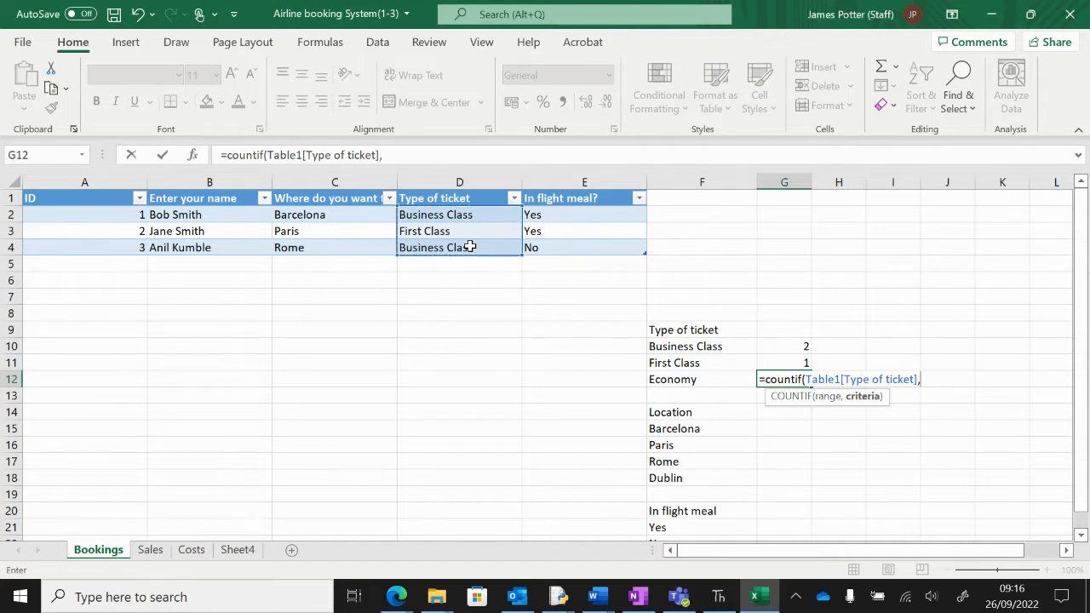
left_click(672, 379)
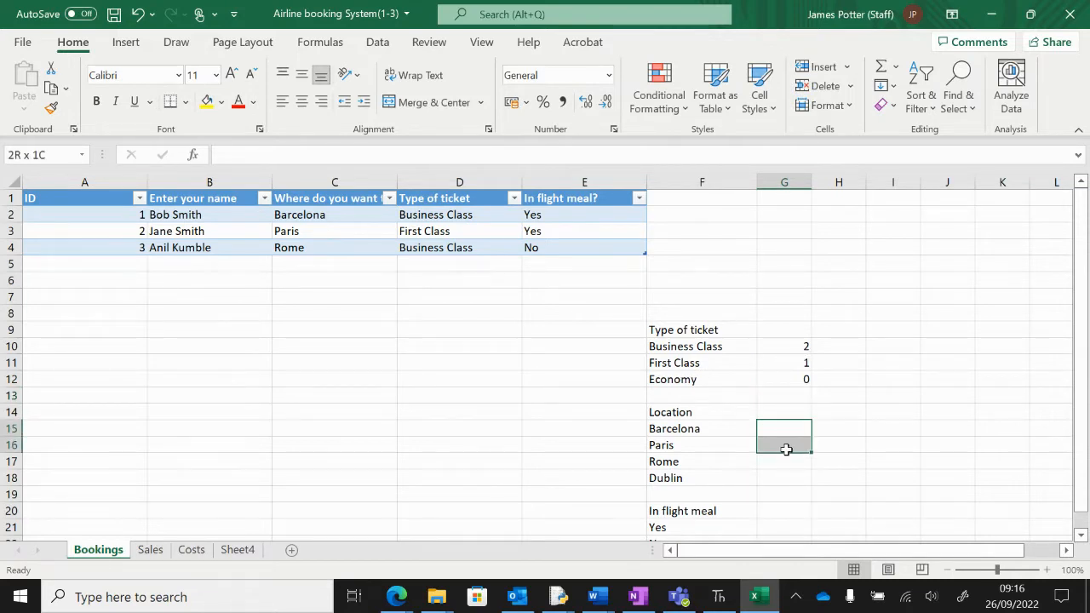
left_click(783, 444)
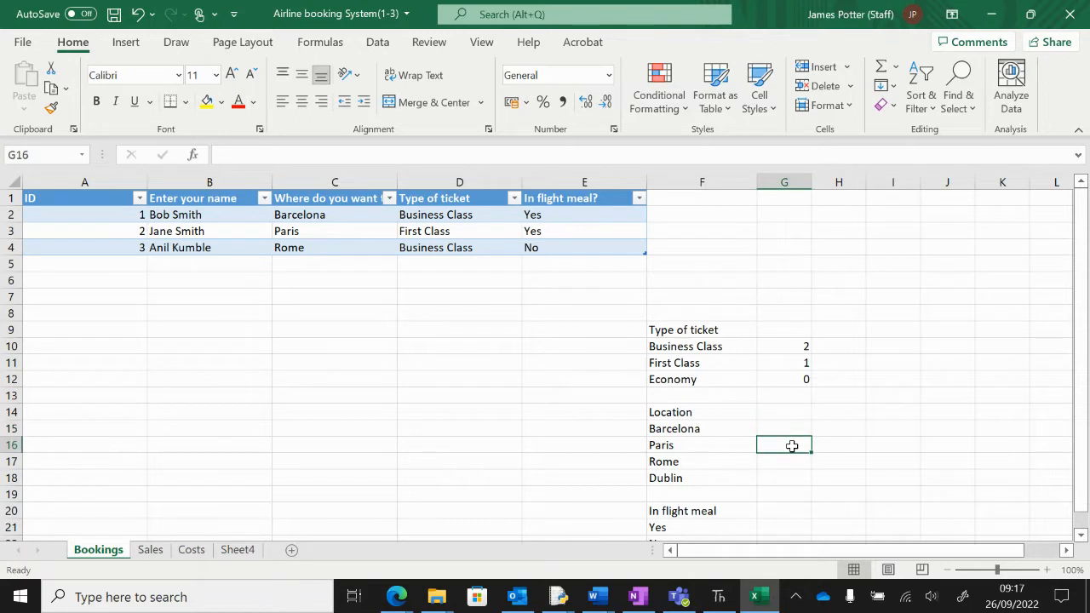
scroll("down", 3)
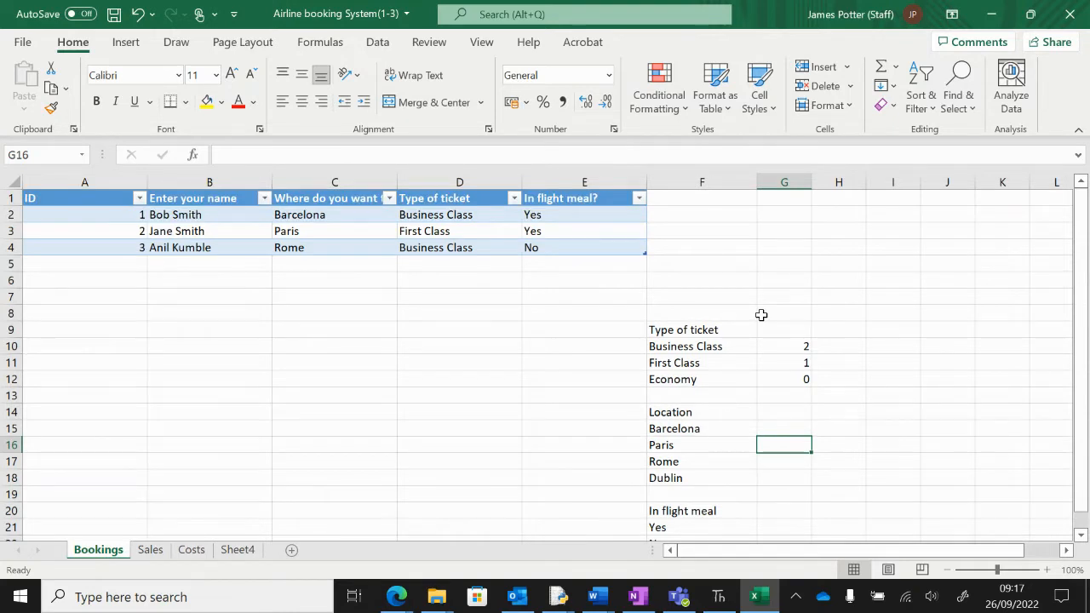
mouse_move(174, 536)
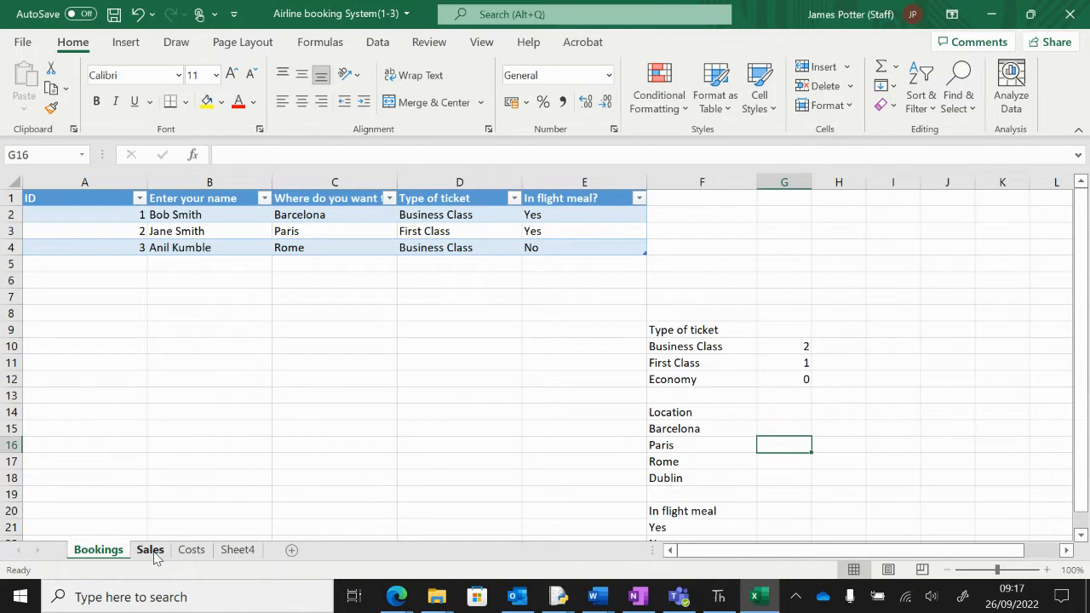
On the Sales sheet, apply All Borders to the destination price table and ticket type table
left_click(150, 549)
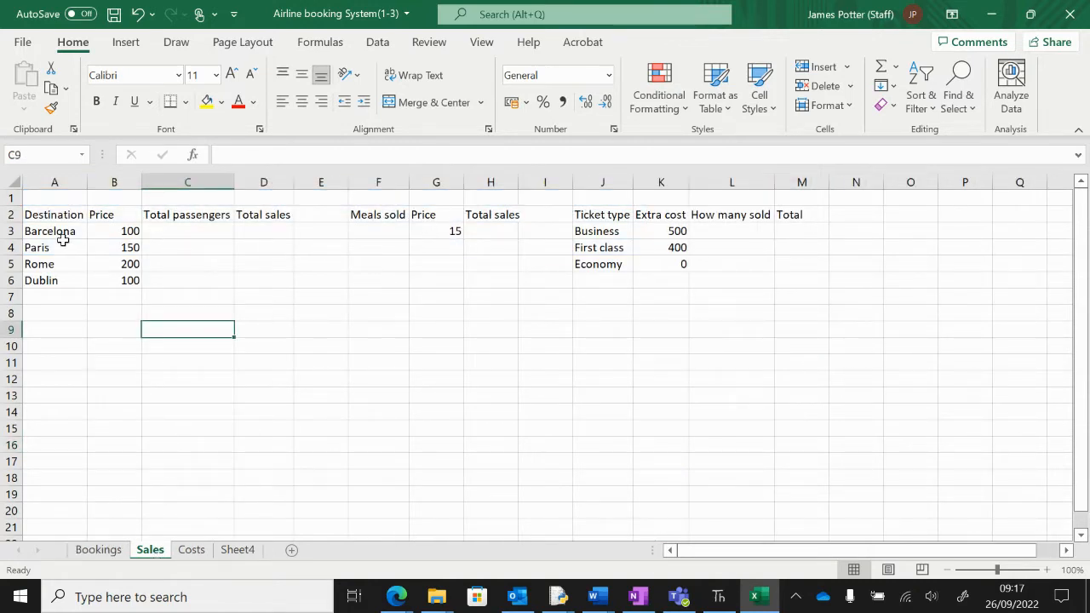
left_click_drag(54, 214, 264, 280)
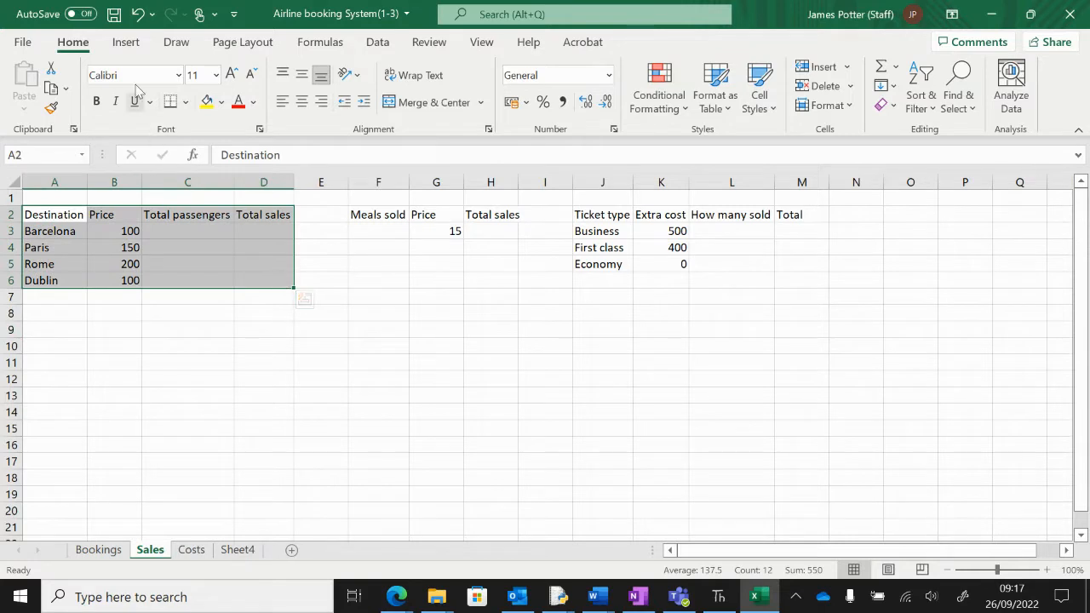
left_click(184, 101)
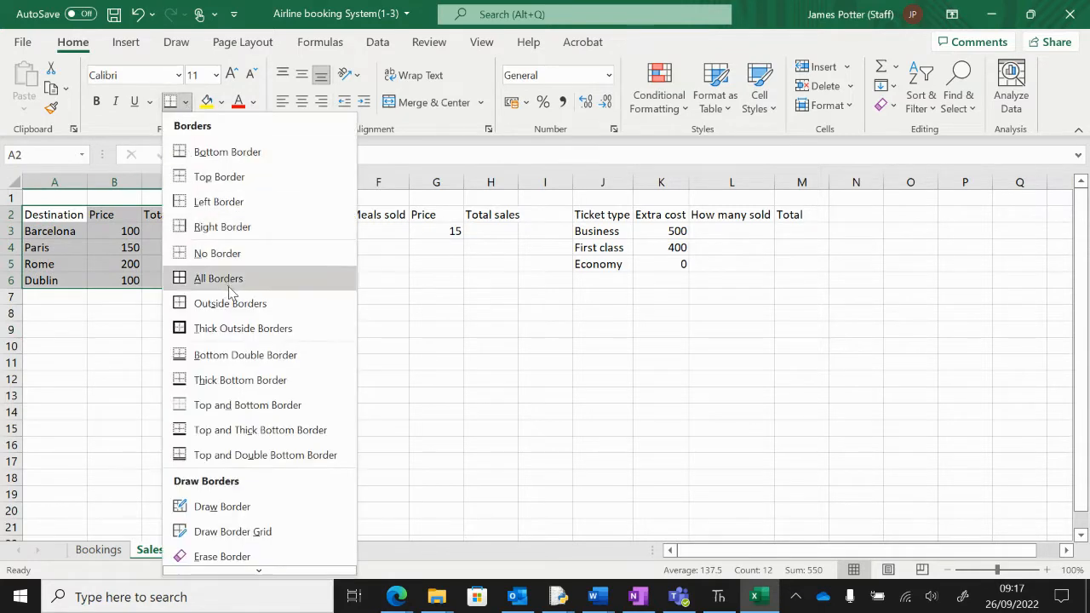
mouse_move(240, 286)
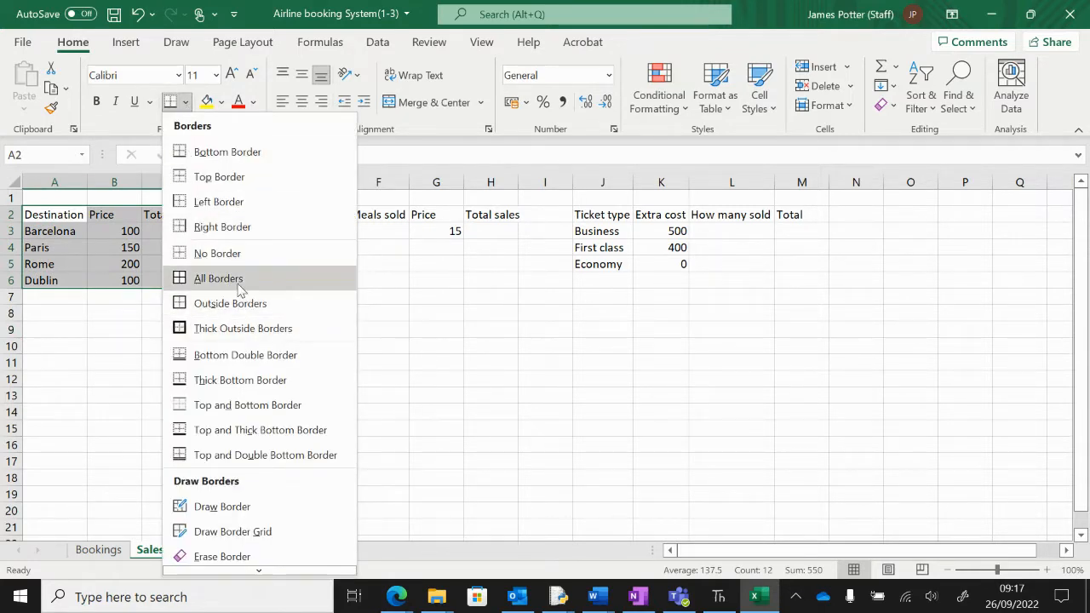
left_click(218, 277)
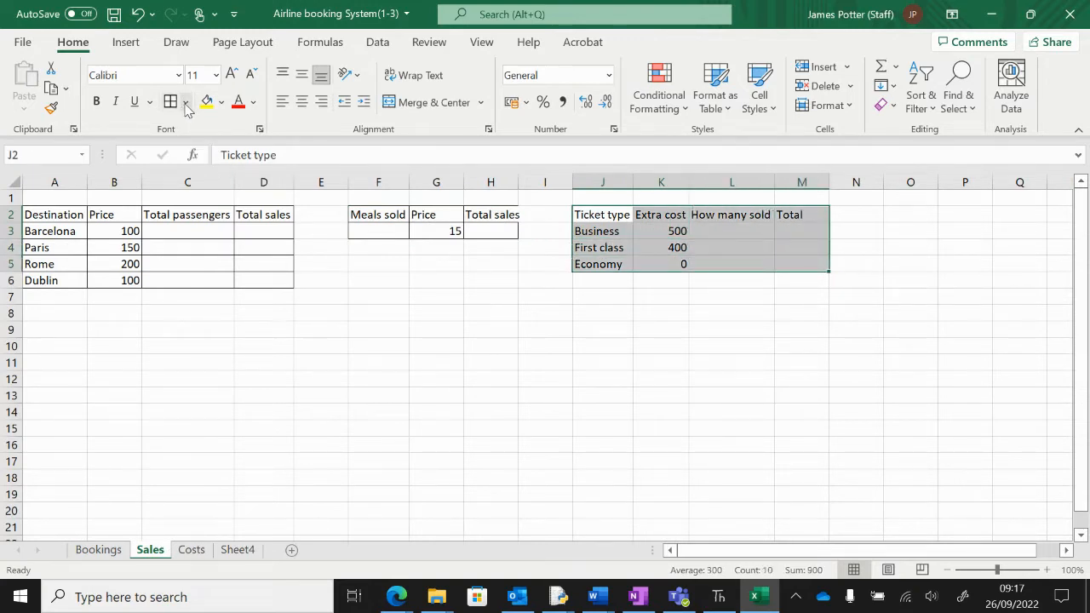
left_click(186, 101)
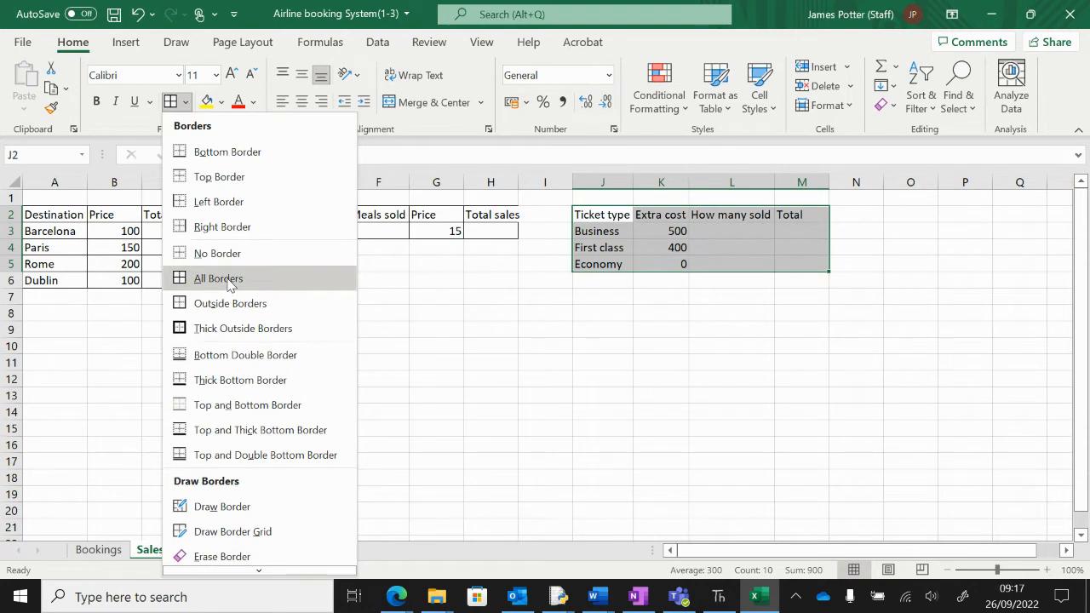
left_click(218, 279)
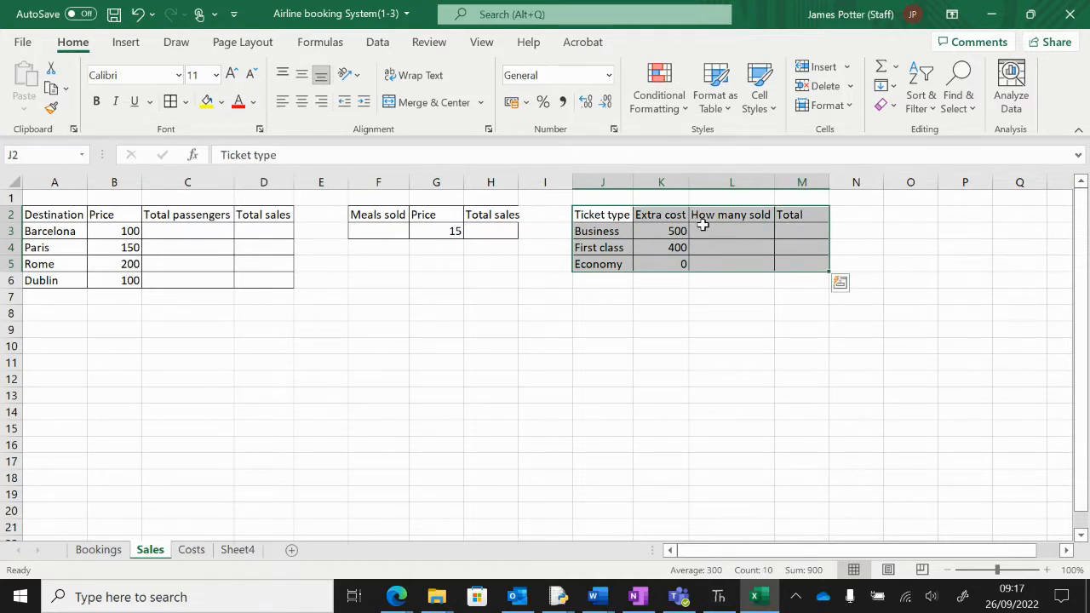
left_click(98, 549)
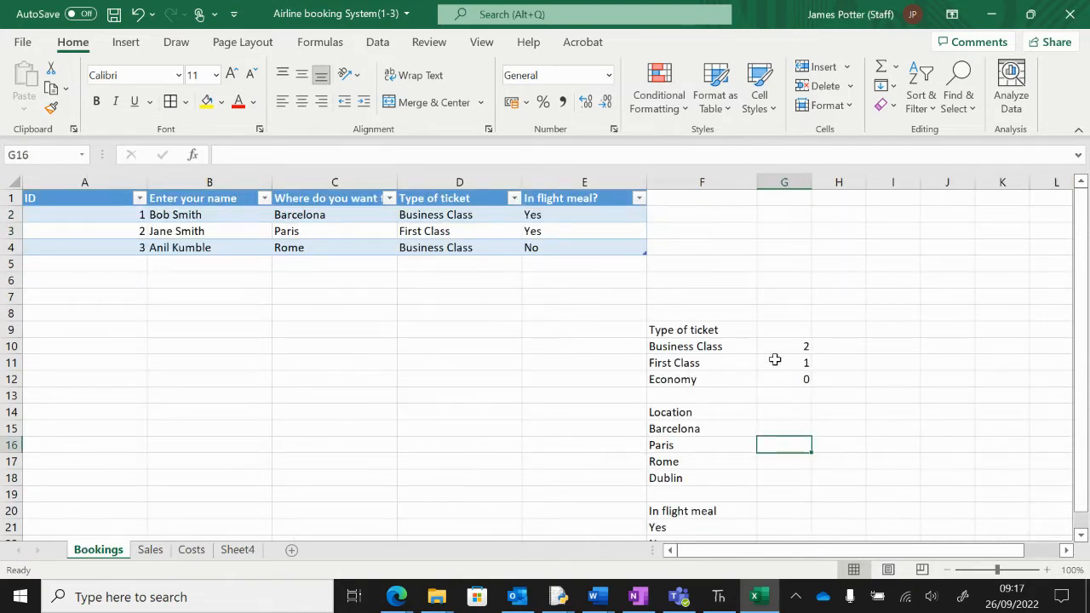
left_click(150, 549)
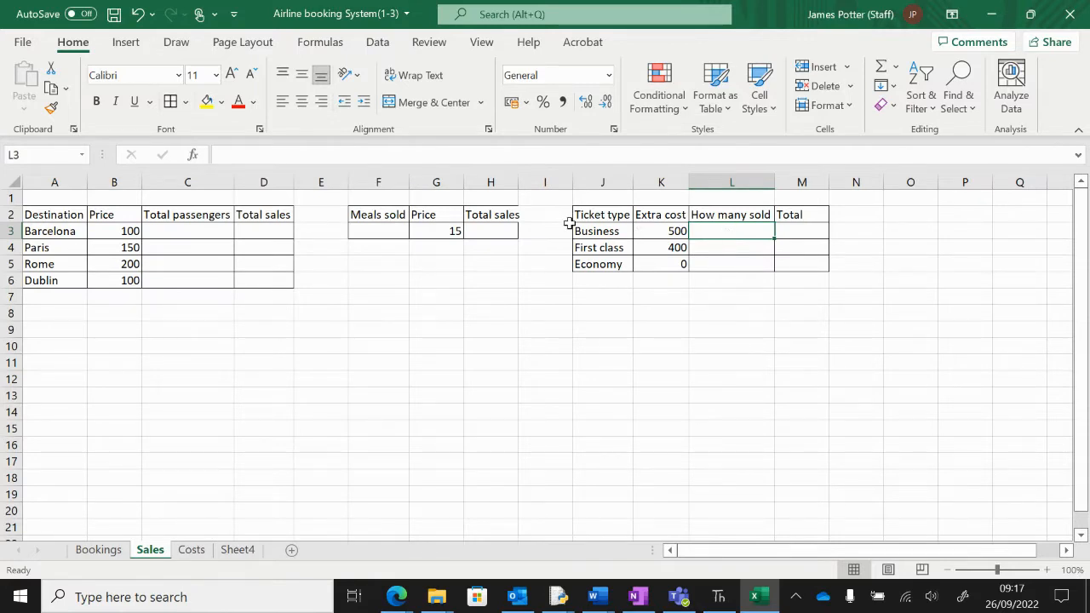
left_click(661, 231)
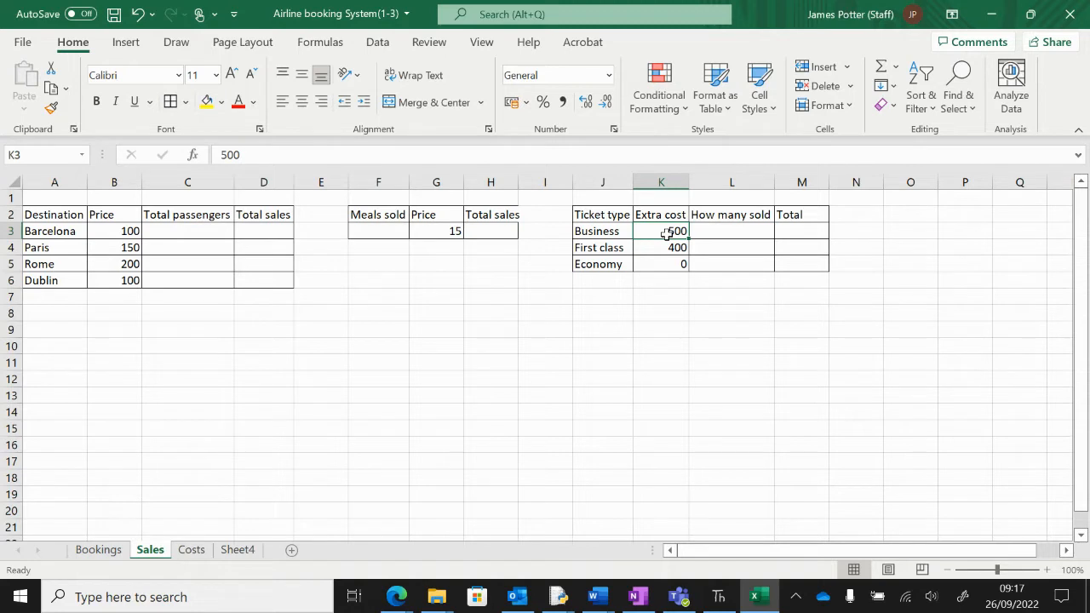
mouse_move(661, 250)
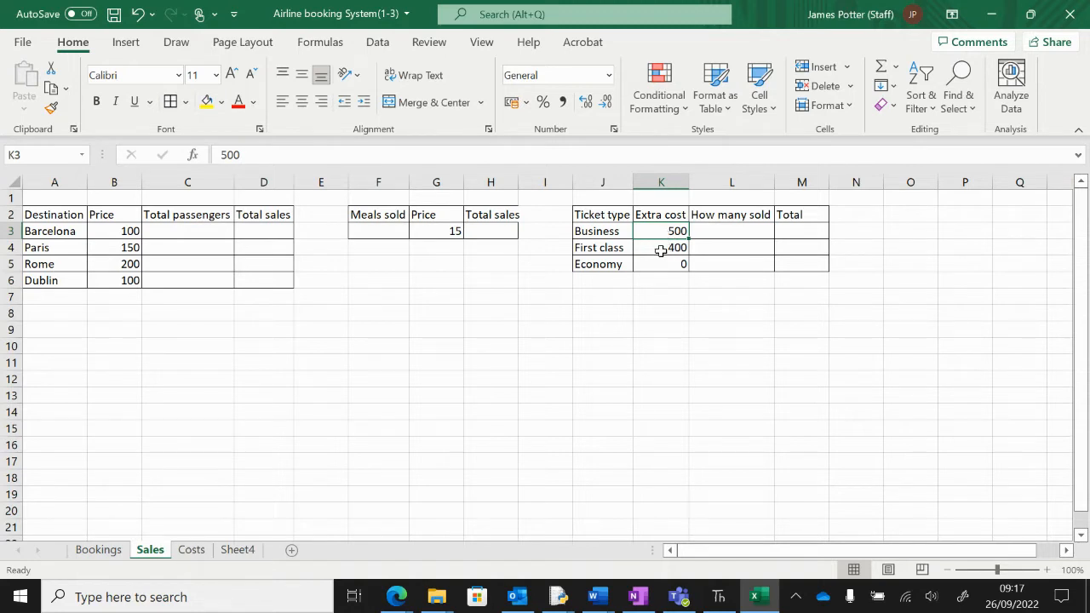
left_click(661, 263)
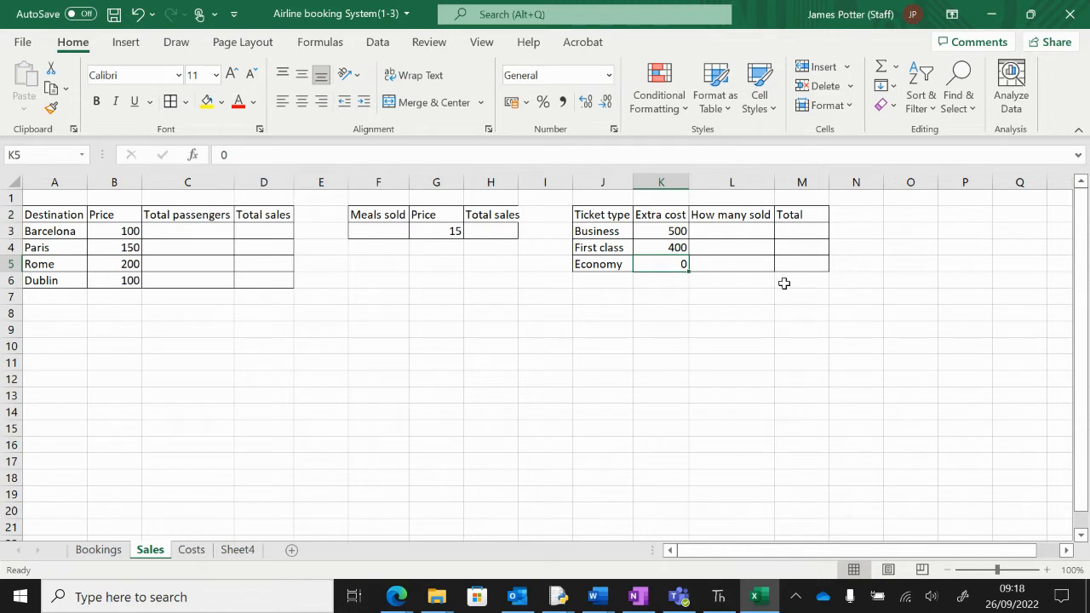
mouse_move(727, 231)
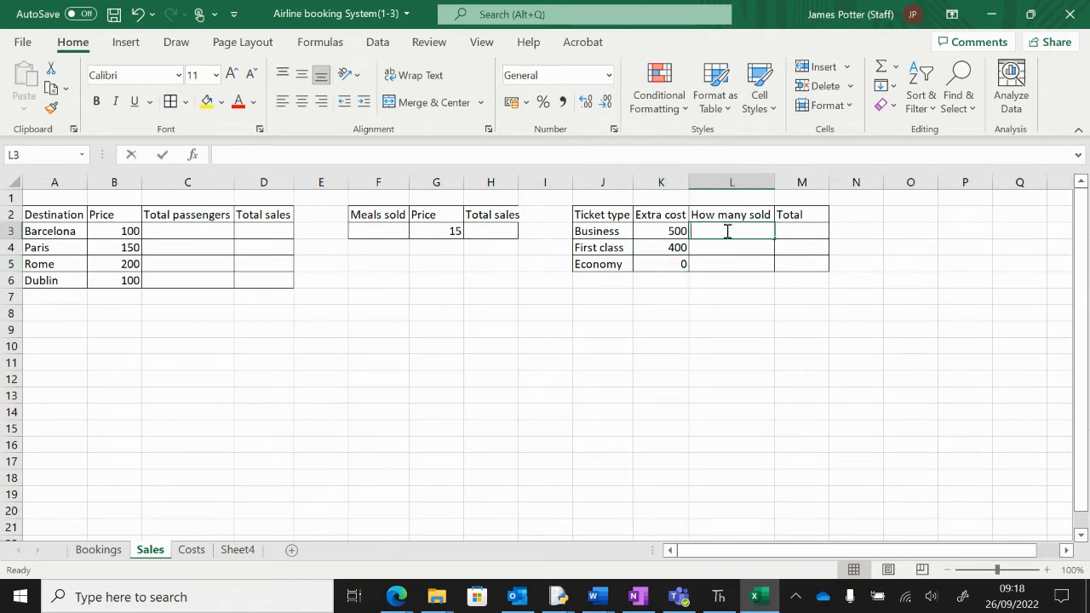
Link Business, First class and Economy sold cells to Bookings counts G10, G11 and G12
type("=")
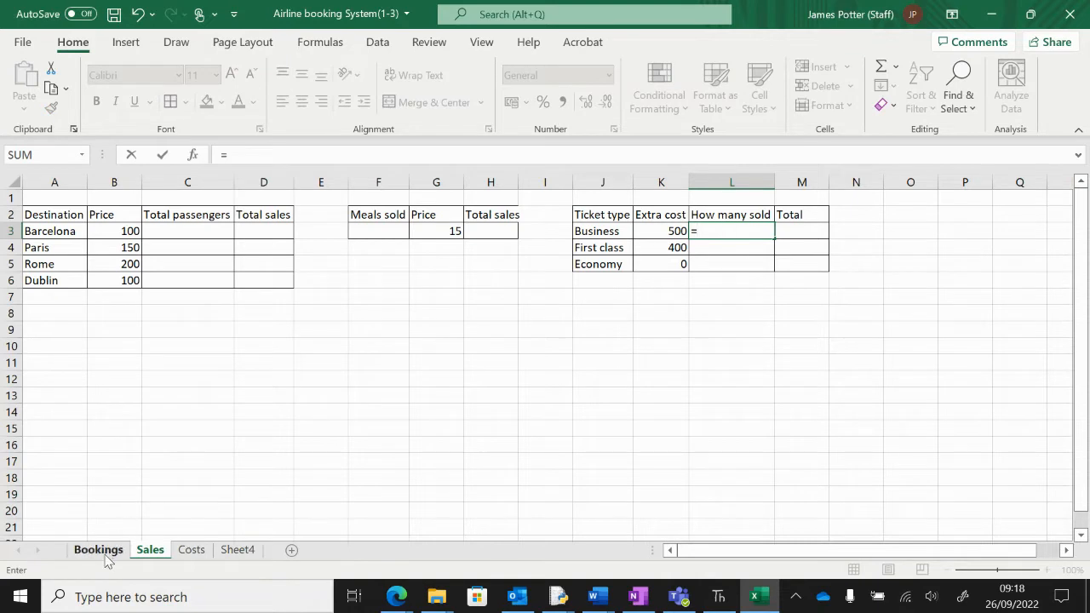
left_click(97, 550)
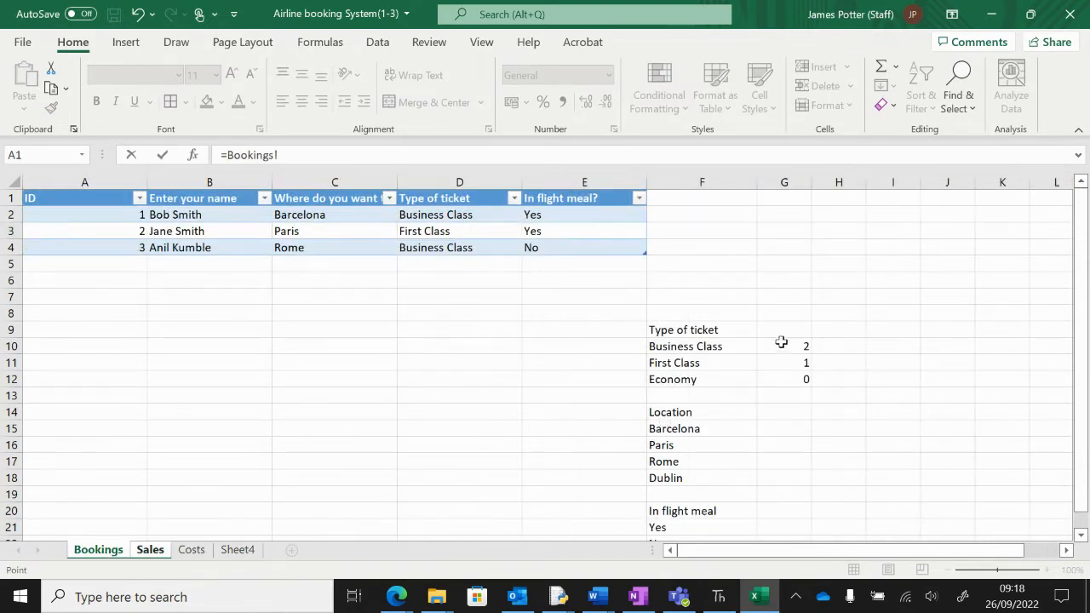
left_click(784, 345)
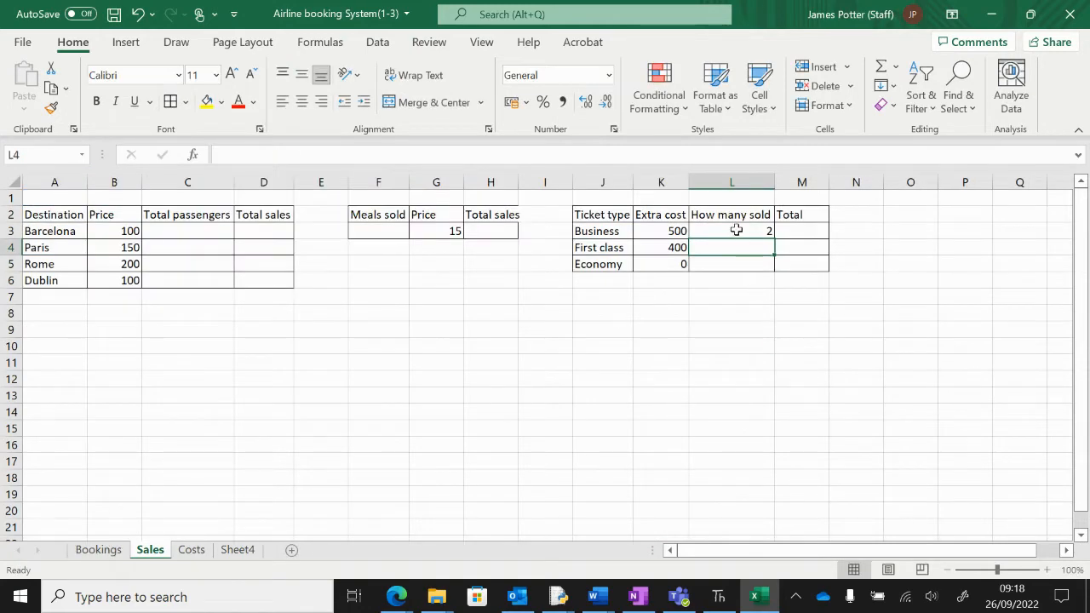
left_click(731, 231)
type("=")
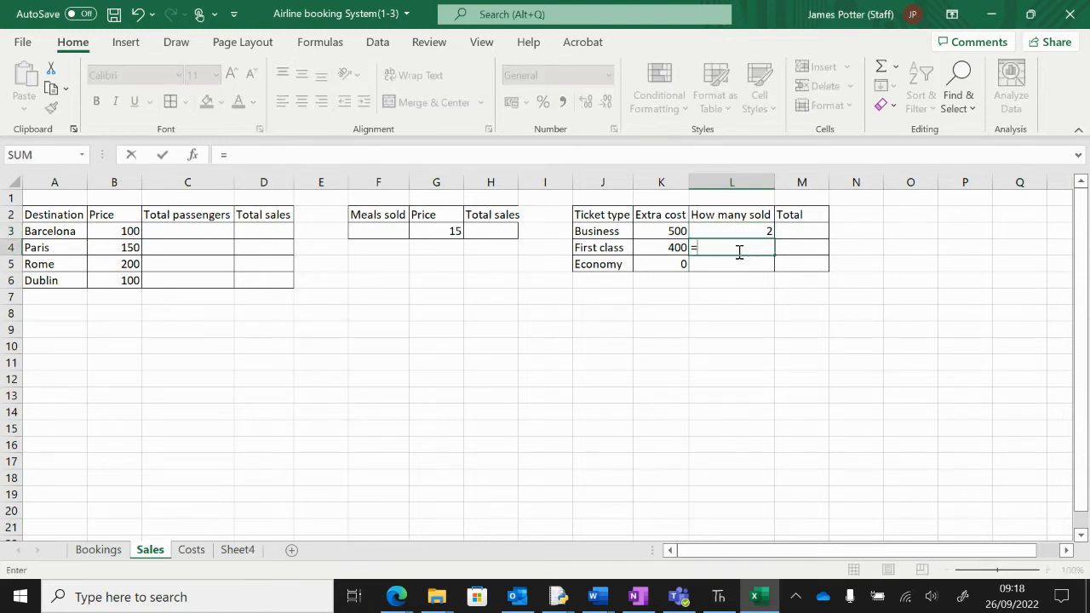
left_click(98, 549)
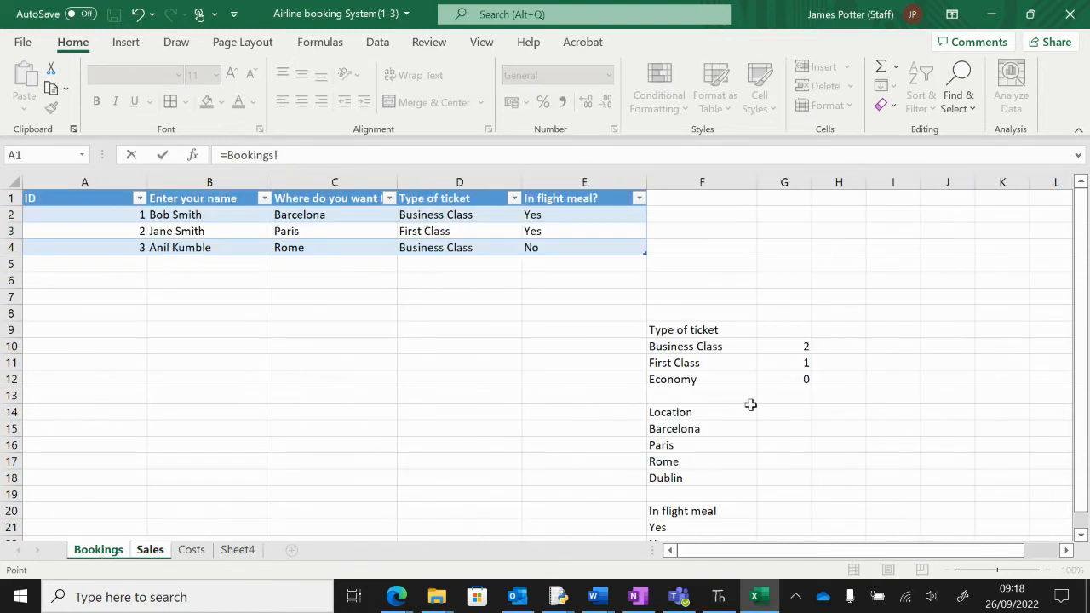
left_click(784, 363)
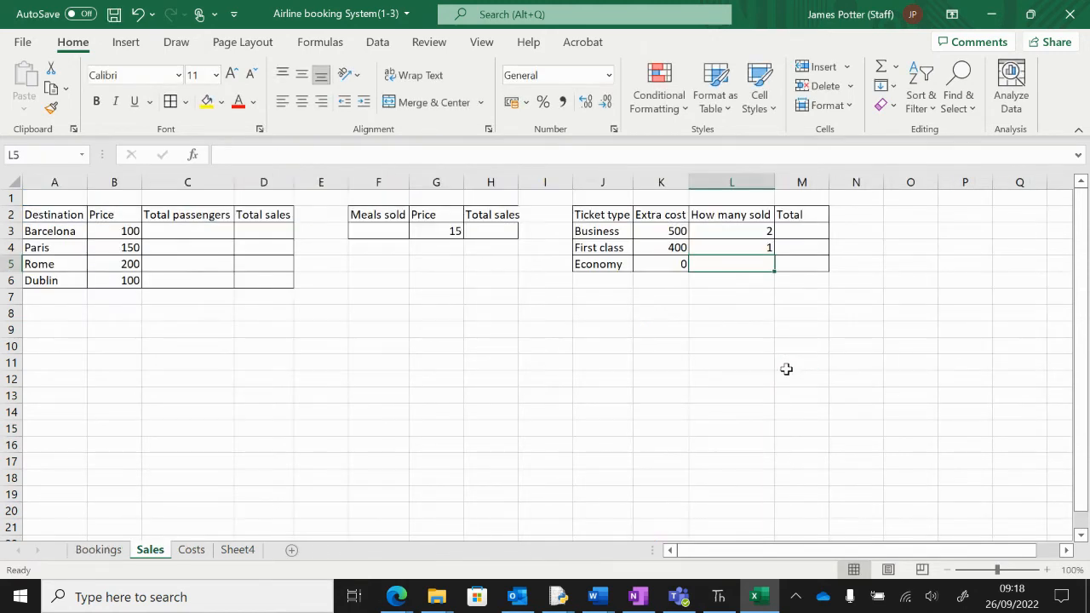
type("=")
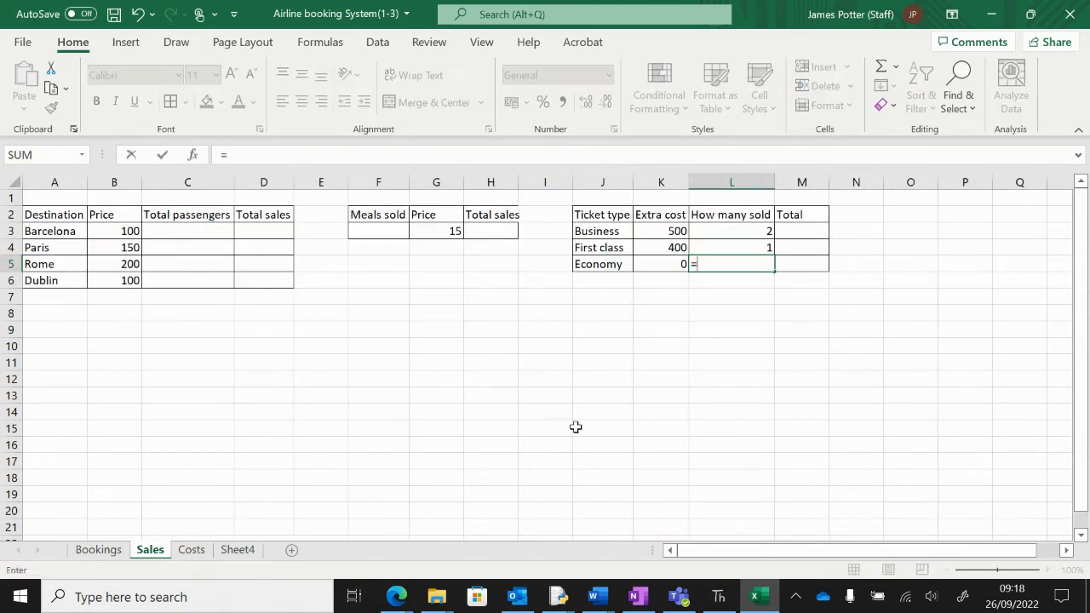
left_click(98, 550)
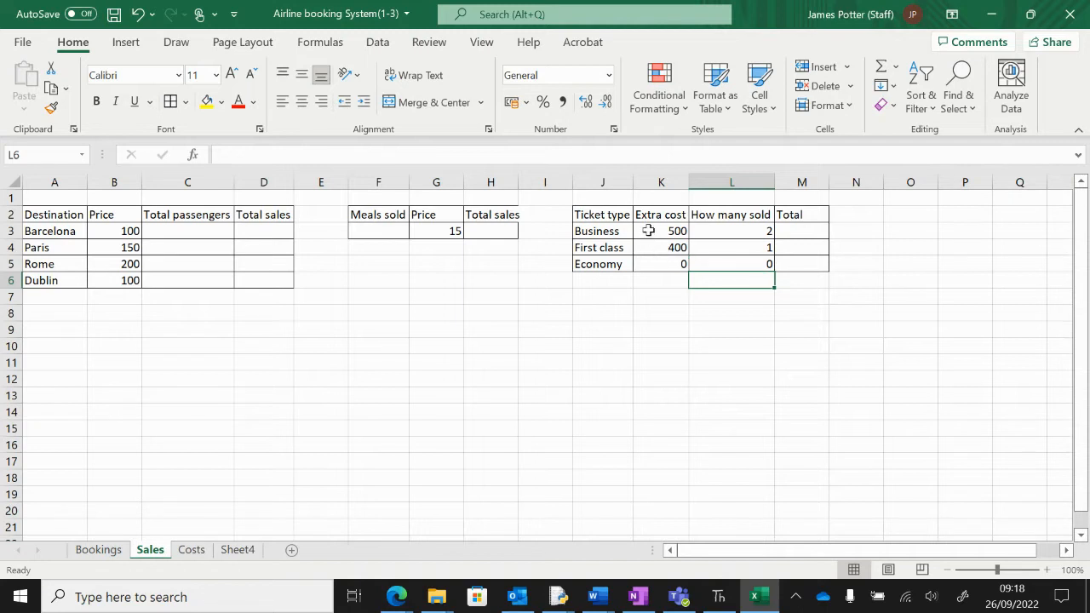
mouse_move(634, 231)
type("=")
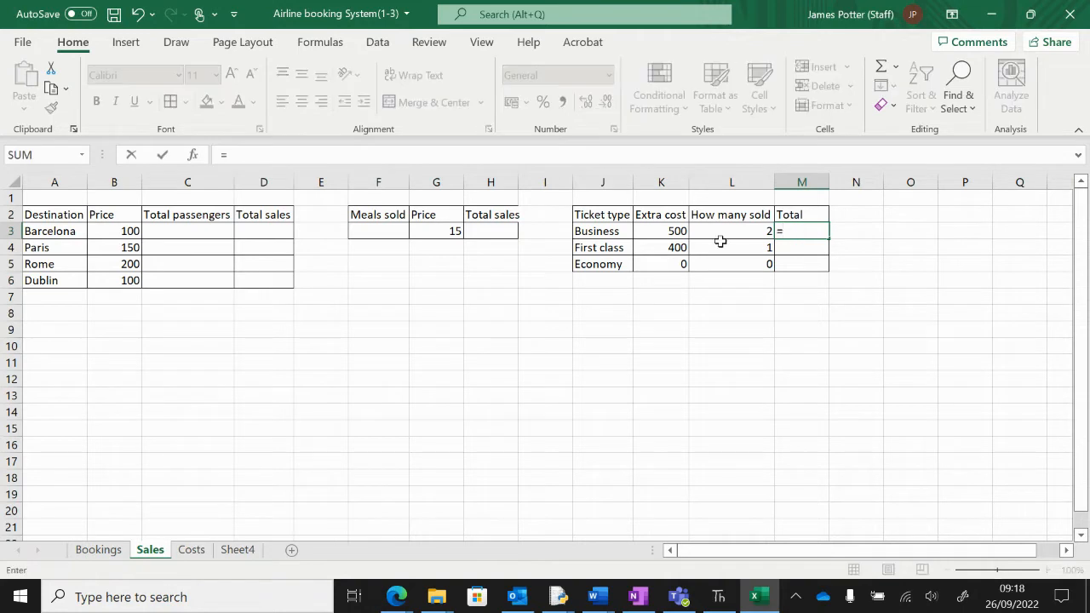
Enter =K3*L3 in M3 and fill down to M5, giving 1000, 400 and 0
left_click(661, 231)
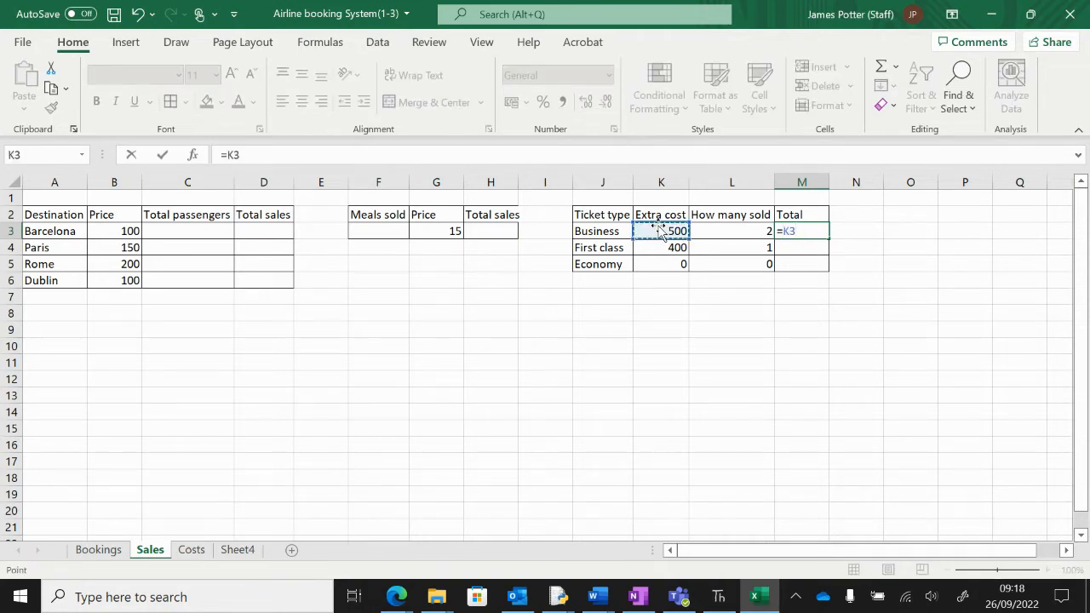
type("*")
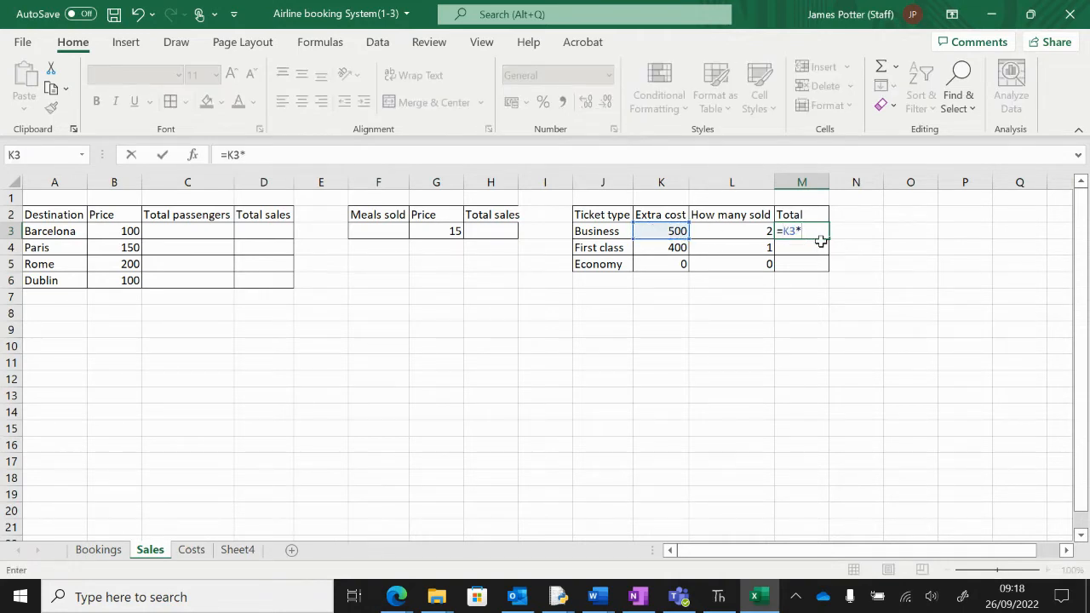
left_click(731, 231)
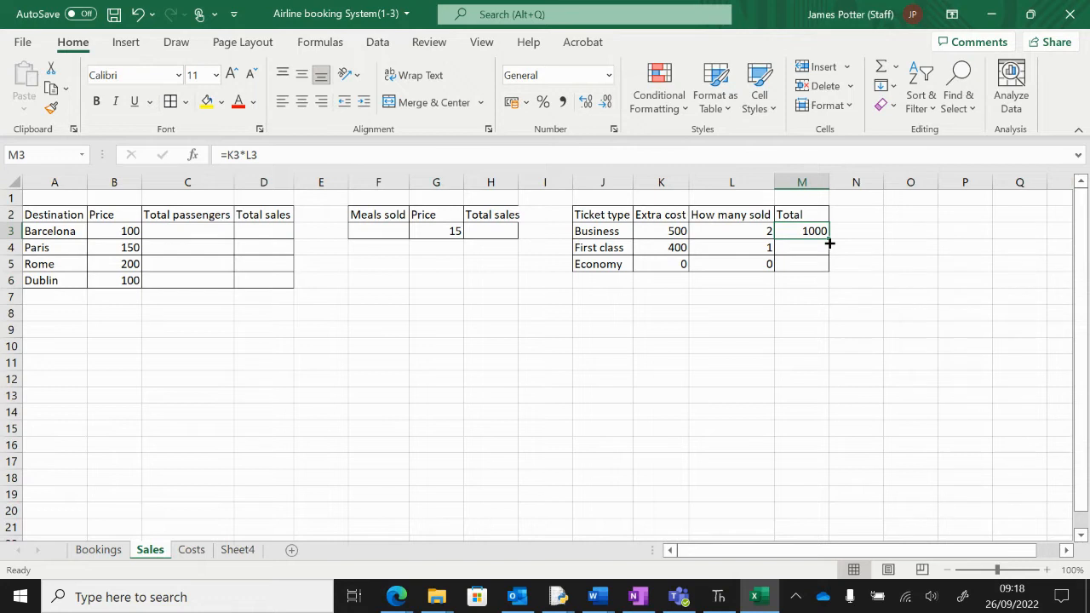
mouse_move(829, 241)
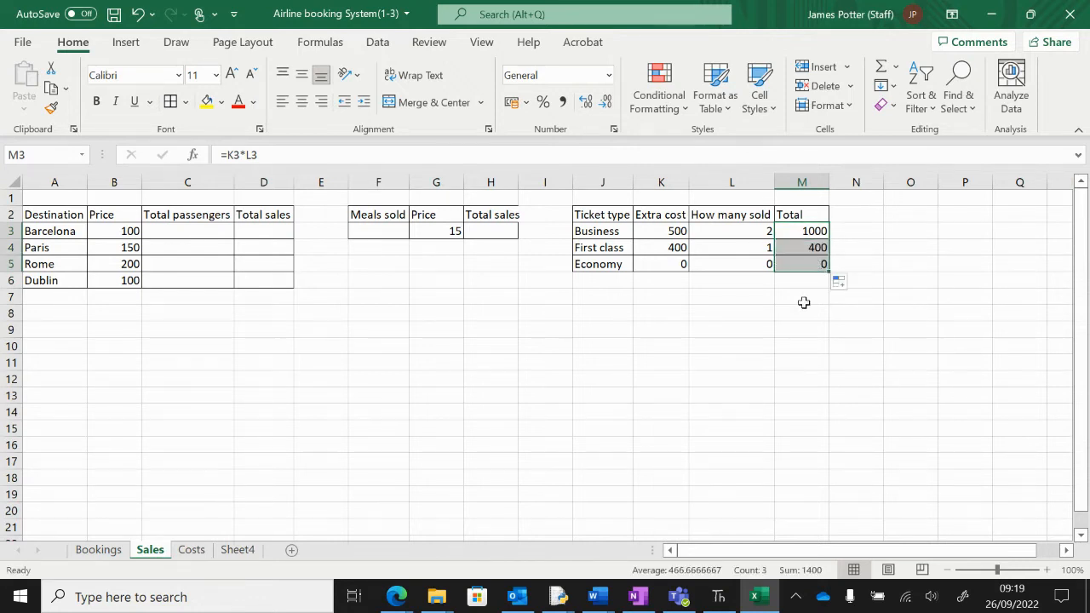
left_click(801, 296)
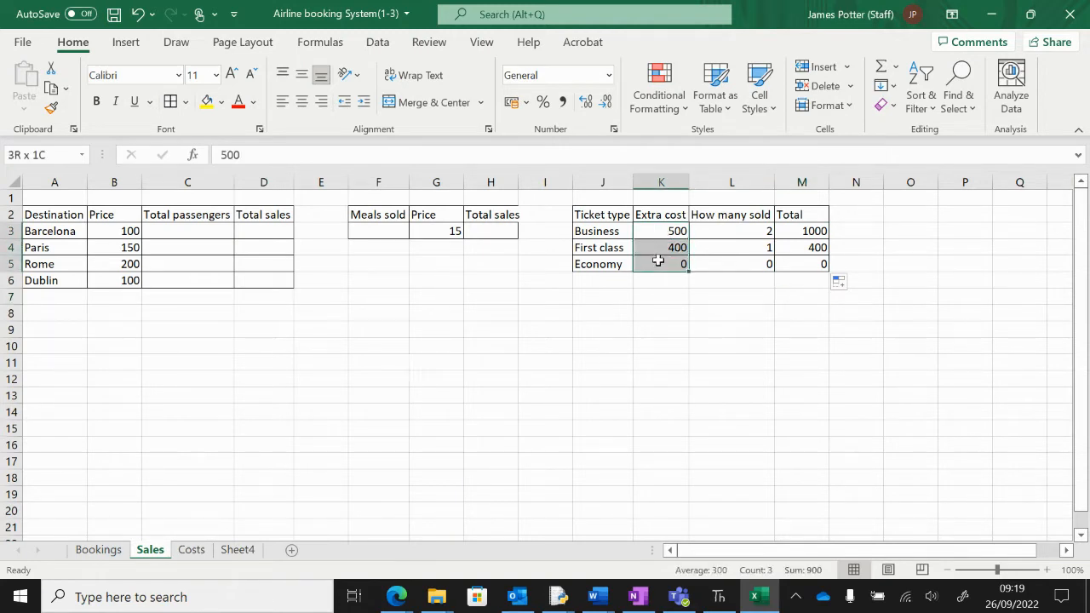
Format the Extra cost cells K3:K5 as pound currency, e.g. £500.00
right_click(661, 263)
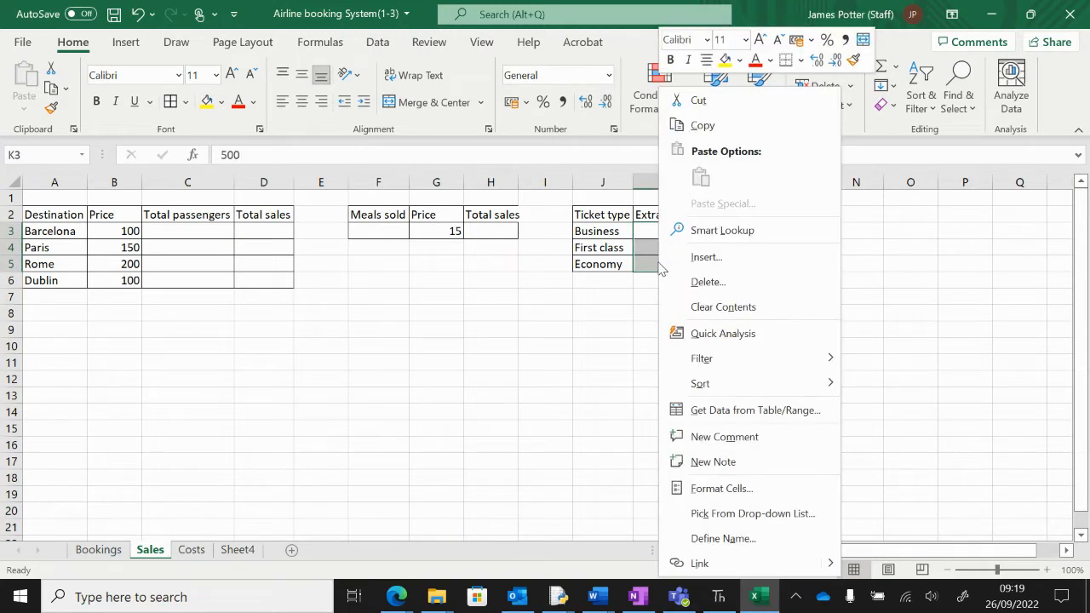
mouse_move(721, 488)
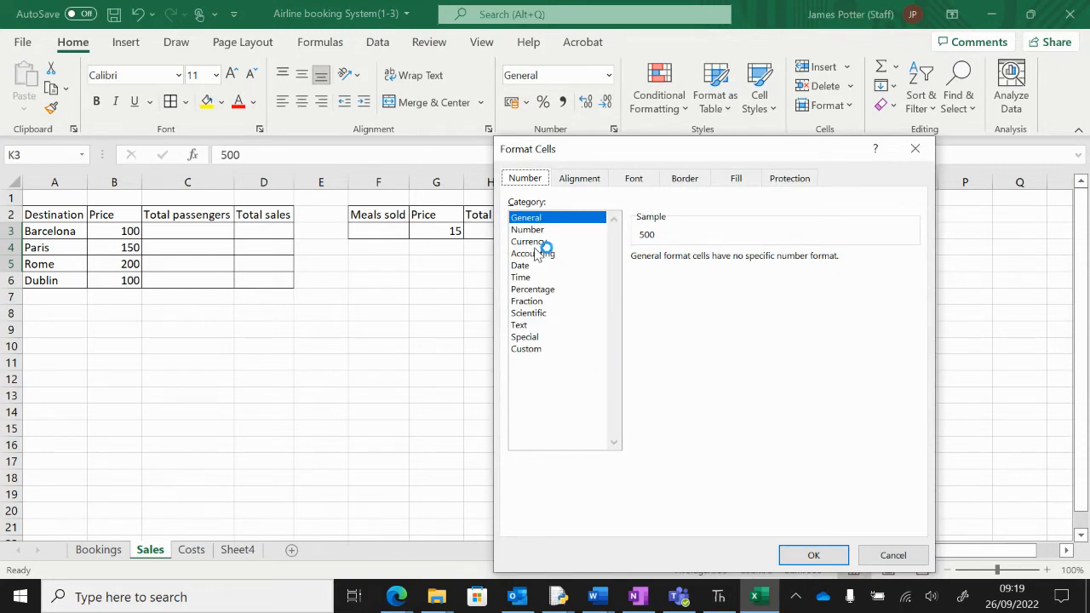
left_click(529, 241)
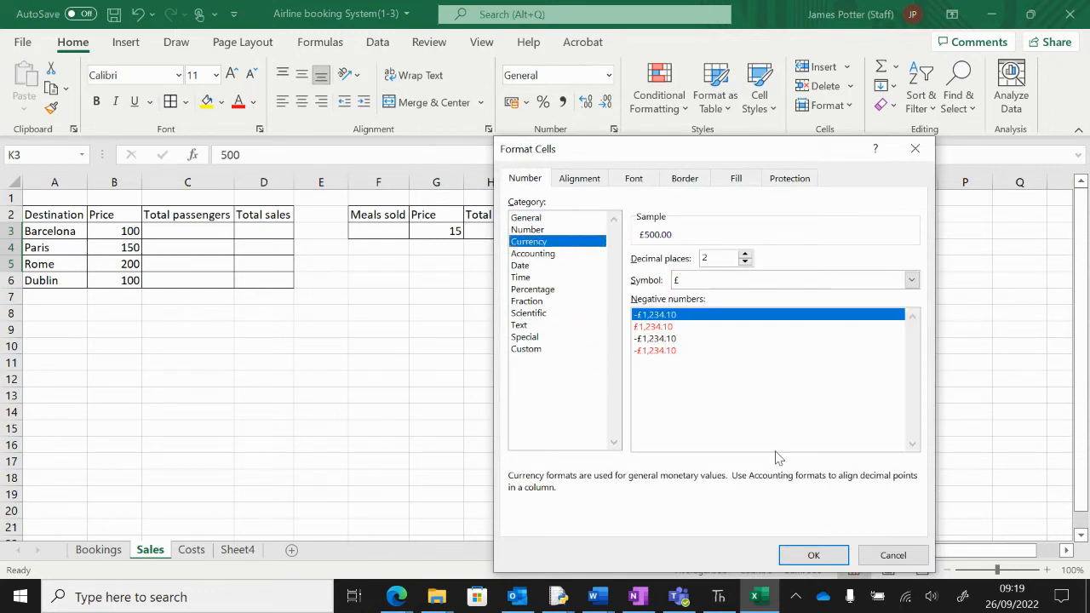
left_click(813, 555)
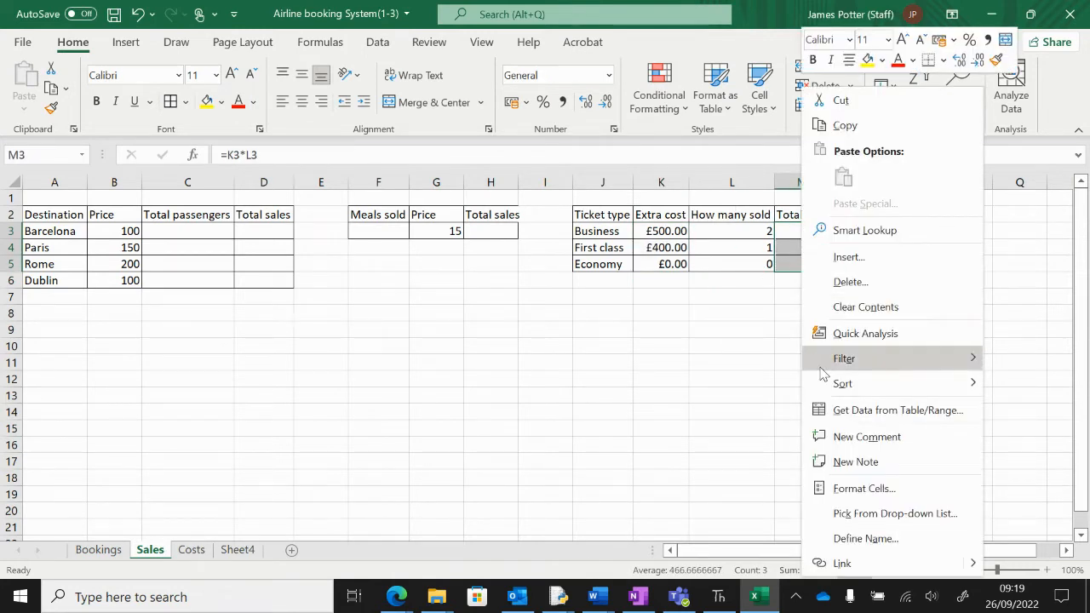
Format the Total cells M3:M5 as pound currency, e.g. £1,000.00
left_click(863, 488)
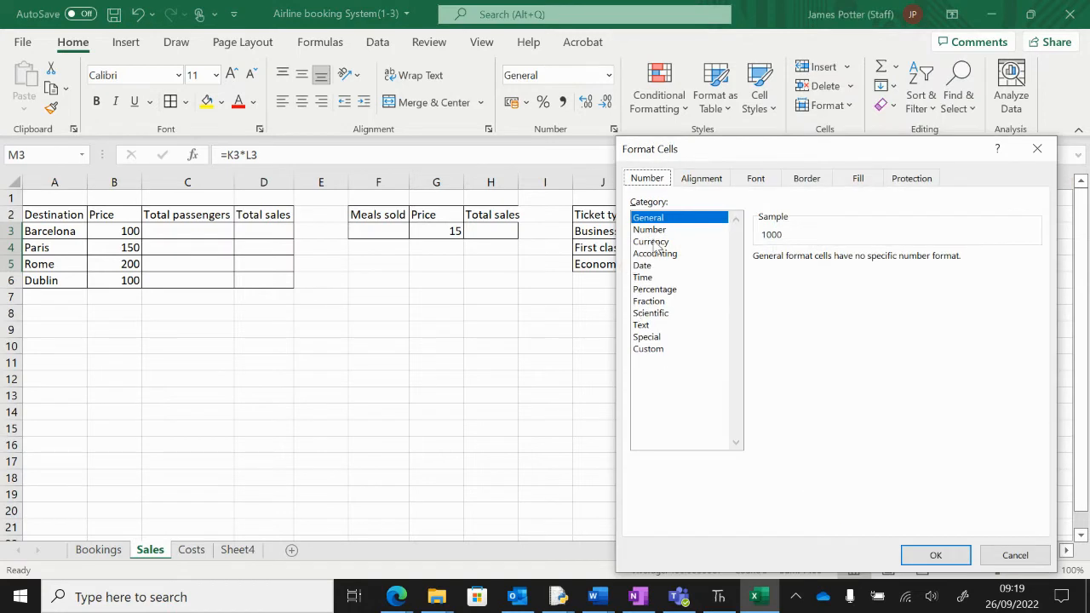
left_click(935, 556)
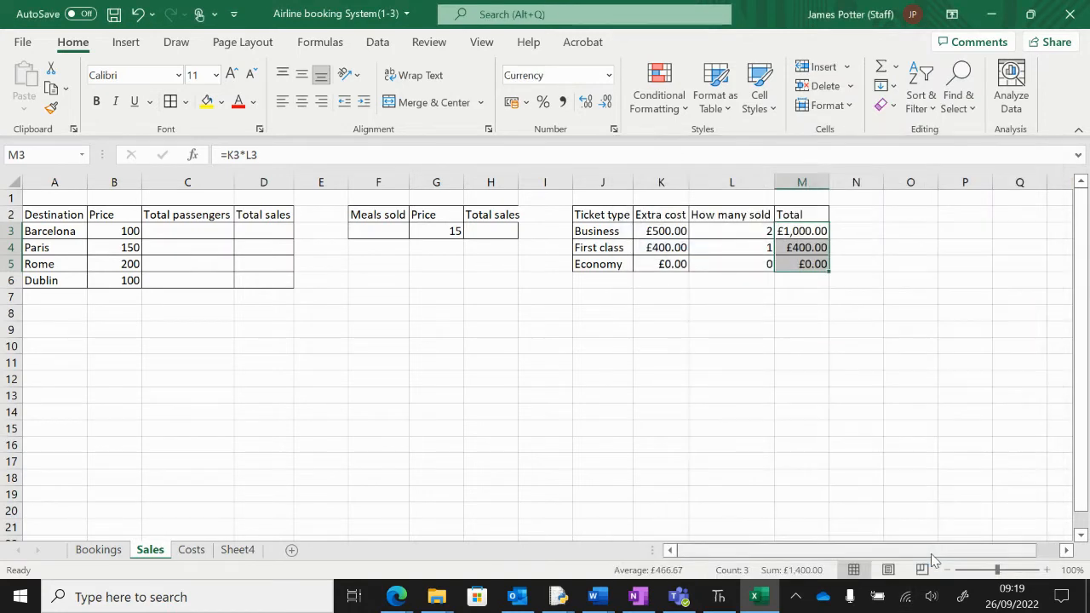
left_click(802, 312)
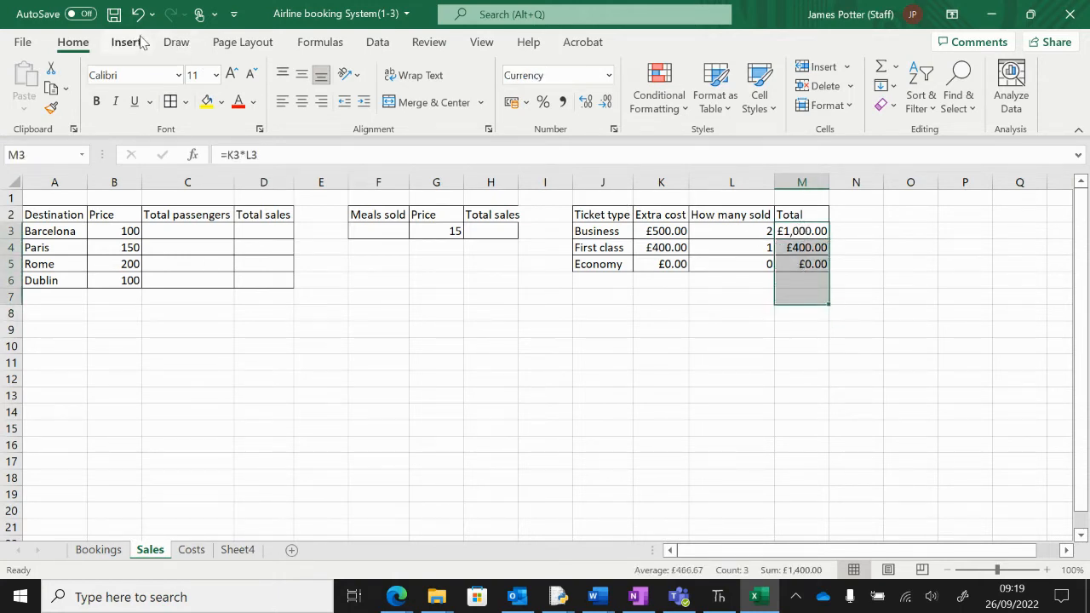
AutoSum the ticket type totals into M7, giving £1,400.00
left_click(321, 42)
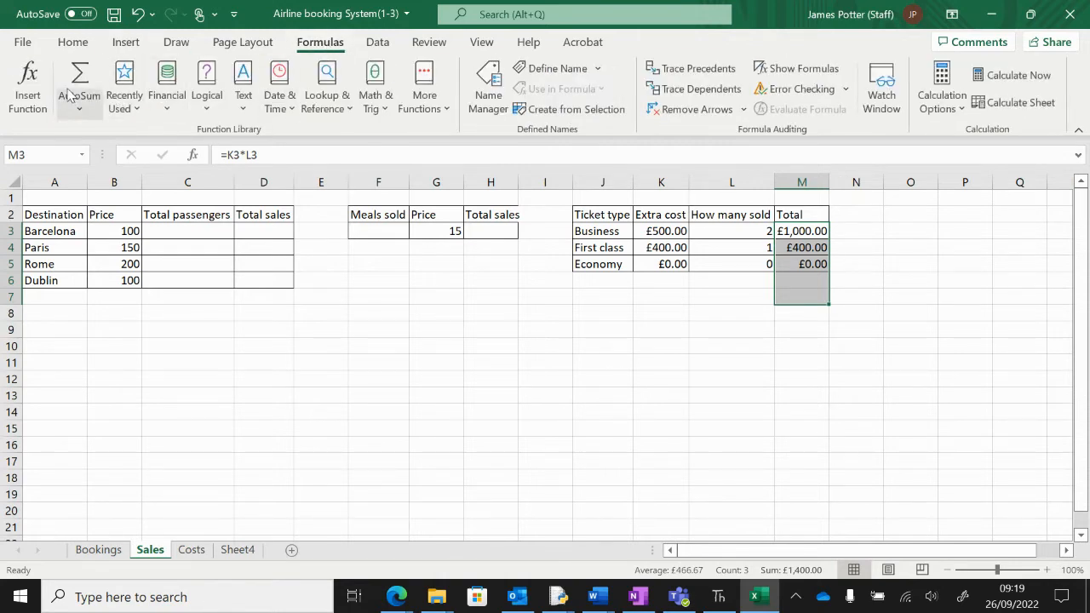
left_click(78, 77)
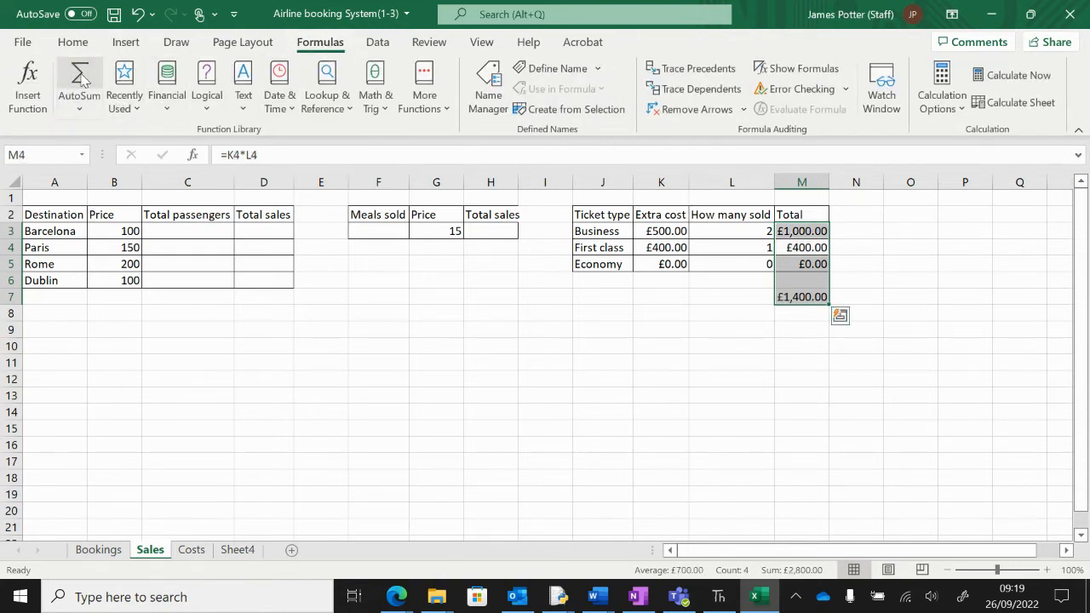
left_click(801, 329)
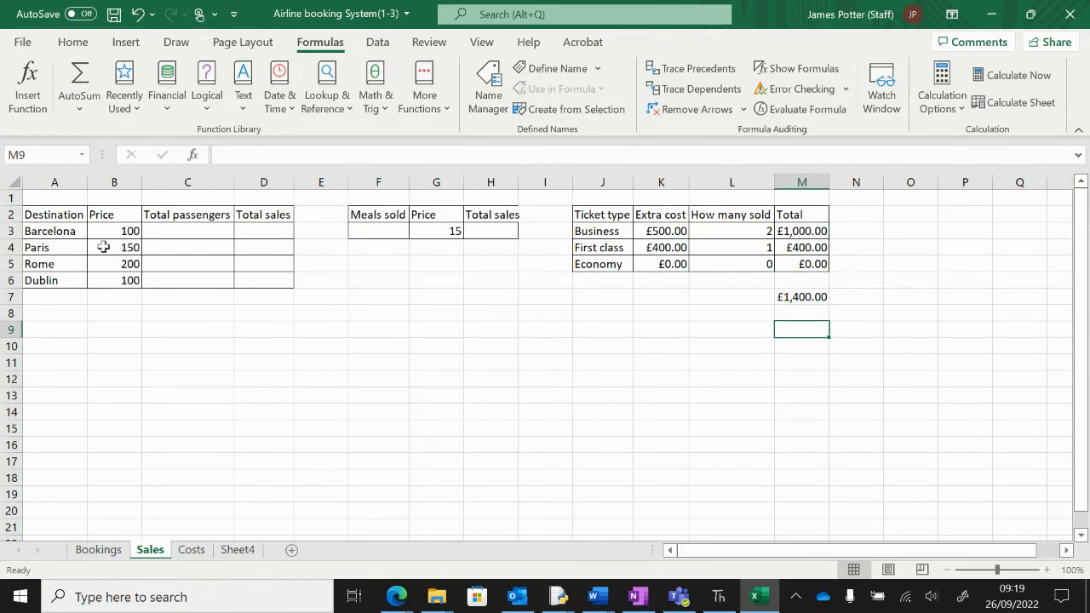
left_click_drag(50, 231, 264, 281)
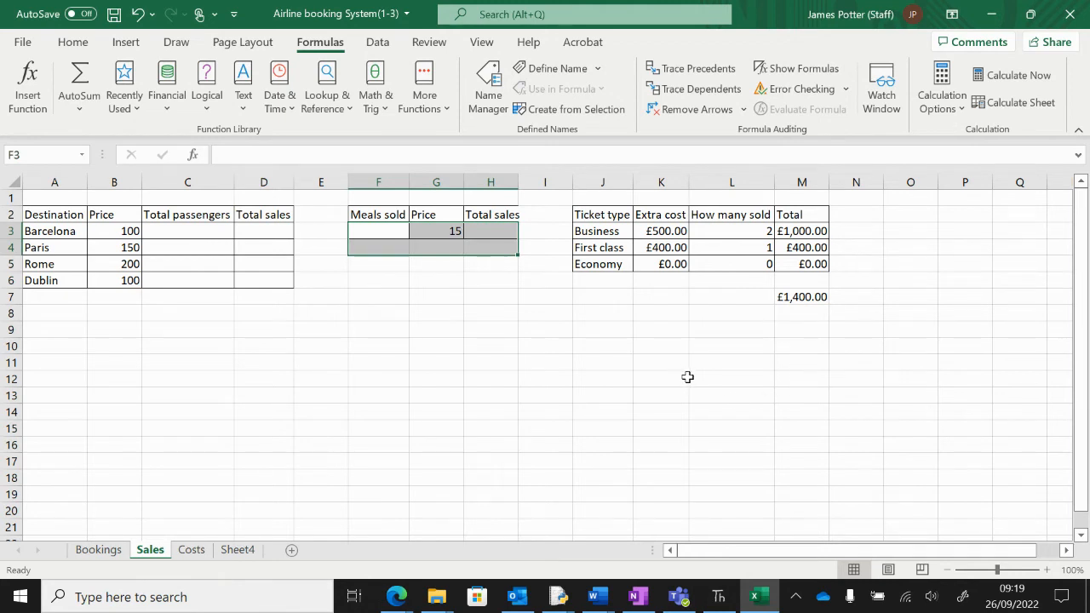
Type 'grand total' in L12 and enter a formula in M12 referencing M7 and H3
type("g")
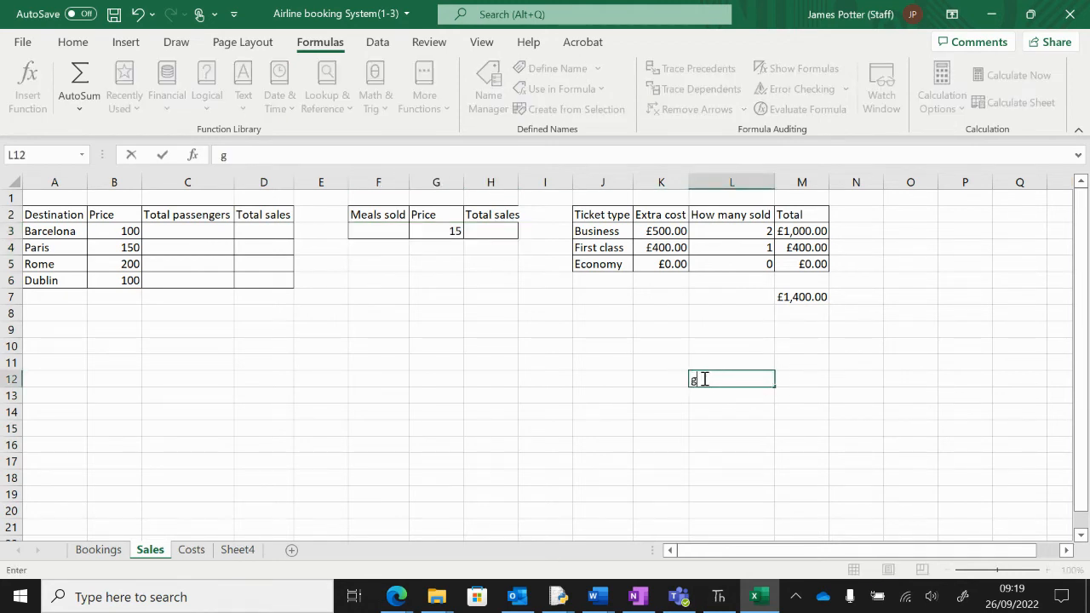
type("rand total")
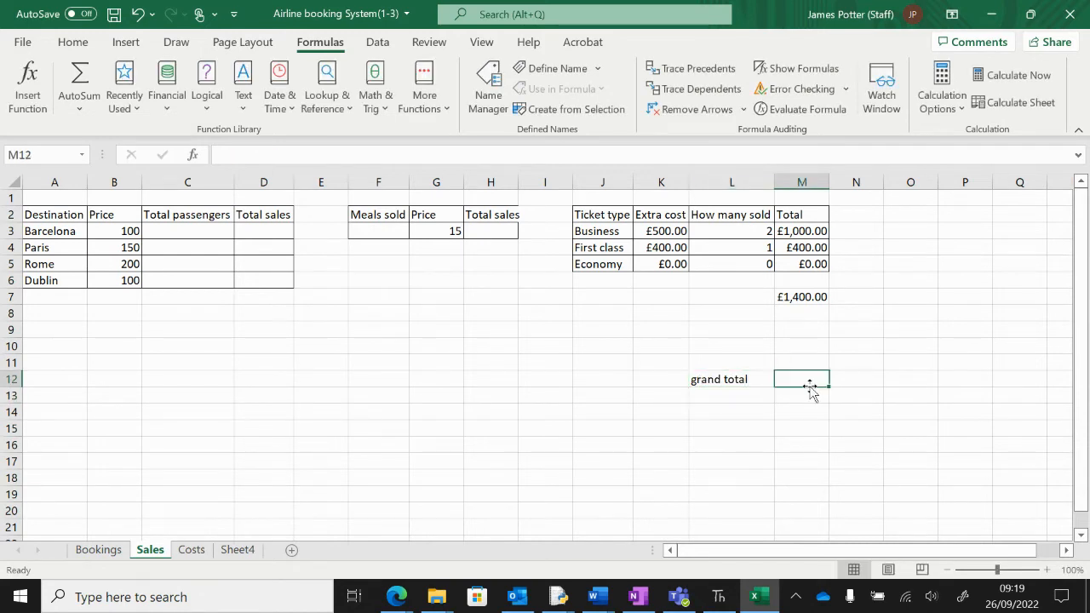
type("=")
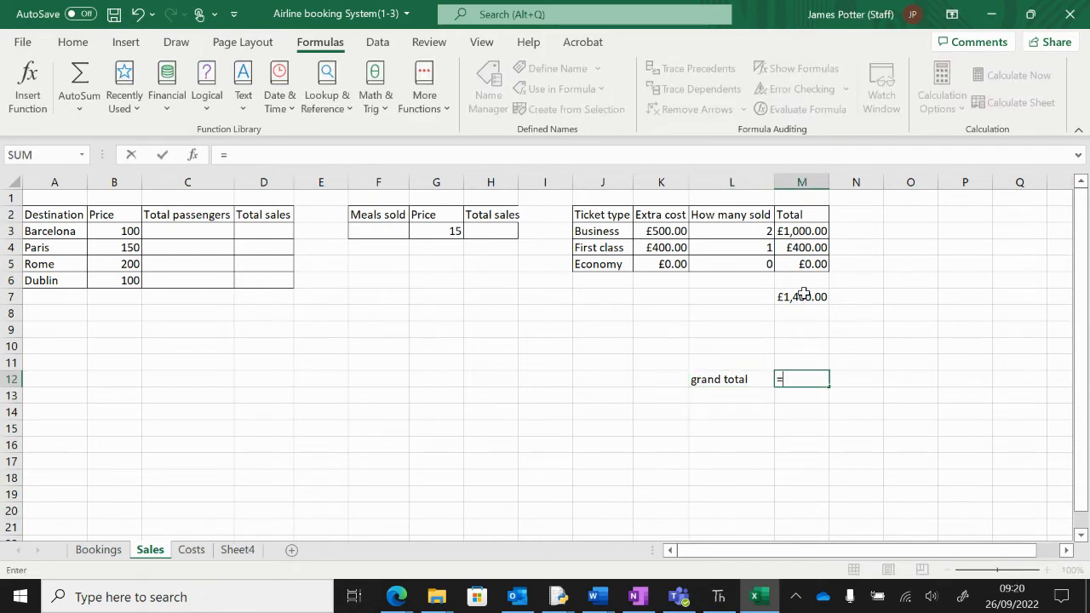
left_click(802, 296)
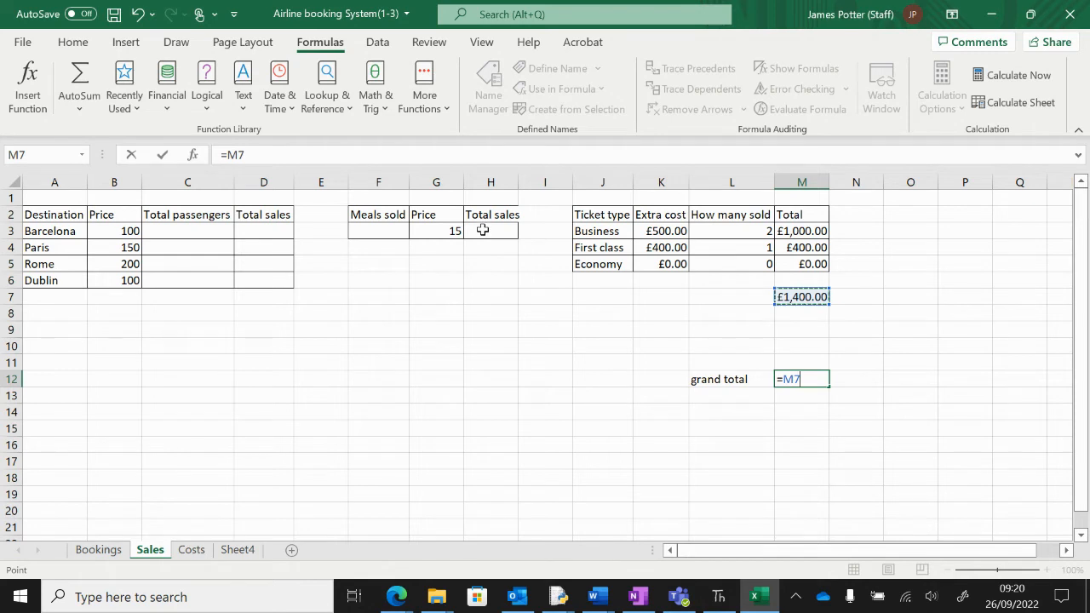
left_click(490, 231)
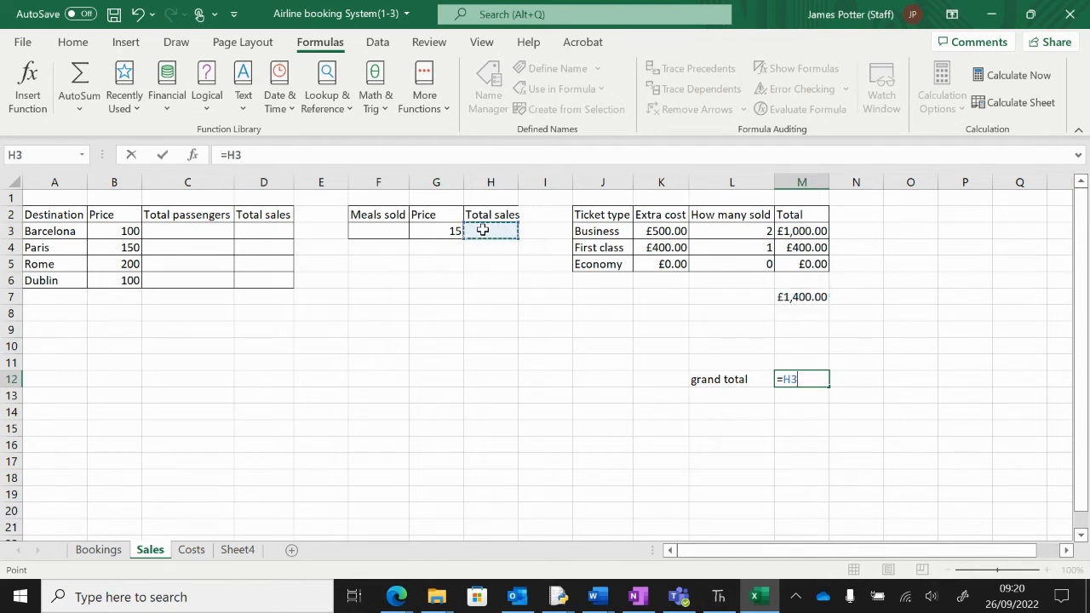
mouse_move(839, 280)
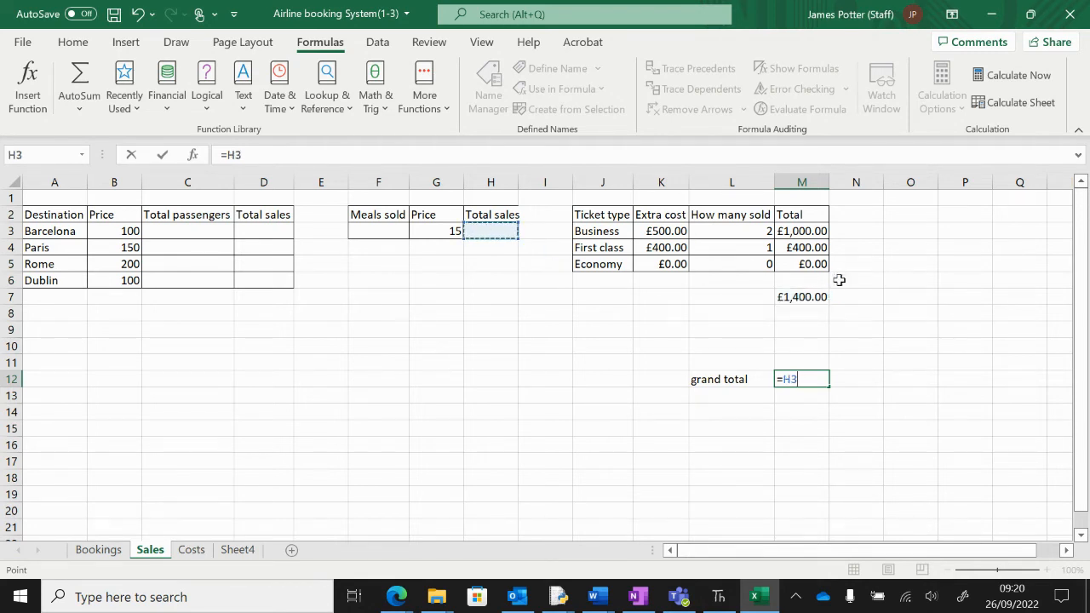
left_click(802, 296)
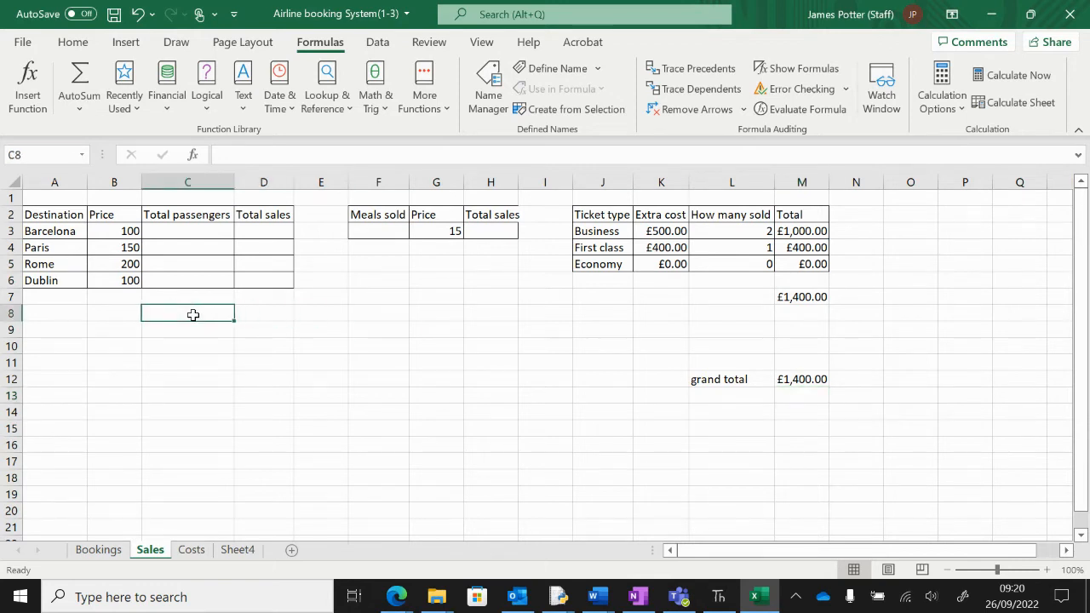
Label C8 'Total:', correct the grand total formula to =M7+H3, and open the Costs sheet
type("Total:")
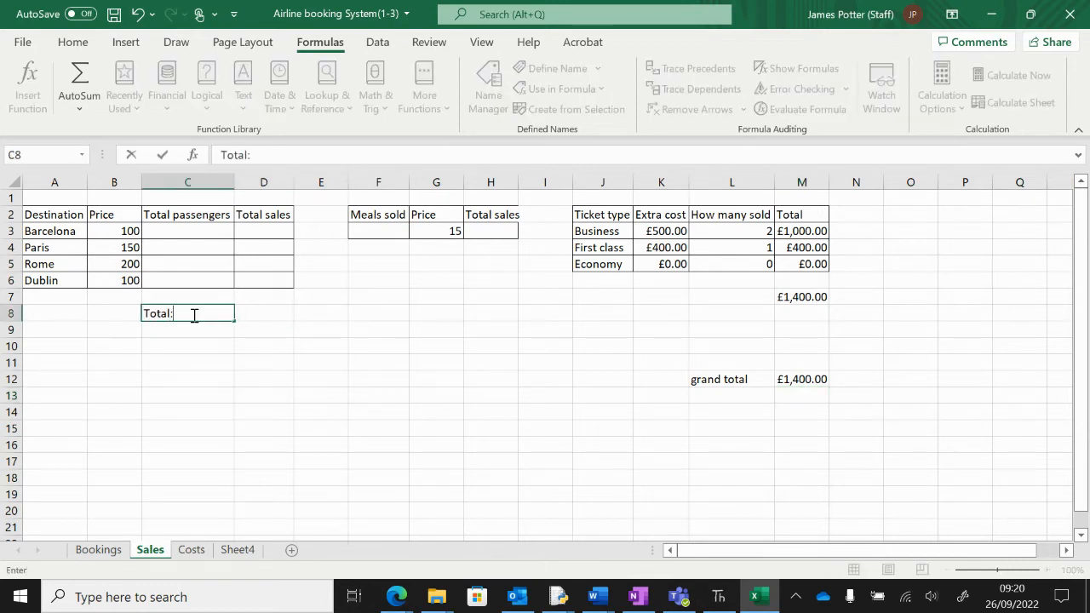
left_click(263, 313)
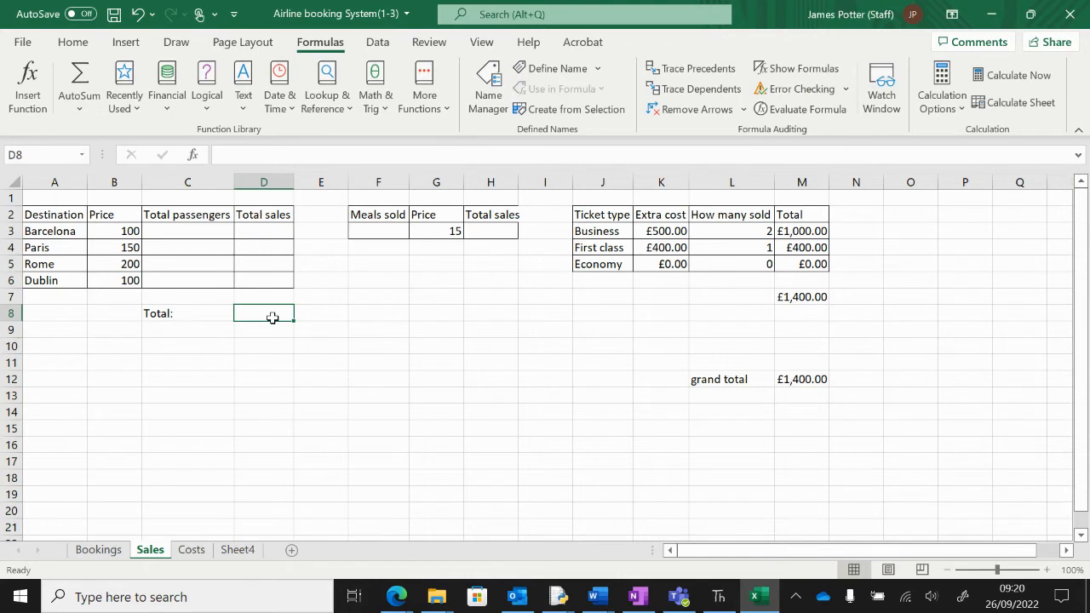
left_click(801, 379)
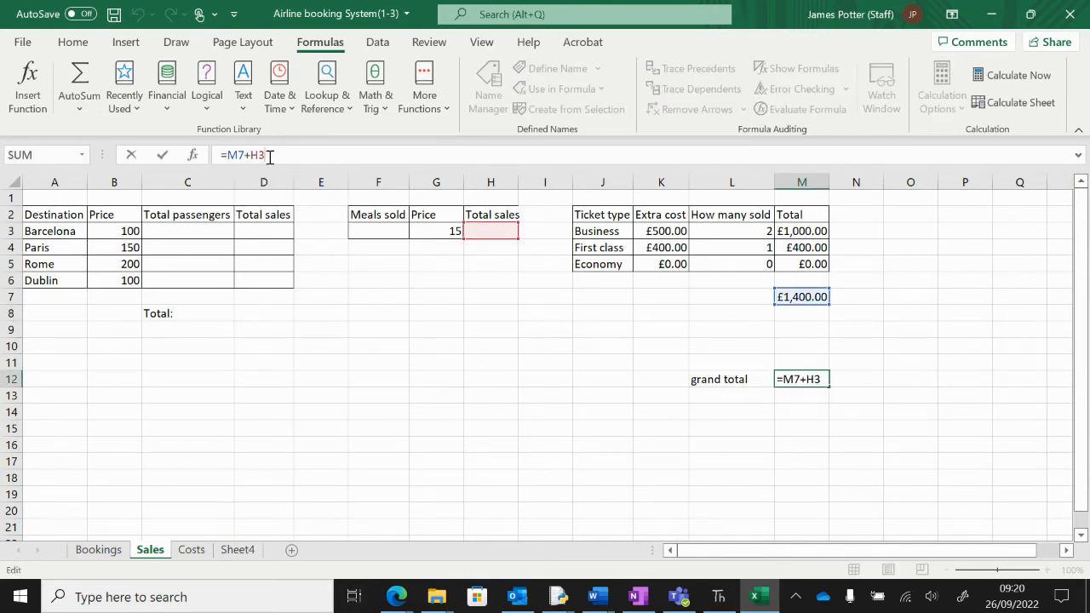
type("+")
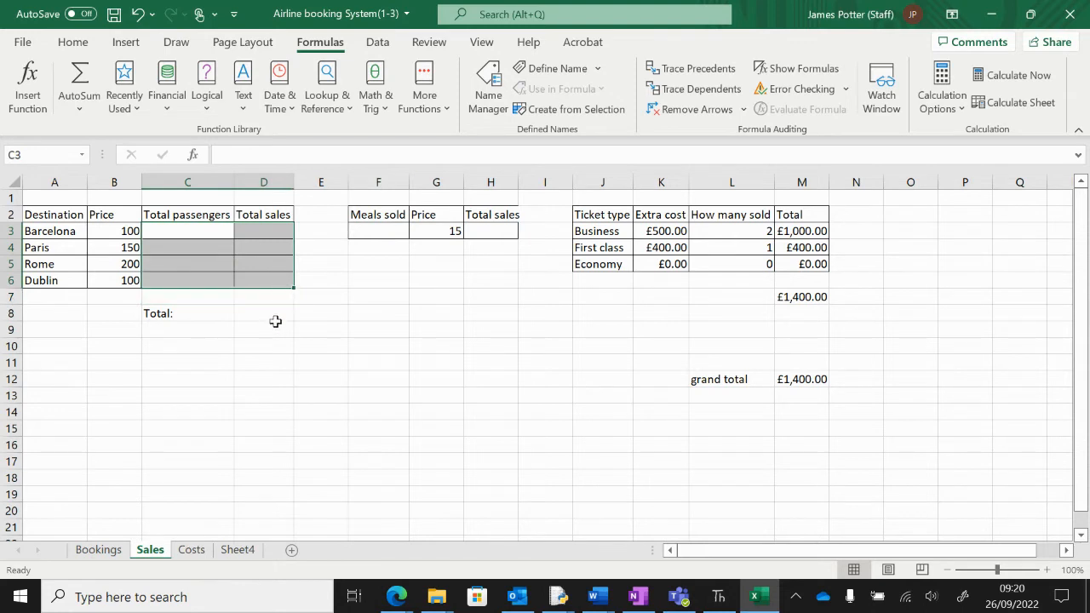
left_click(263, 314)
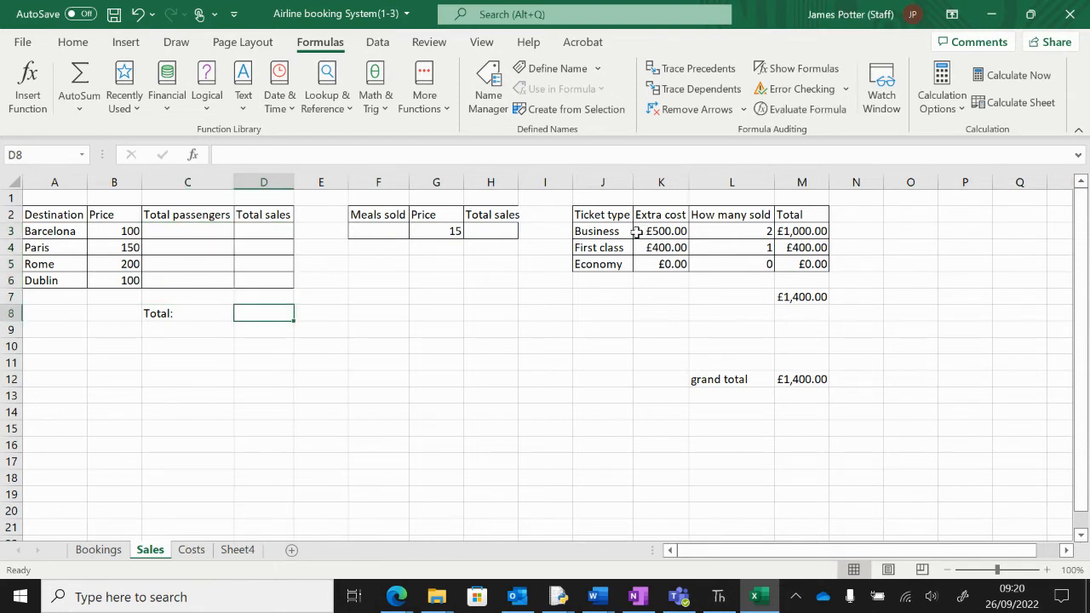
left_click_drag(661, 230, 801, 281)
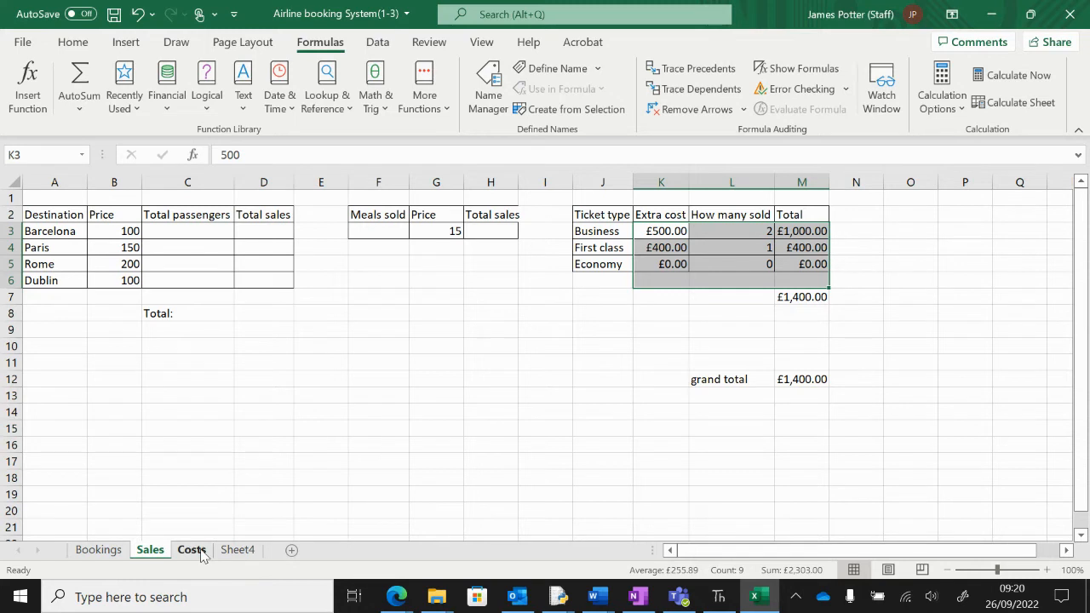
left_click(191, 550)
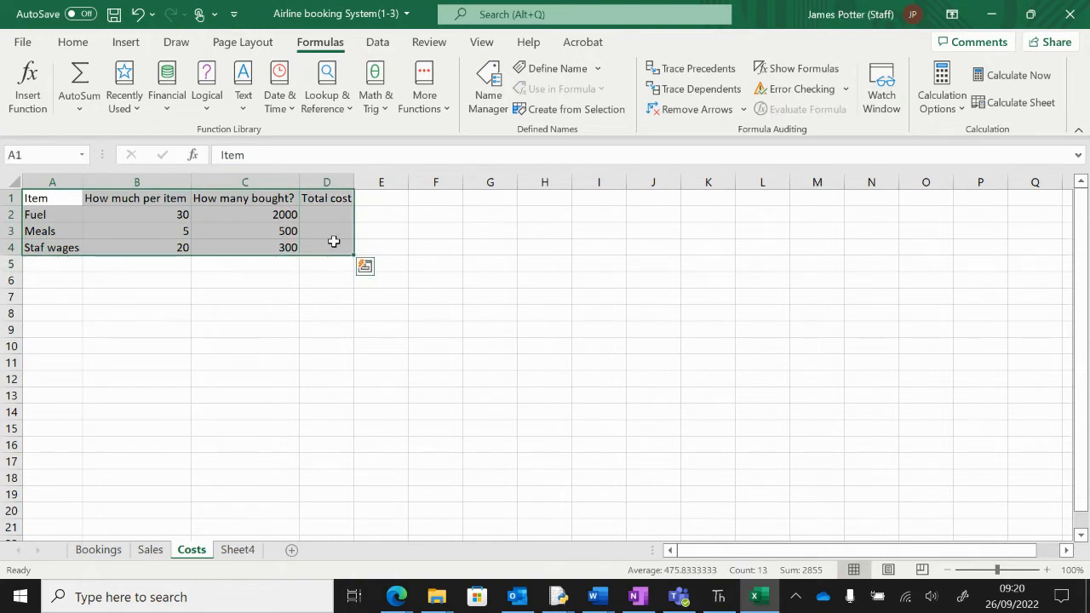
Apply All Borders to the Costs item table A1:D4
left_click(126, 41)
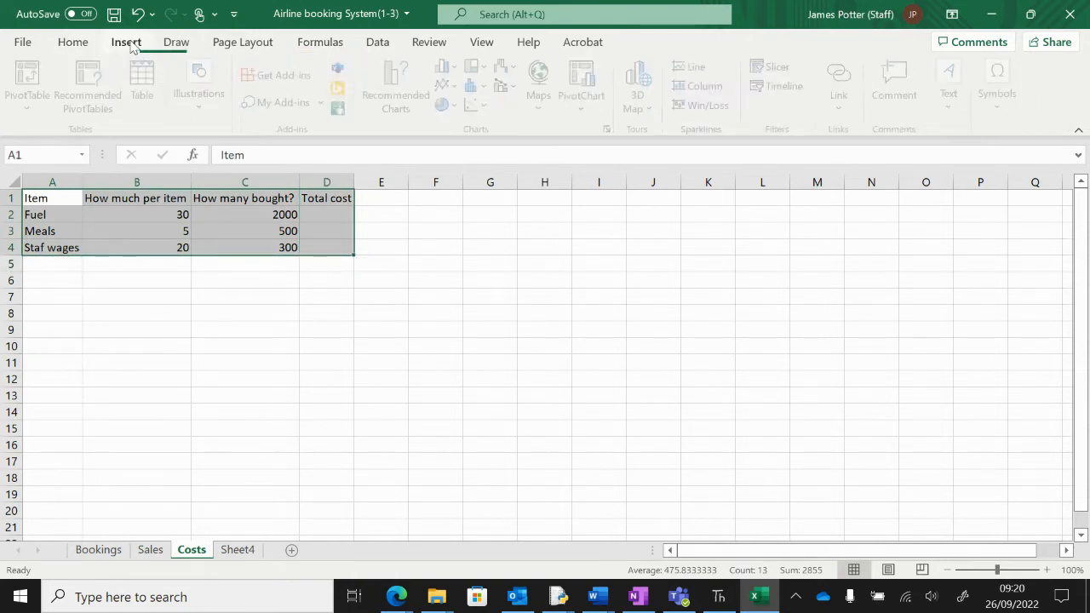
left_click(72, 42)
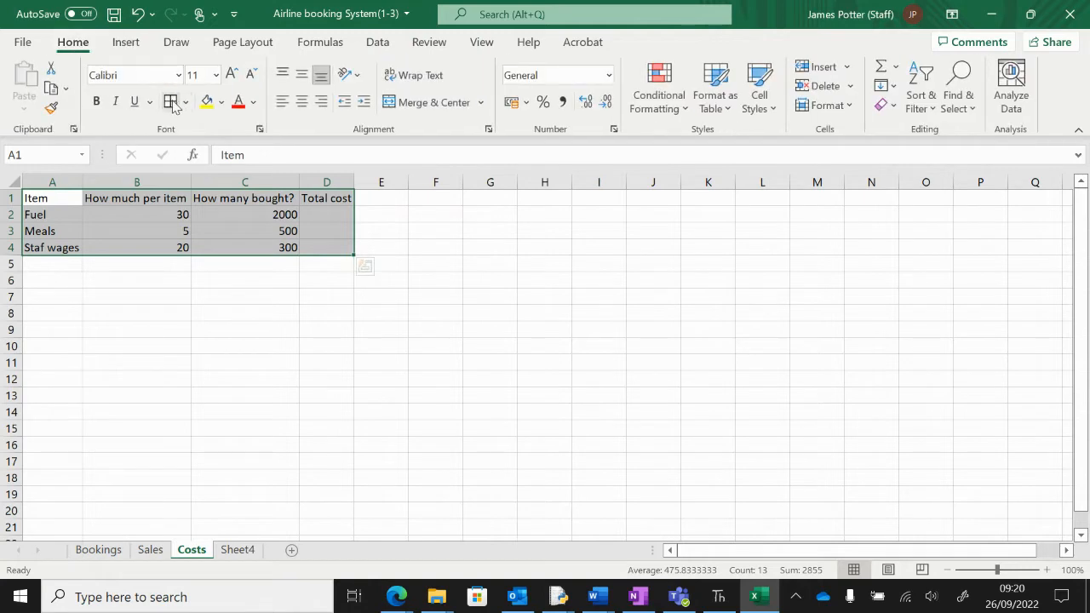
left_click(245, 280)
type("=")
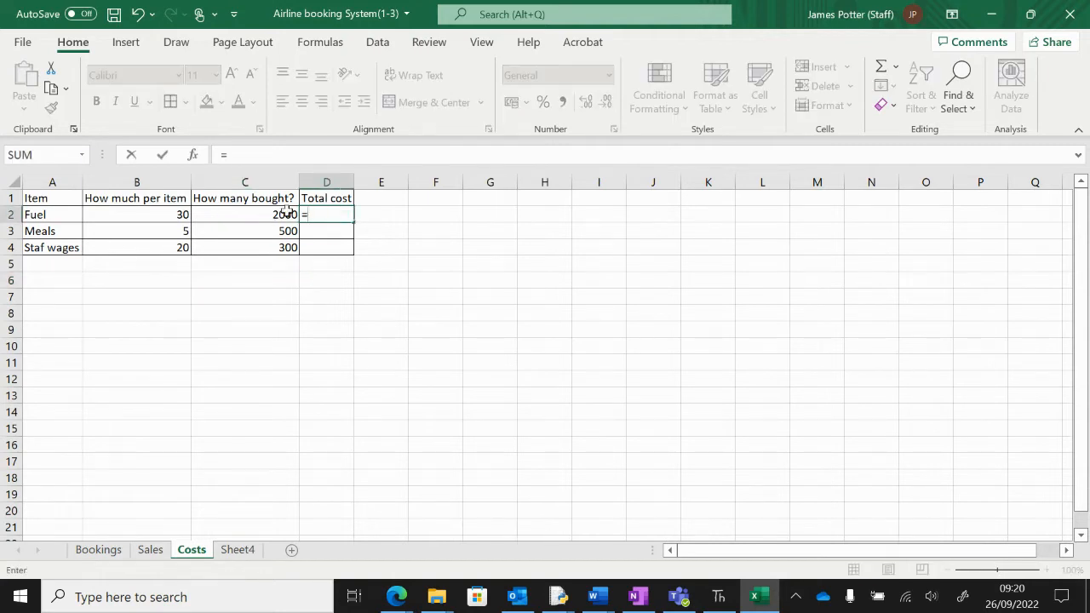
Fill Total cost as =B2*C2 down to D4 (60000, 2500, 6000) and type 'total' in C6
left_click(136, 214)
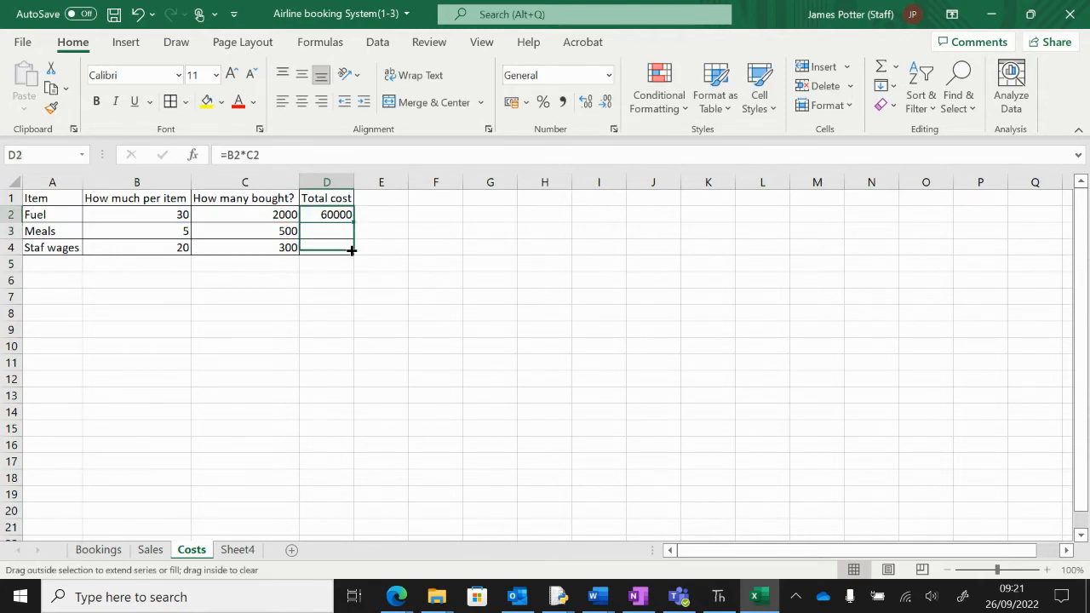
left_click_drag(353, 220, 326, 247)
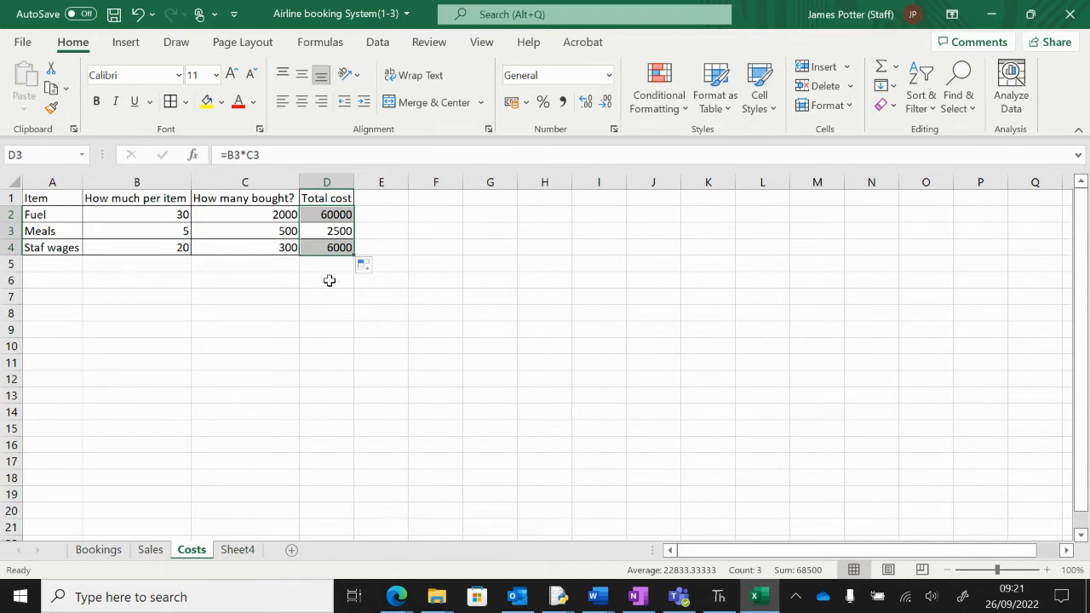
type("total")
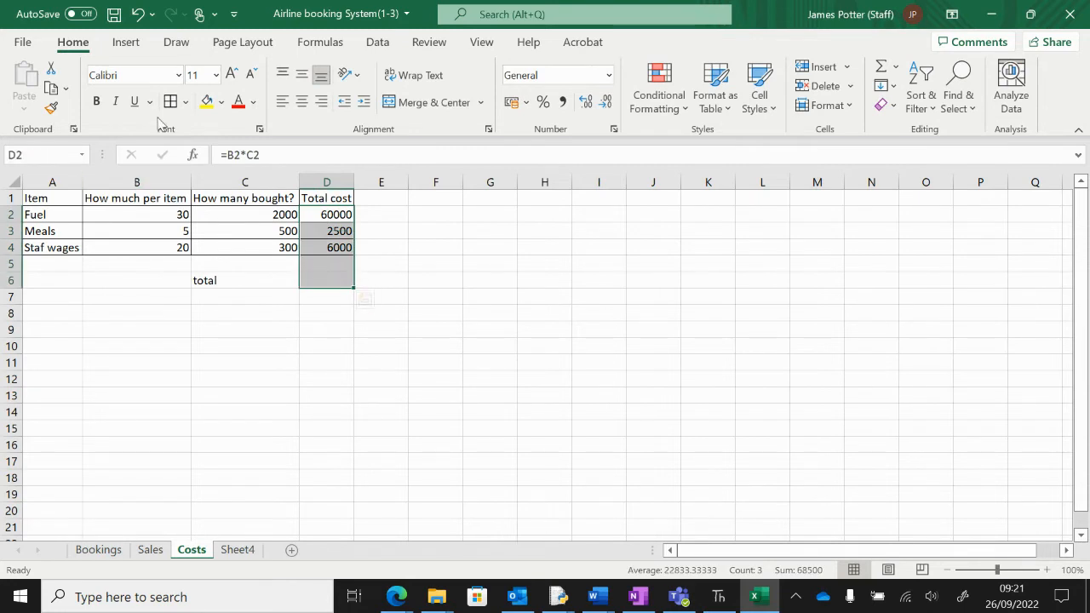
SUM the Costs sheet's Total cost column to get 68500 and check the formula
left_click(320, 41)
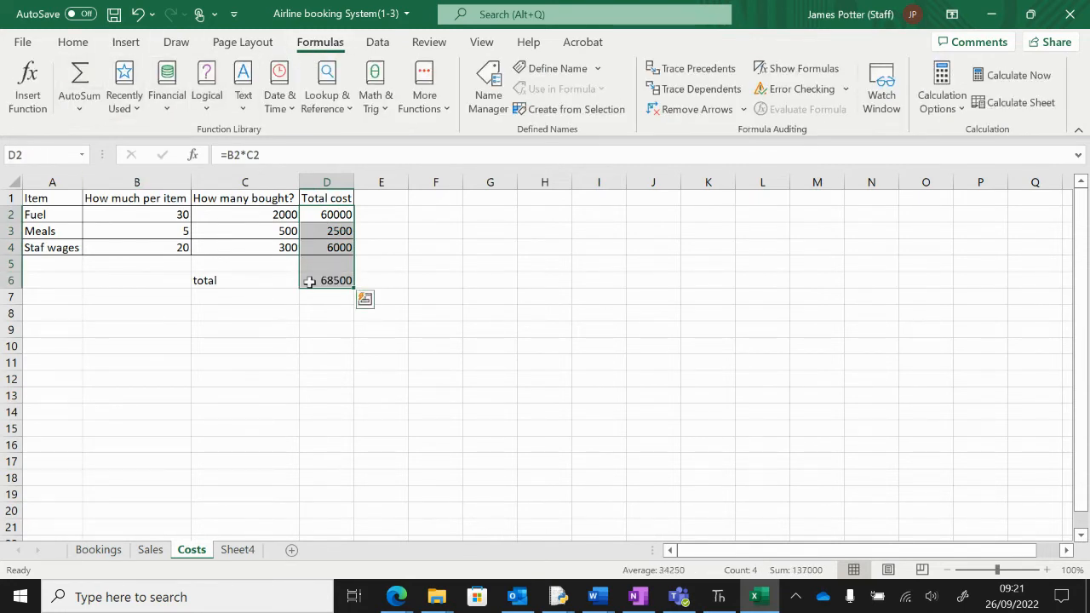
left_click(327, 312)
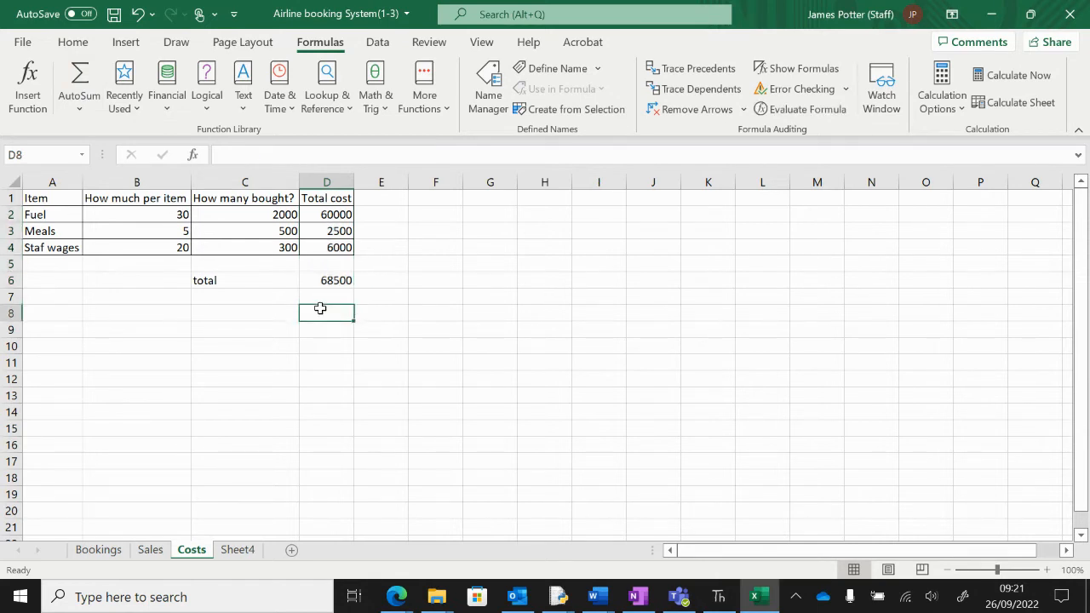
left_click(326, 279)
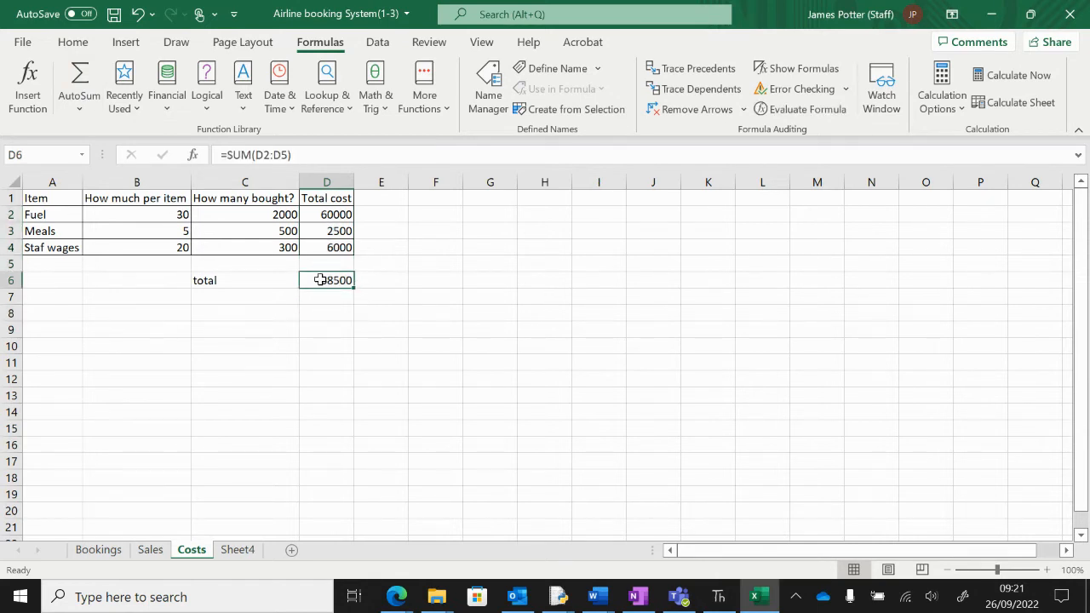
Check the Sales sheet grand total, then return to the Costs sheet
left_click(150, 550)
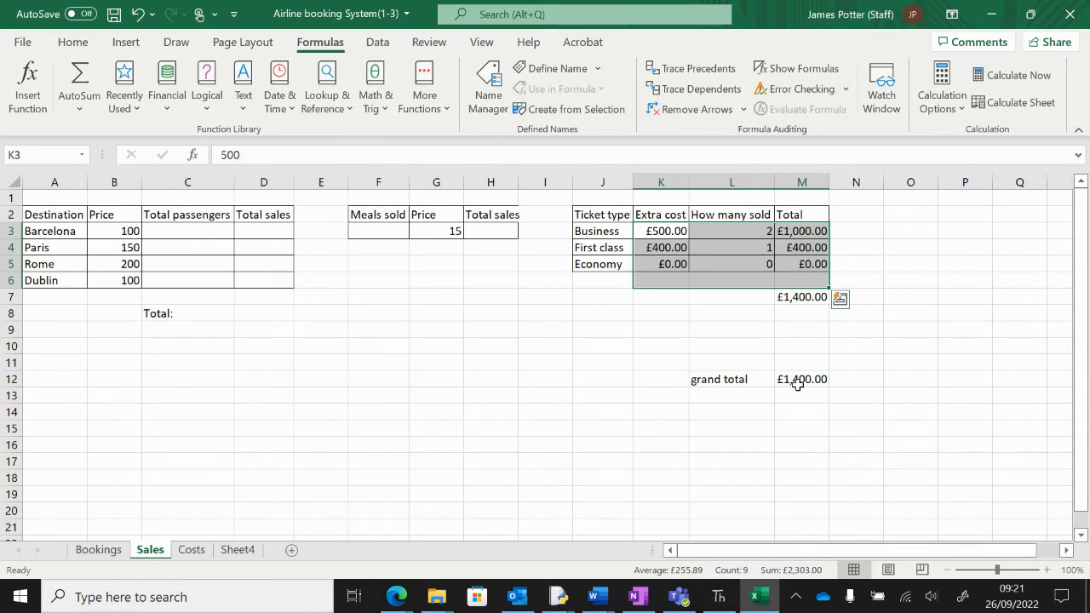
left_click(801, 379)
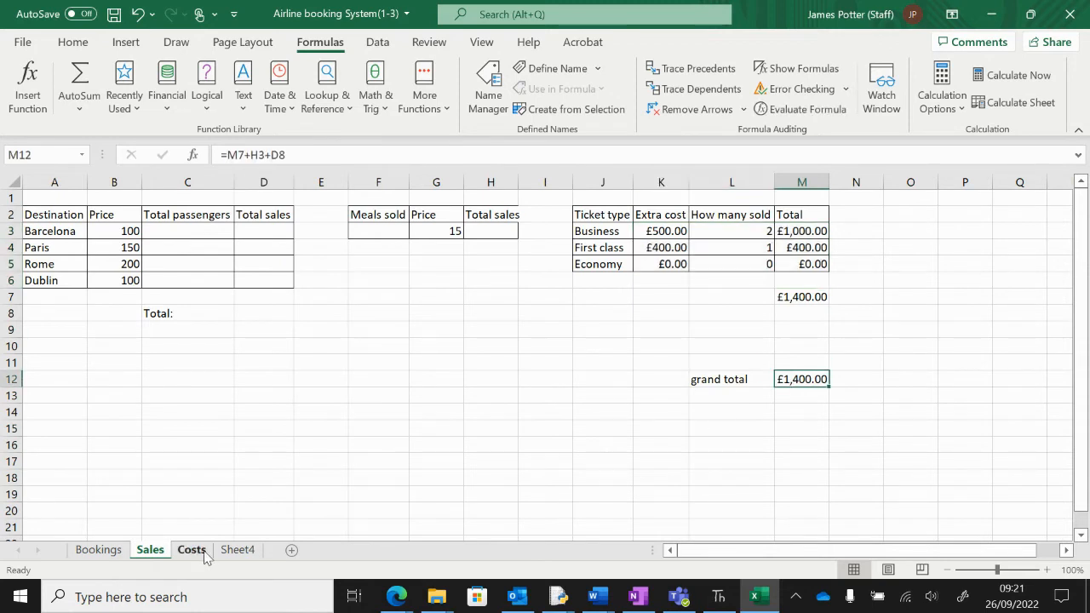
left_click(192, 549)
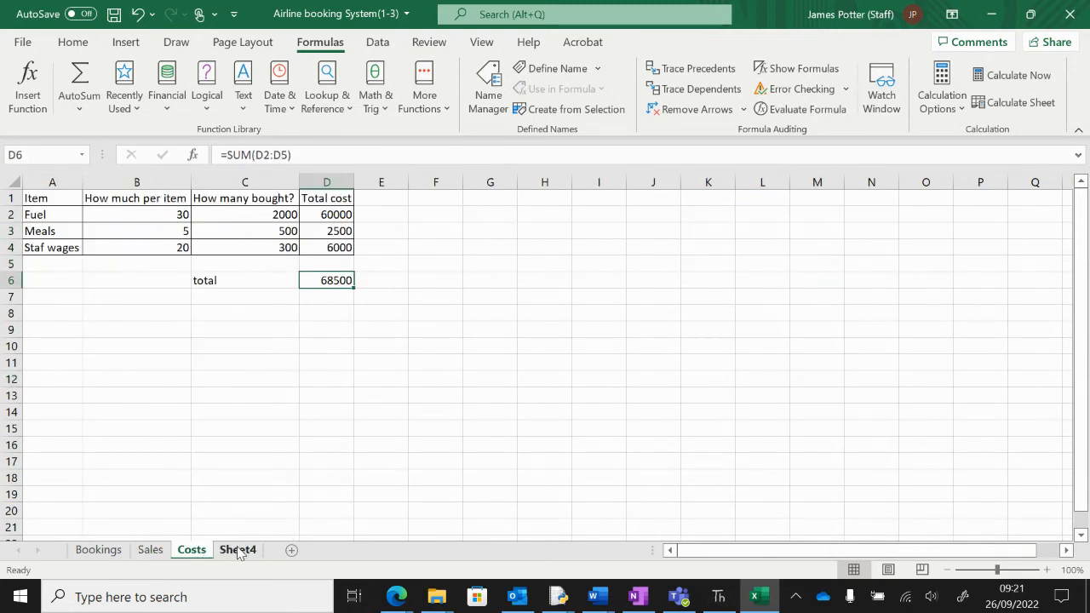
On the profits sheet, link Sales in C2 to the Sales grand total of 1400
left_click(237, 549)
type("profits")
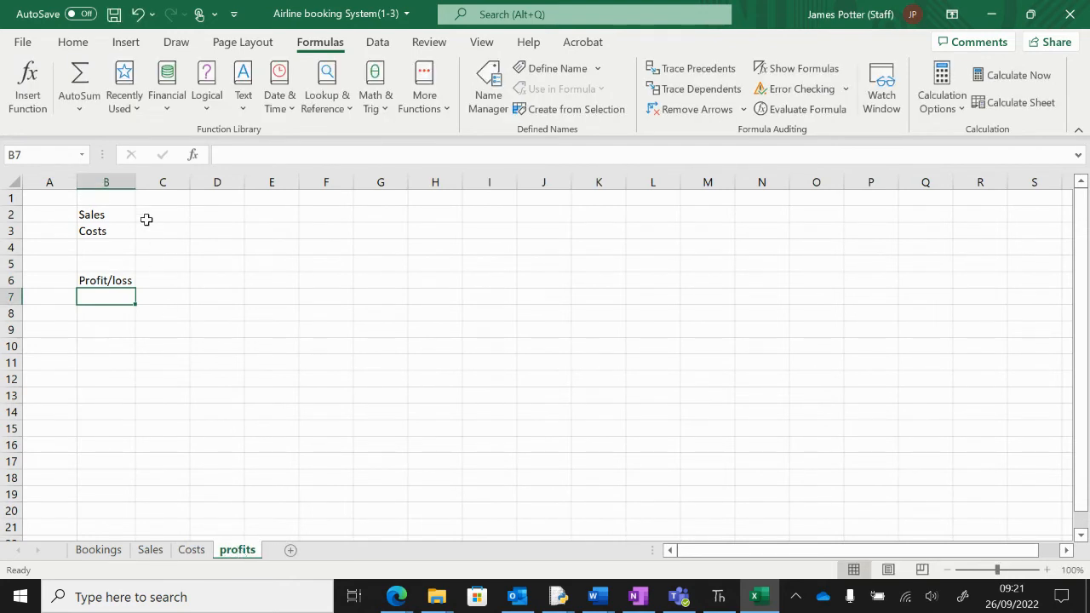
left_click(163, 214)
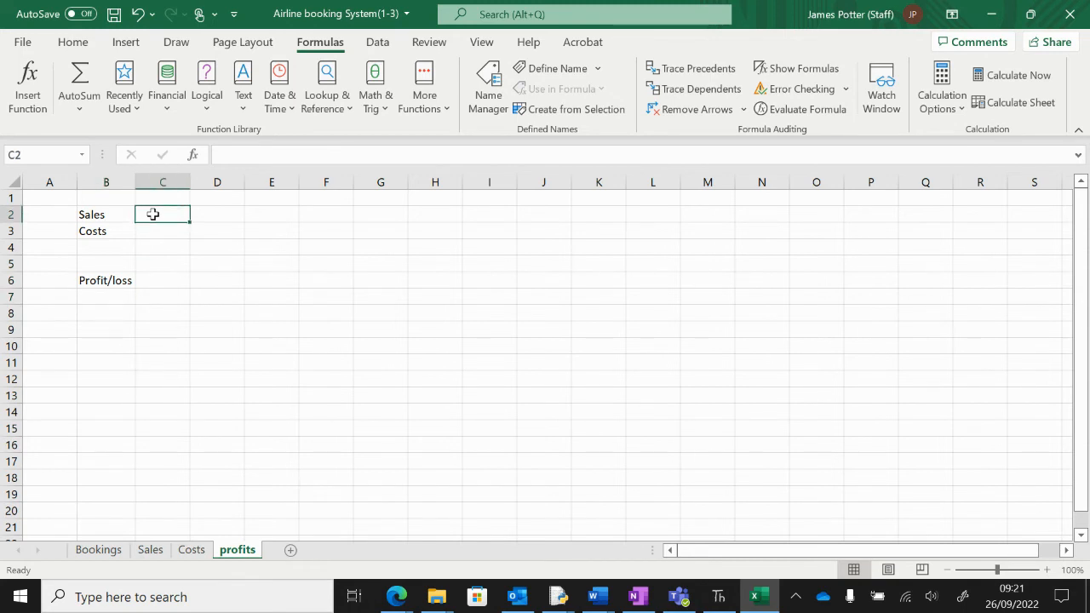
type("=")
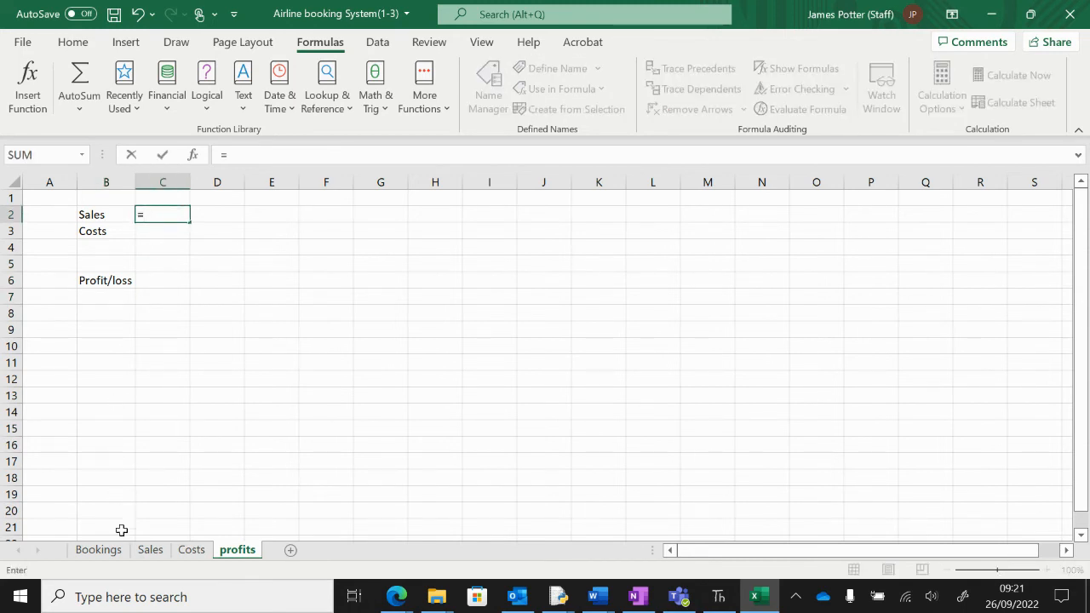
left_click(150, 550)
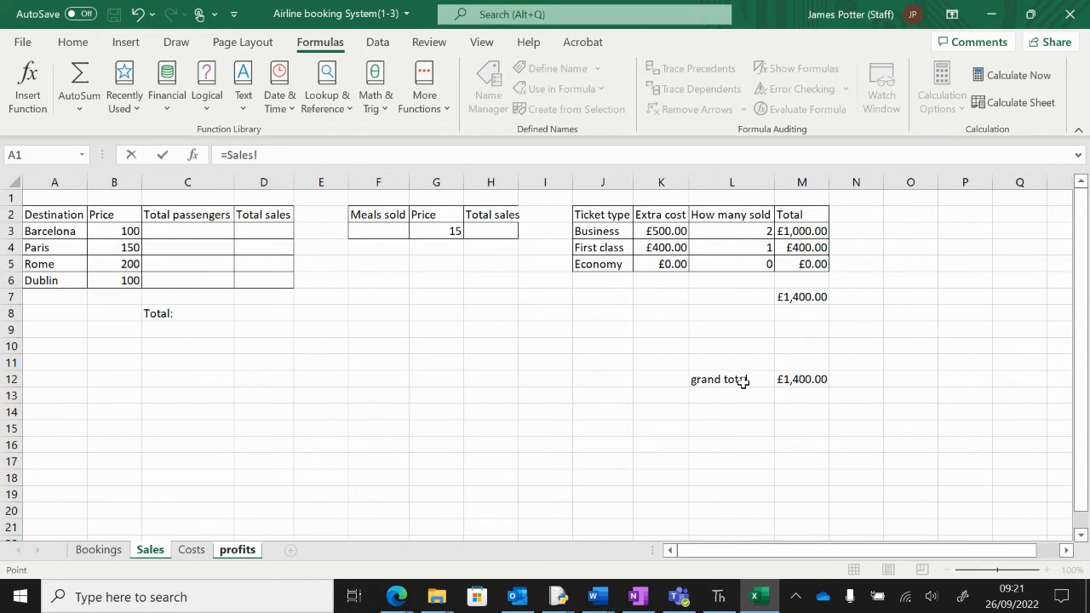
left_click(802, 379)
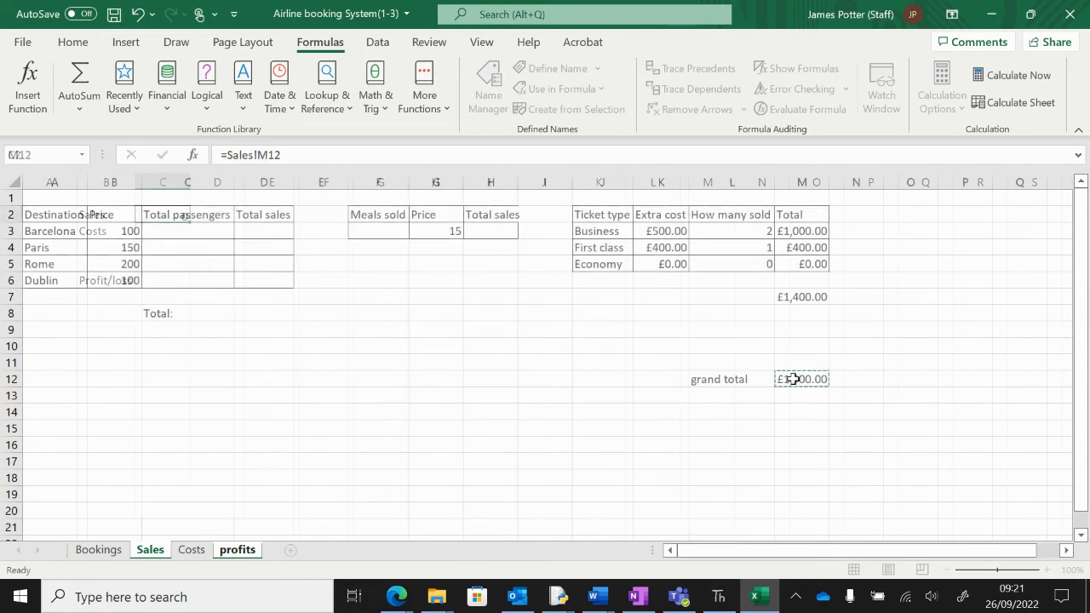
Link Costs in C3 to the Costs sheet total of 68500
left_click(237, 549)
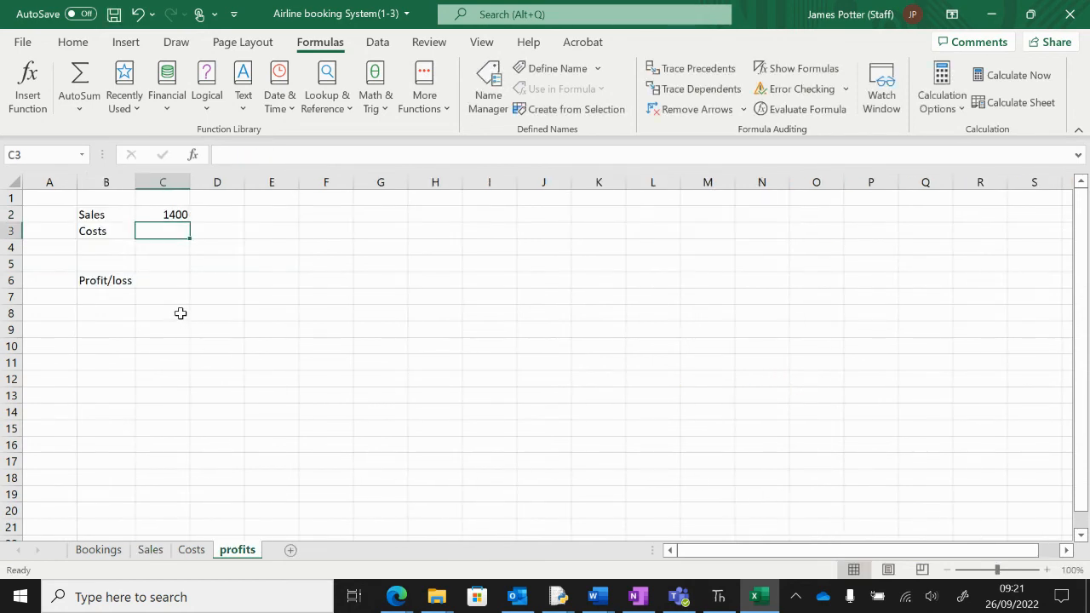
type("=")
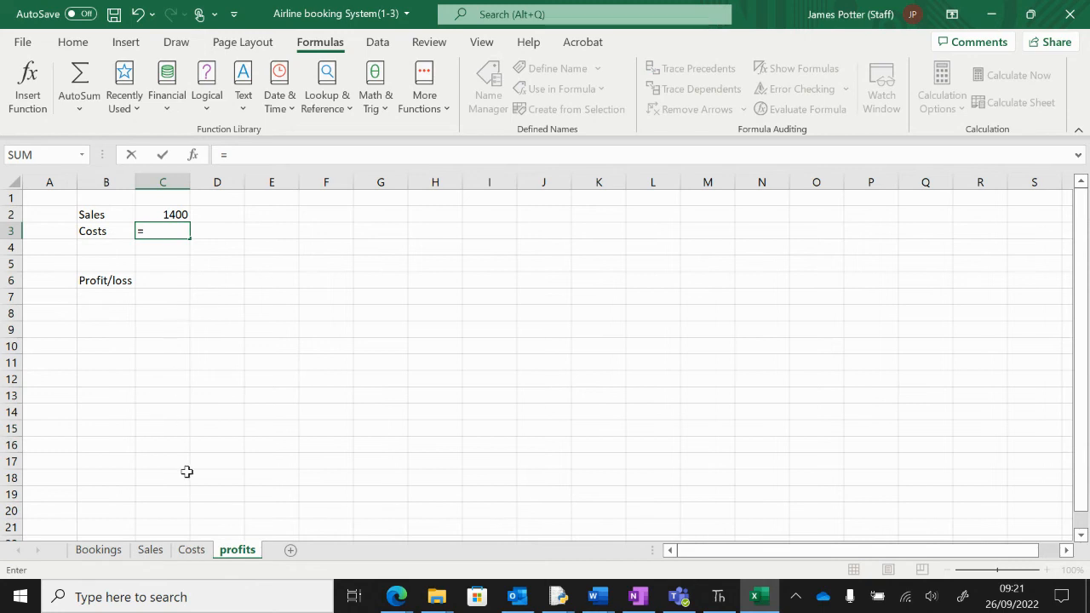
left_click(191, 549)
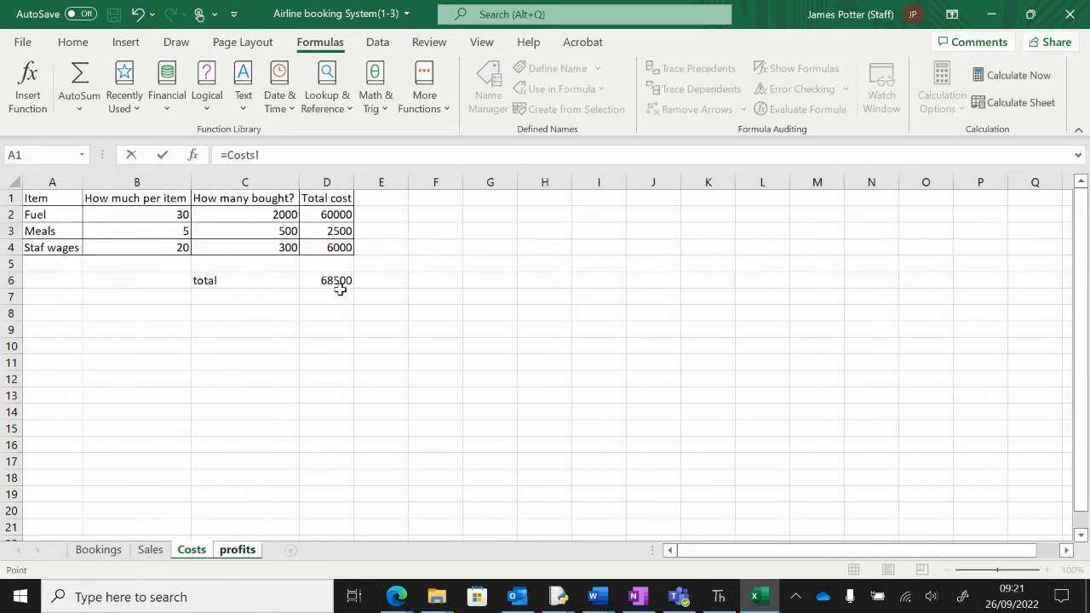
left_click(237, 550)
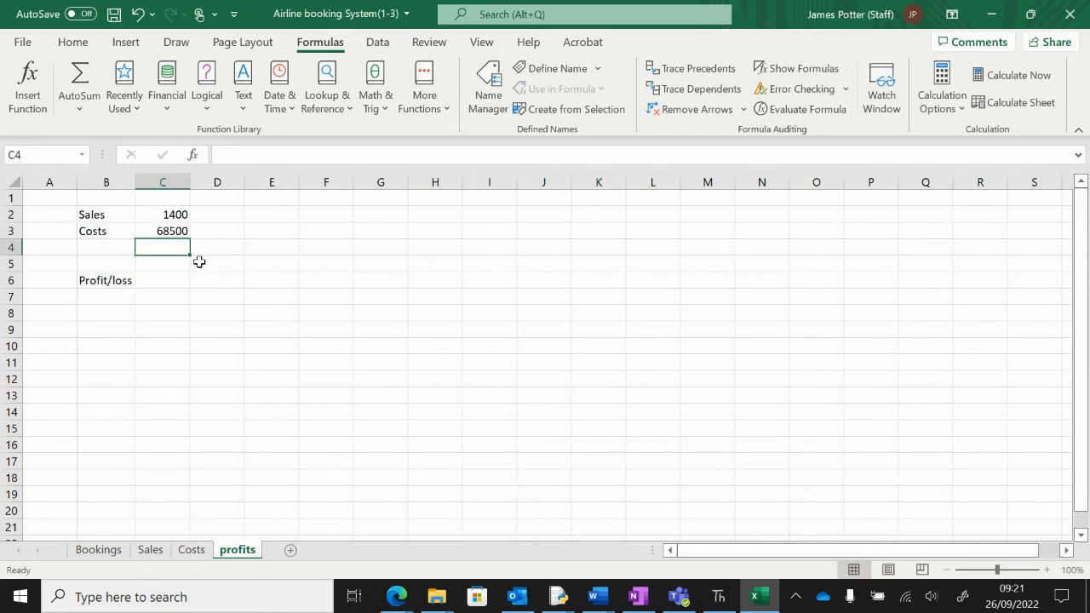
left_click(163, 281)
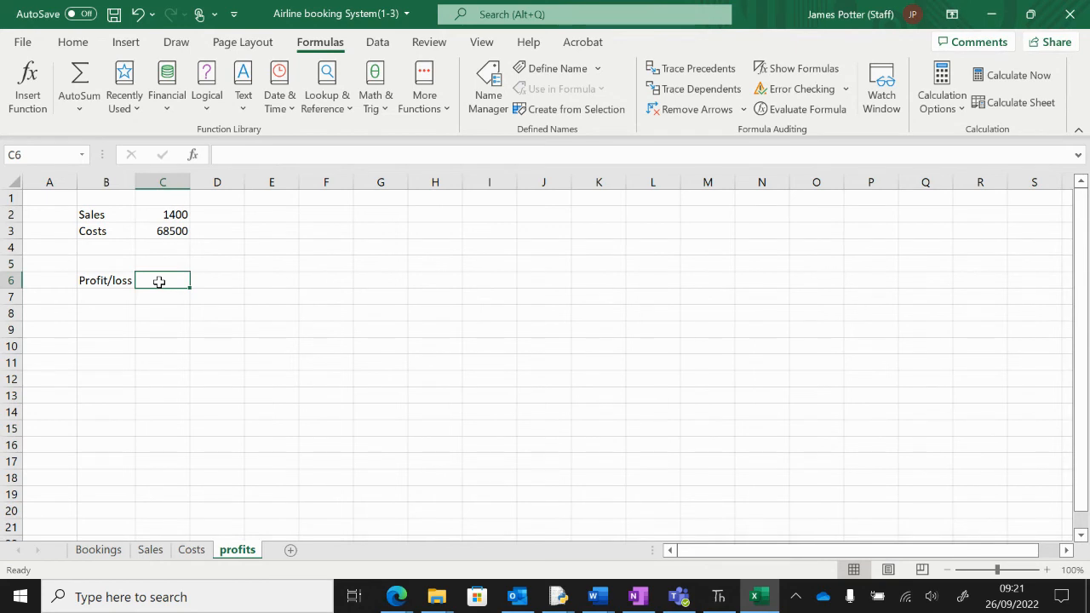
Enter =C2-C3 for Profit/loss (-67100), then select the Sales and Costs cells B2:C3
type("=")
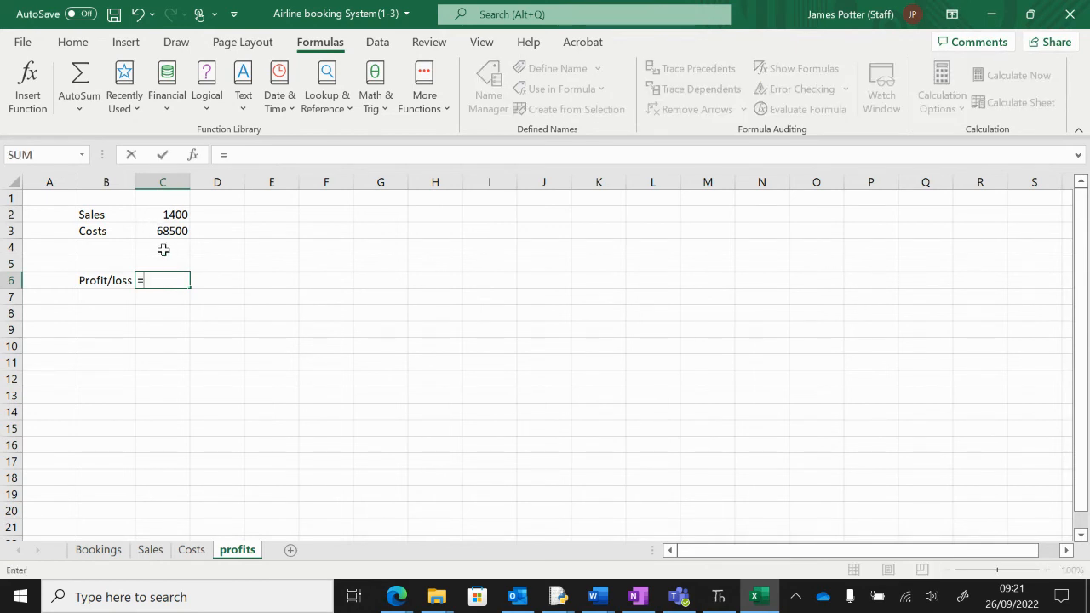
left_click(163, 214)
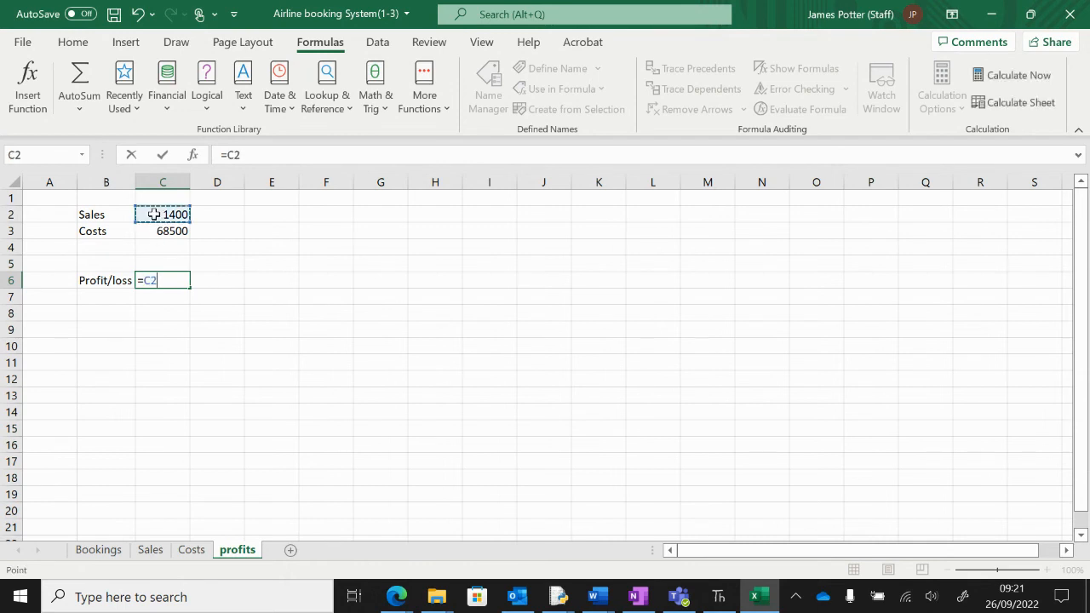
type("-67100")
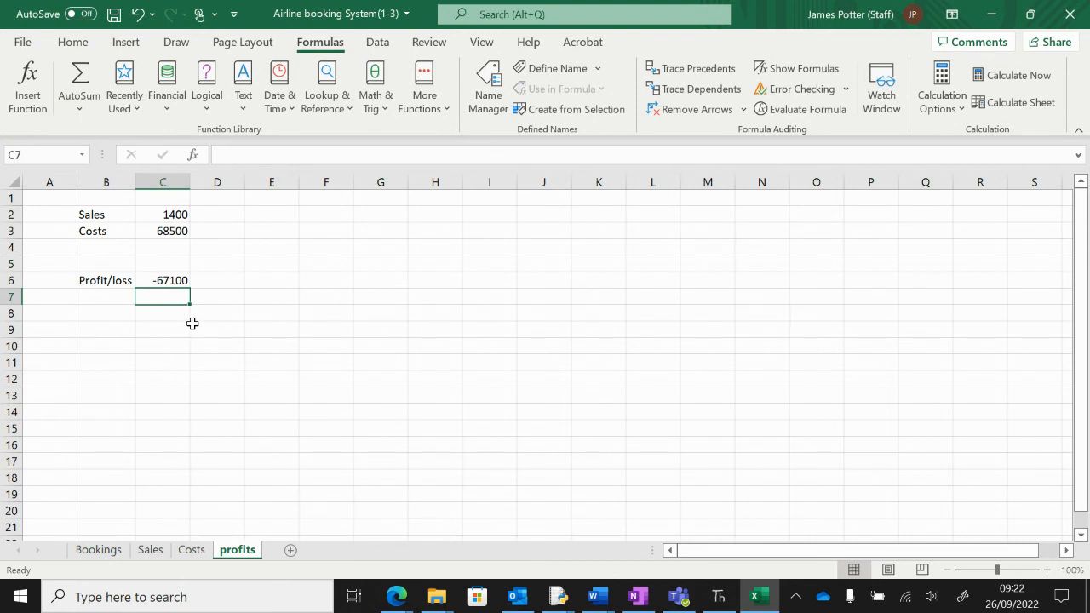
left_click(105, 214)
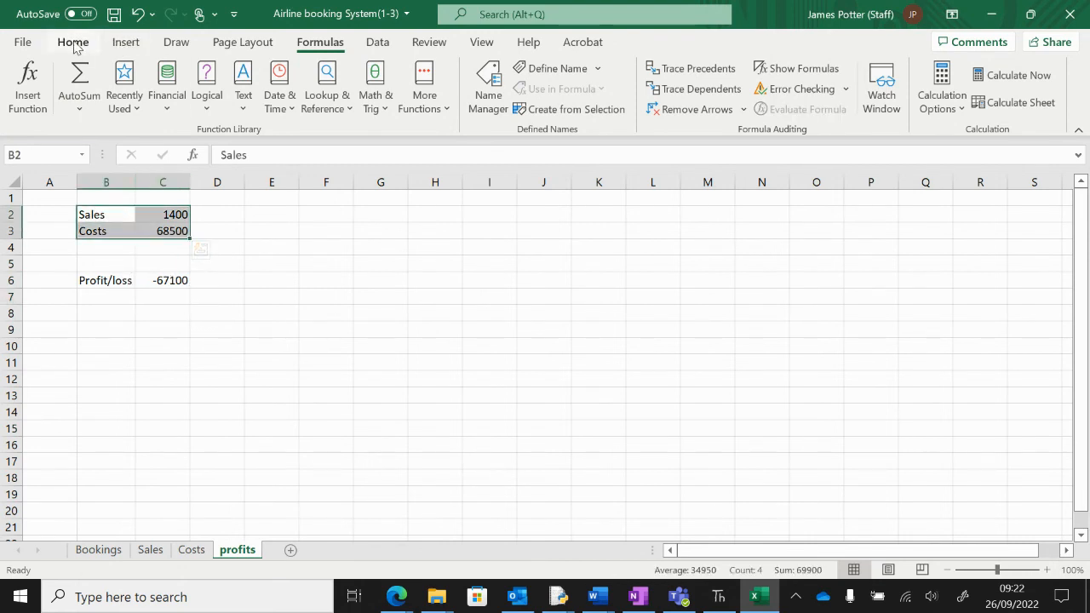
Apply All Borders to B2:C3 on the profits sheet, then select the -67100 result
left_click(72, 41)
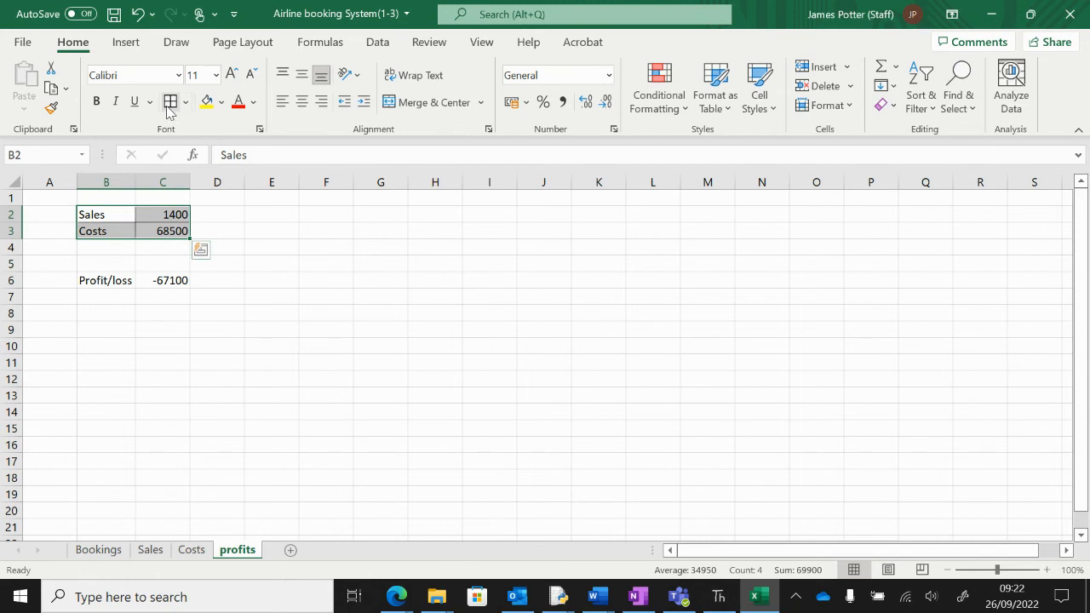
left_click(150, 550)
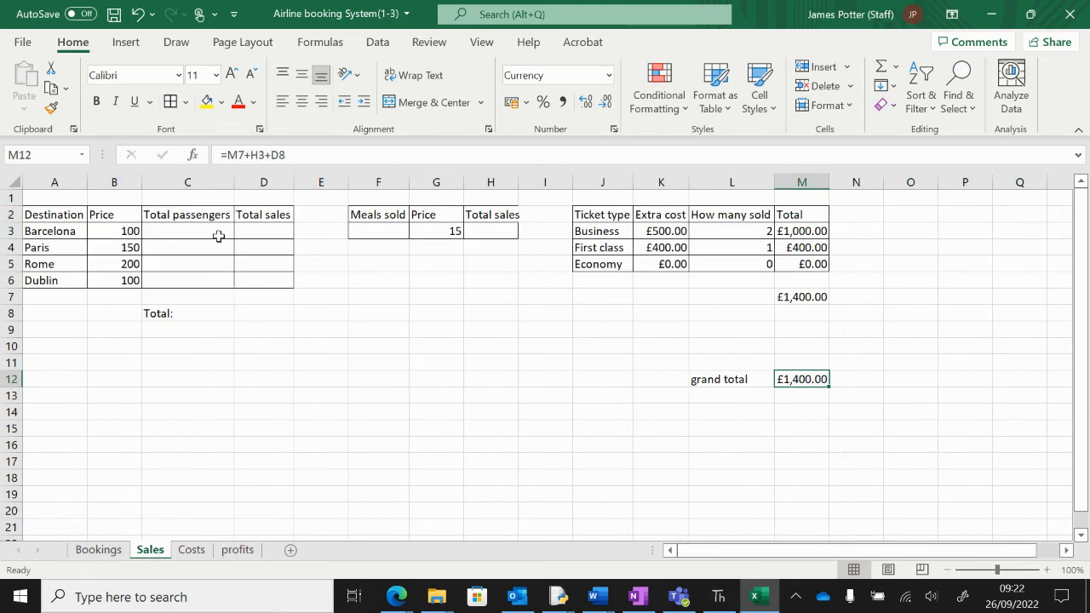
mouse_move(266, 248)
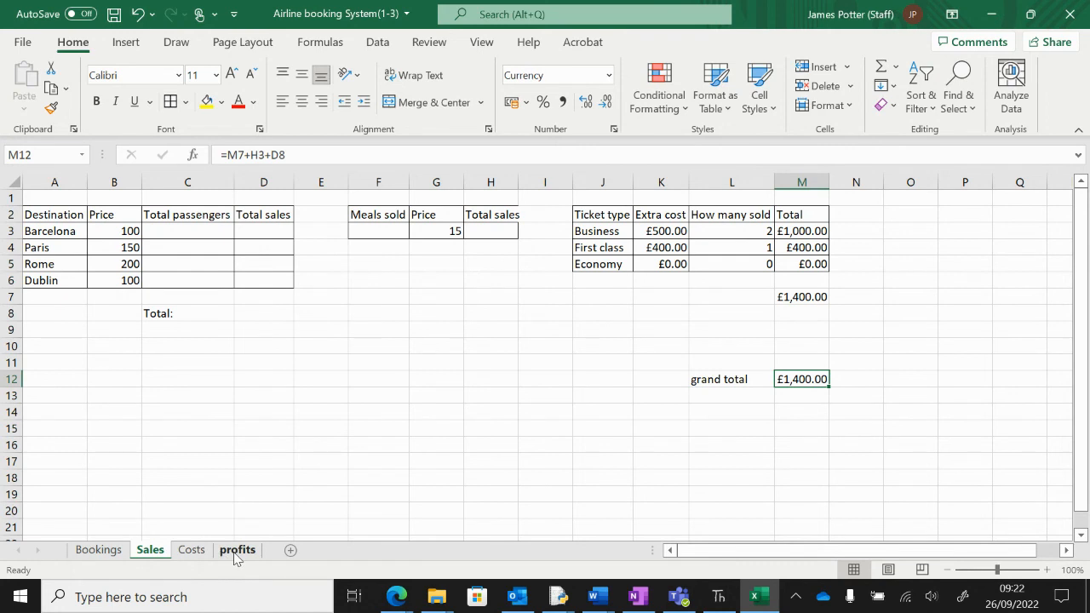
left_click(237, 549)
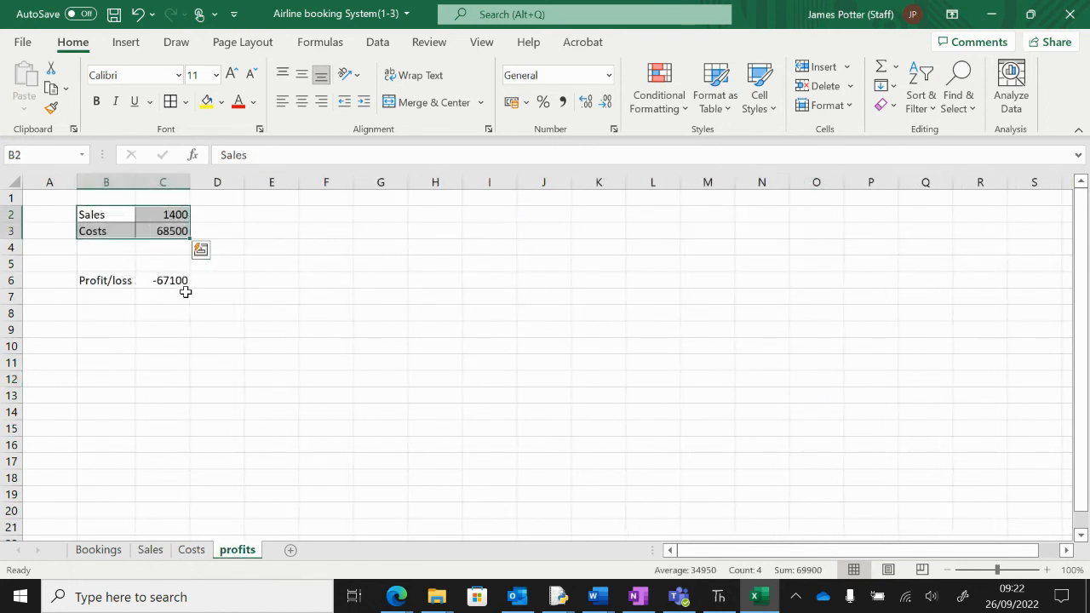
mouse_move(173, 290)
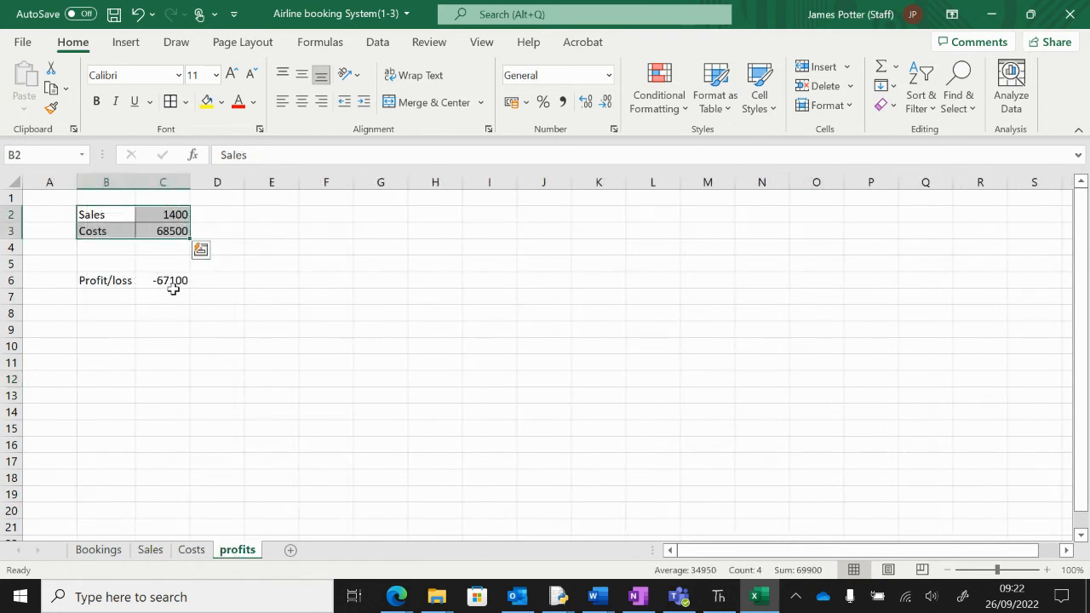
left_click(163, 281)
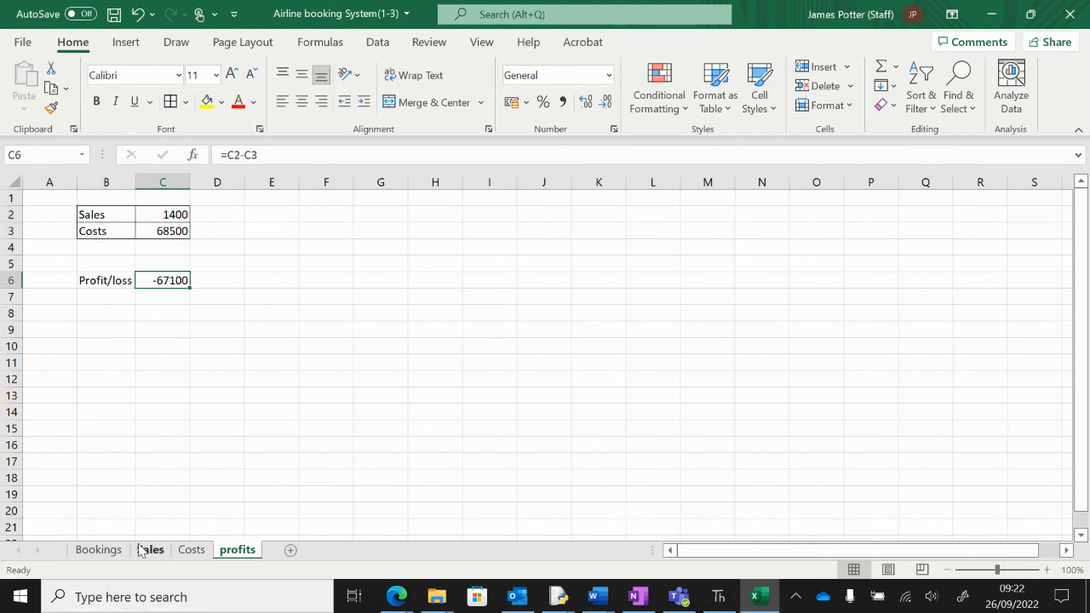
Review the Sales meals row F3:I3 and the profits sheet, ending on the Bookings sheet
left_click(150, 549)
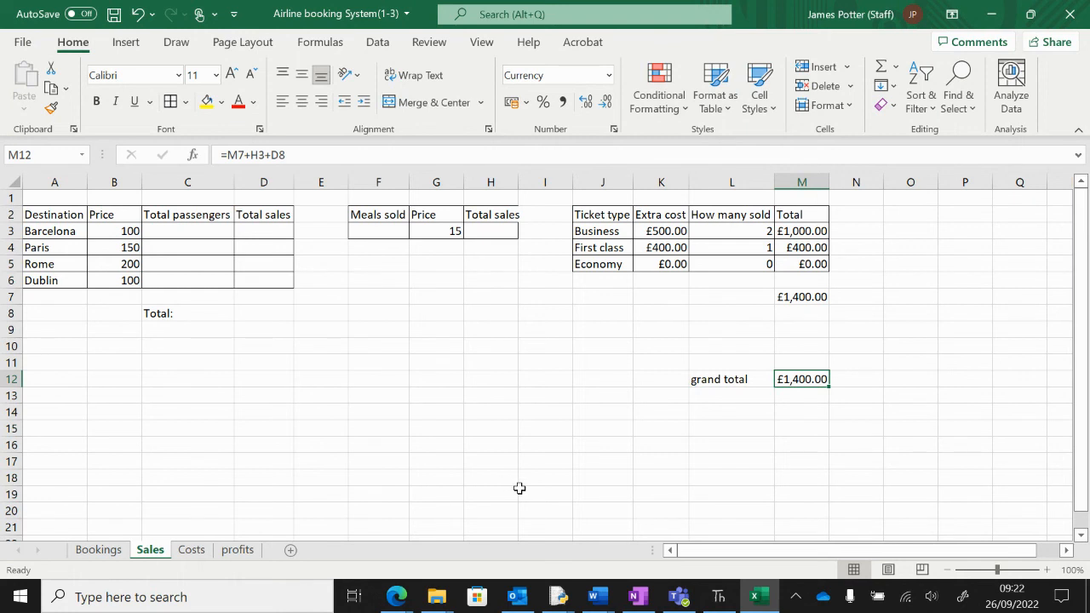
mouse_move(245, 302)
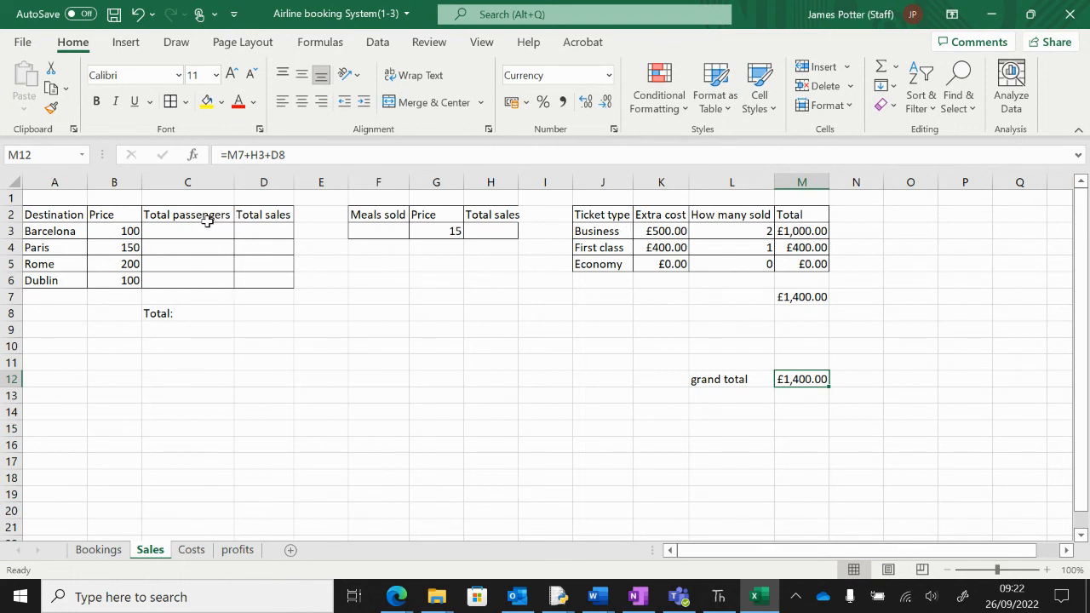
left_click_drag(187, 231, 263, 280)
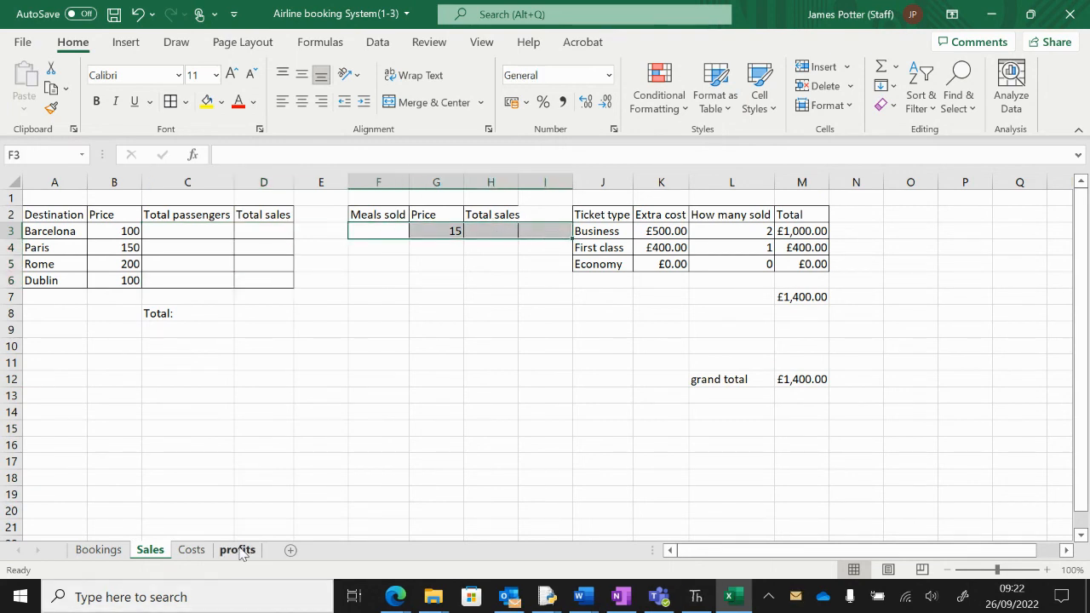
left_click(237, 550)
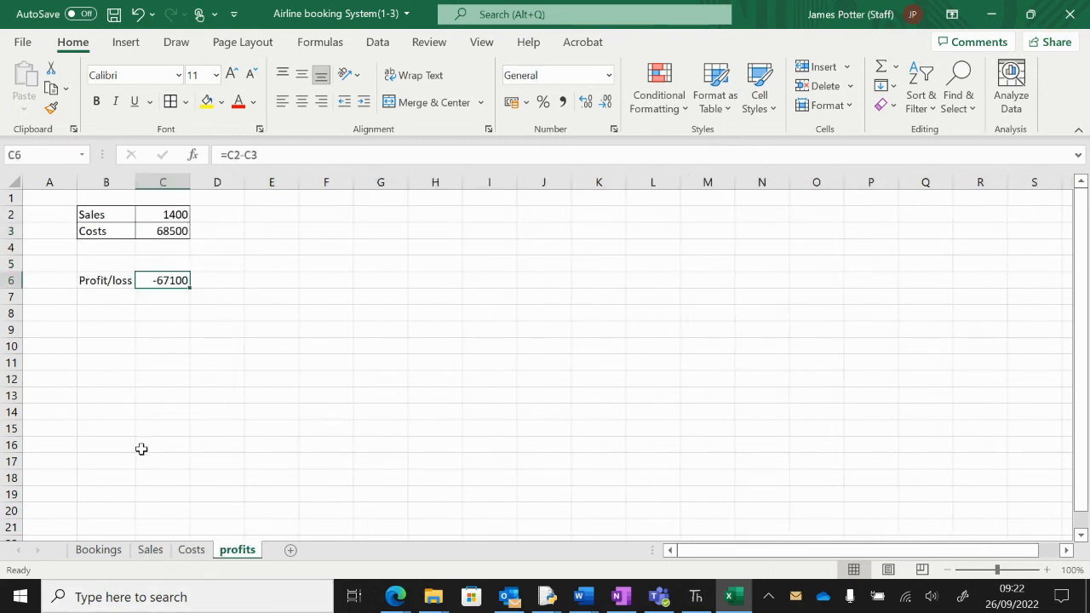
left_click(98, 550)
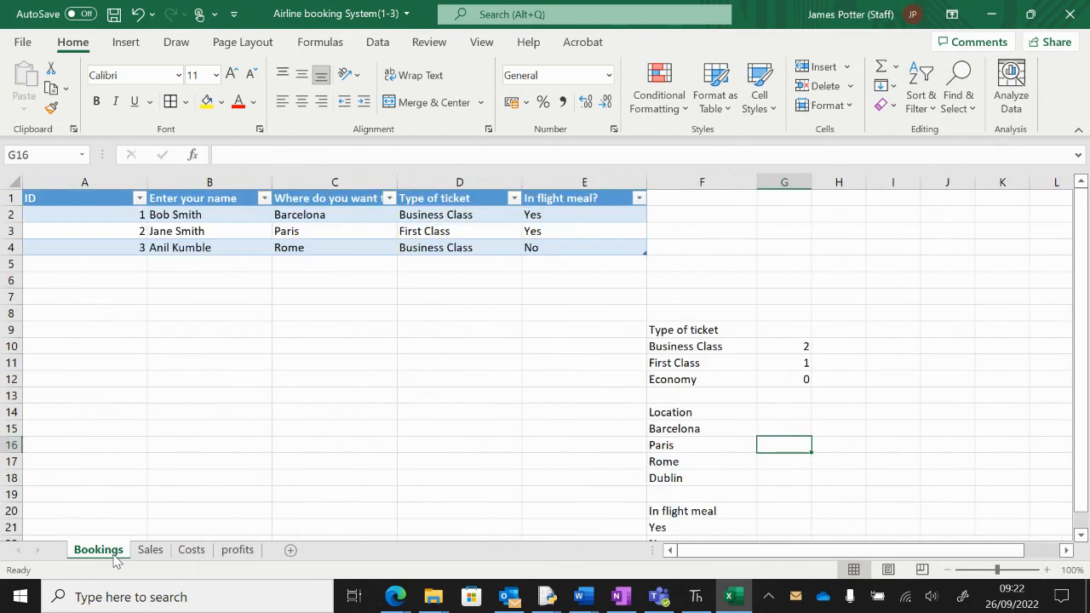